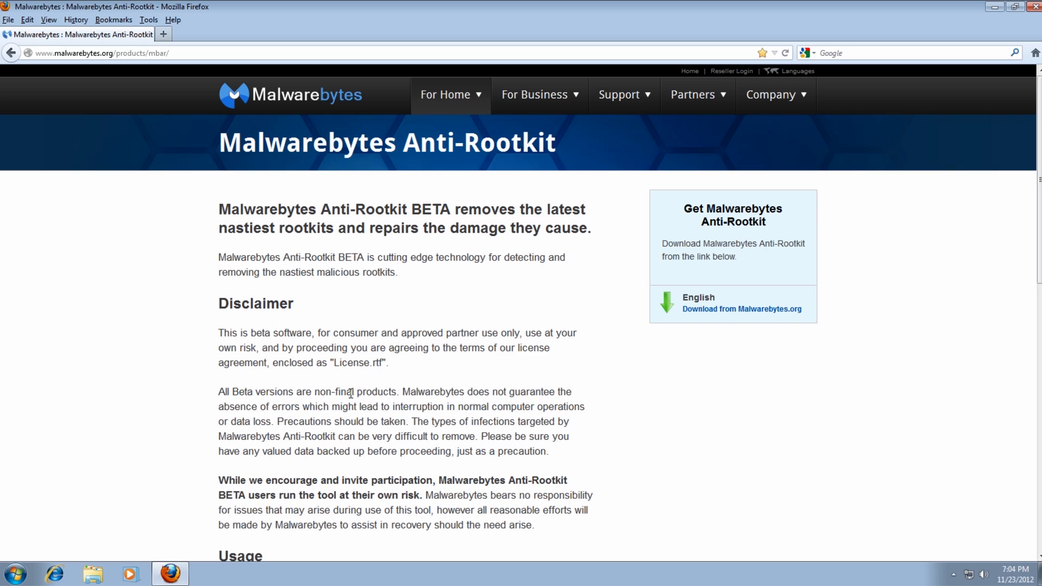
mouse_move(657, 454)
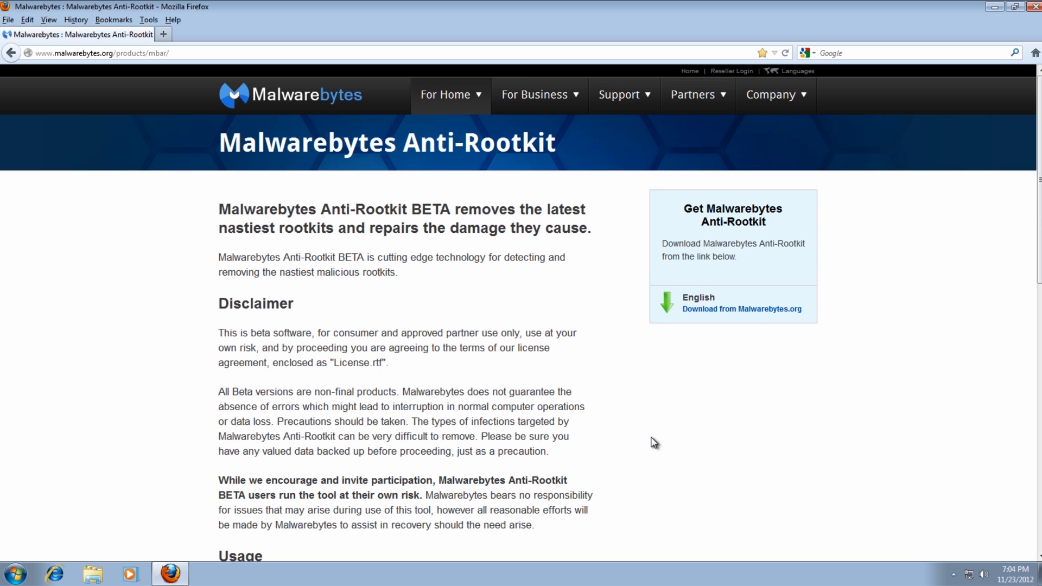
mouse_move(664, 440)
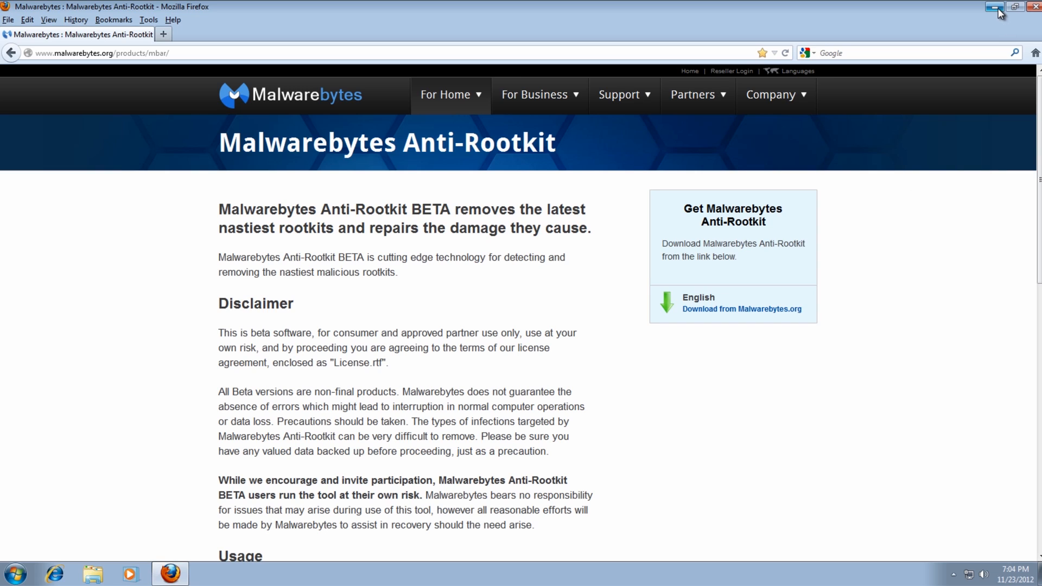
mouse_move(881, 375)
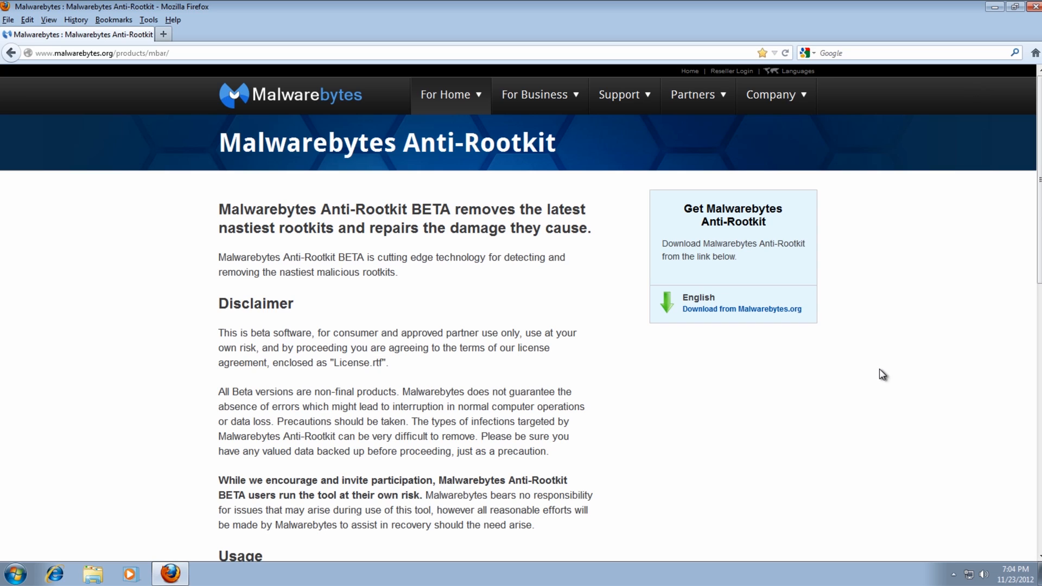
mouse_move(888, 372)
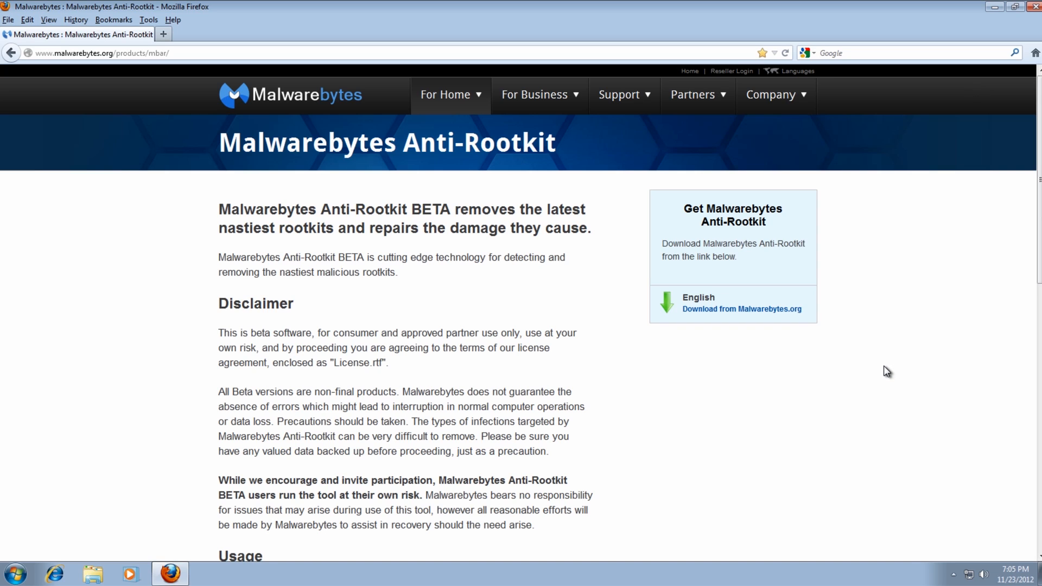
mouse_move(703, 426)
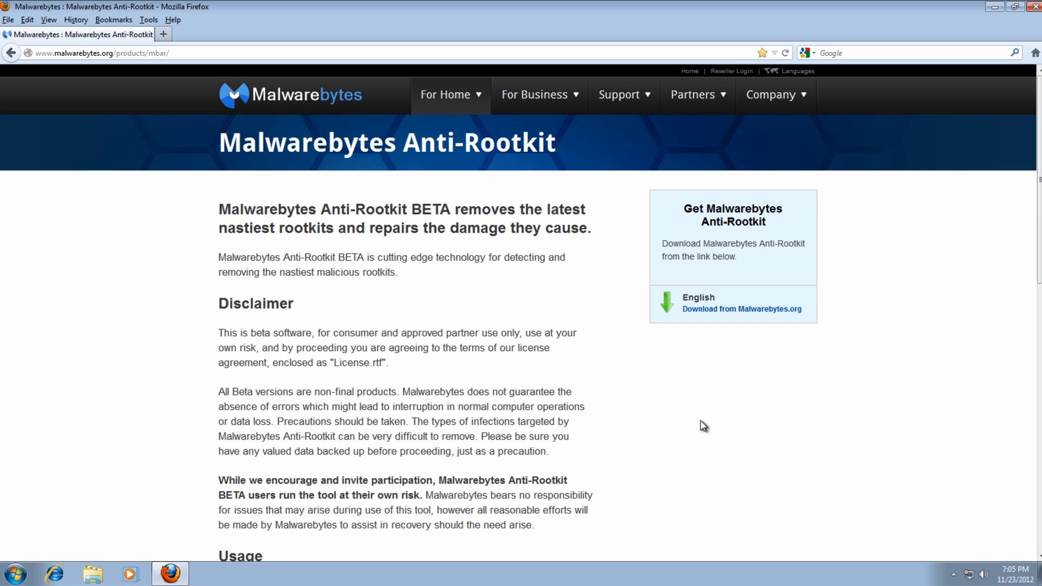
mouse_move(755, 360)
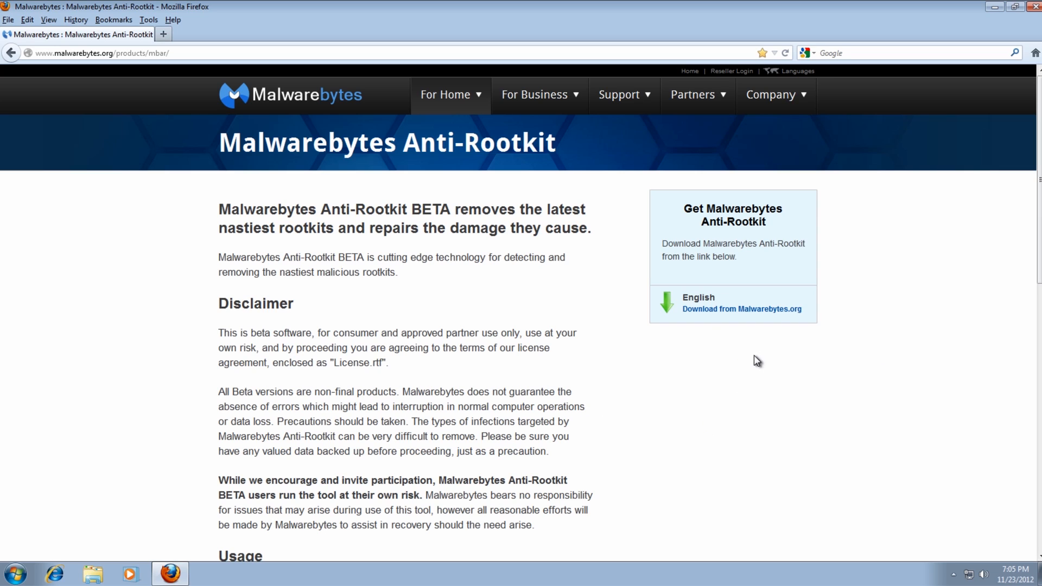
mouse_move(953, 323)
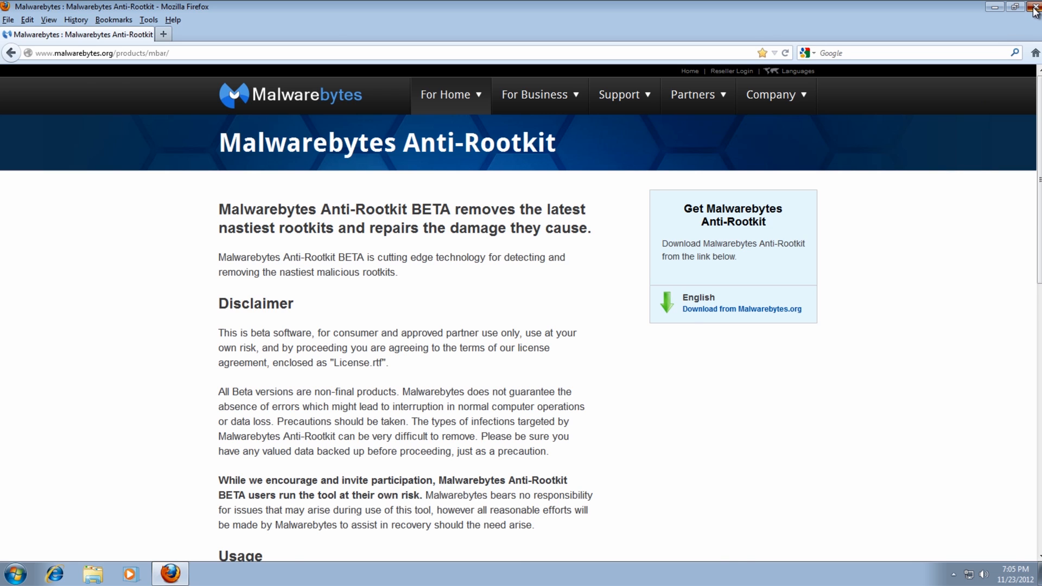
Close Firefox, extract the mbar archive and open its folder, selecting fixdamage.
left_click(1033, 8)
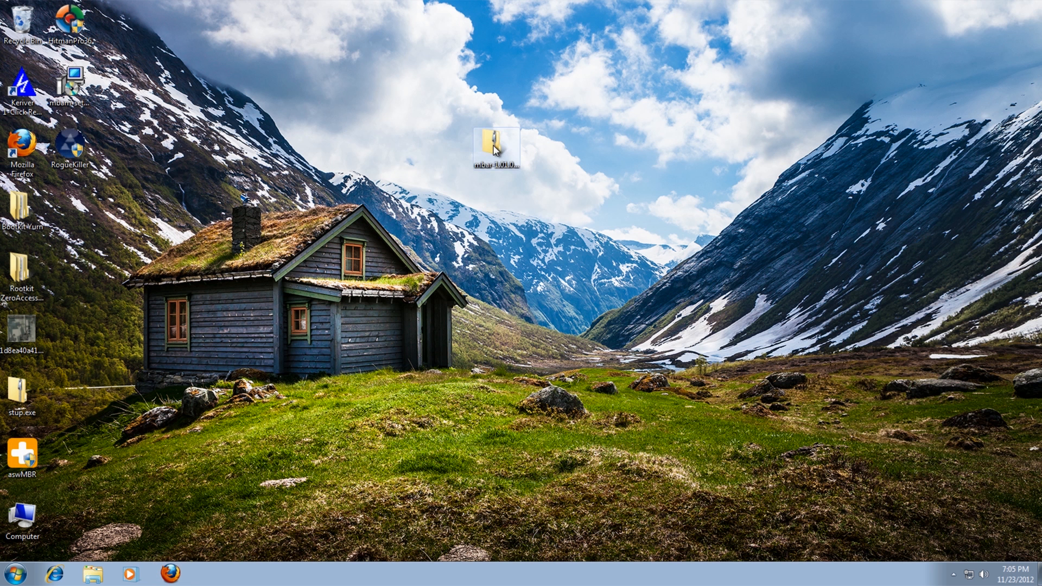
double_click(491, 140)
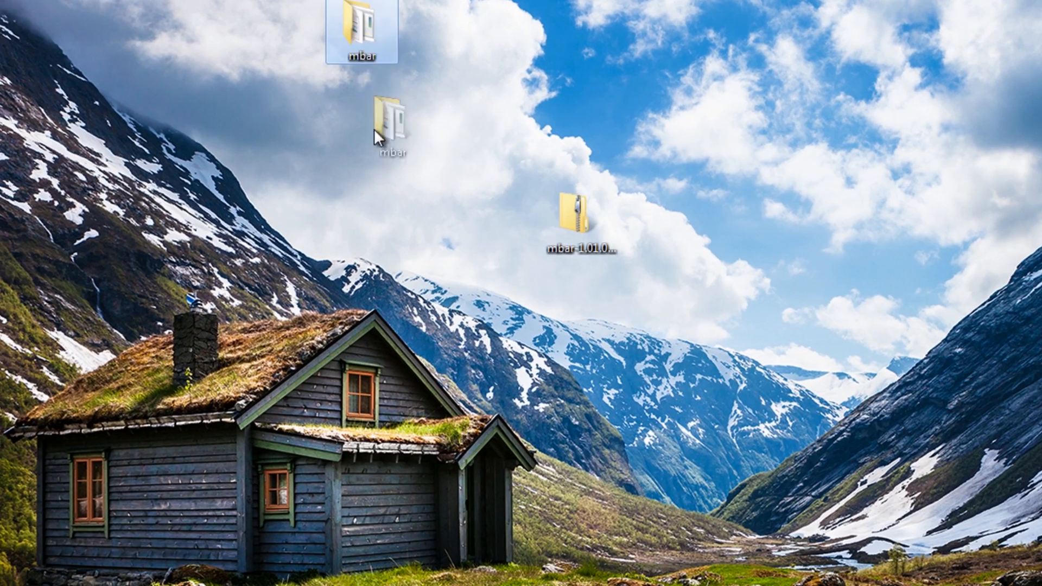
double_click(393, 117)
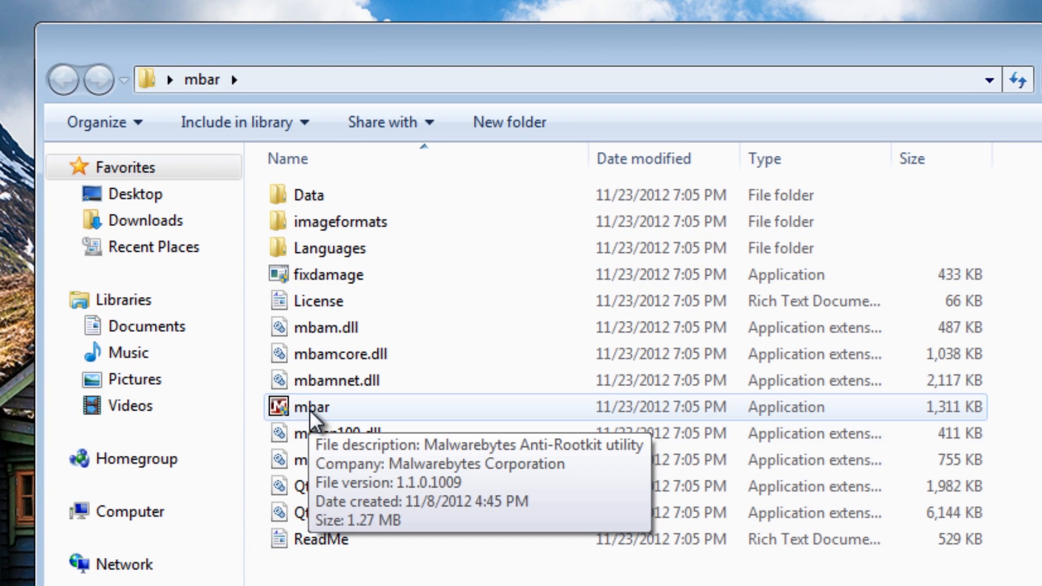
mouse_move(319, 415)
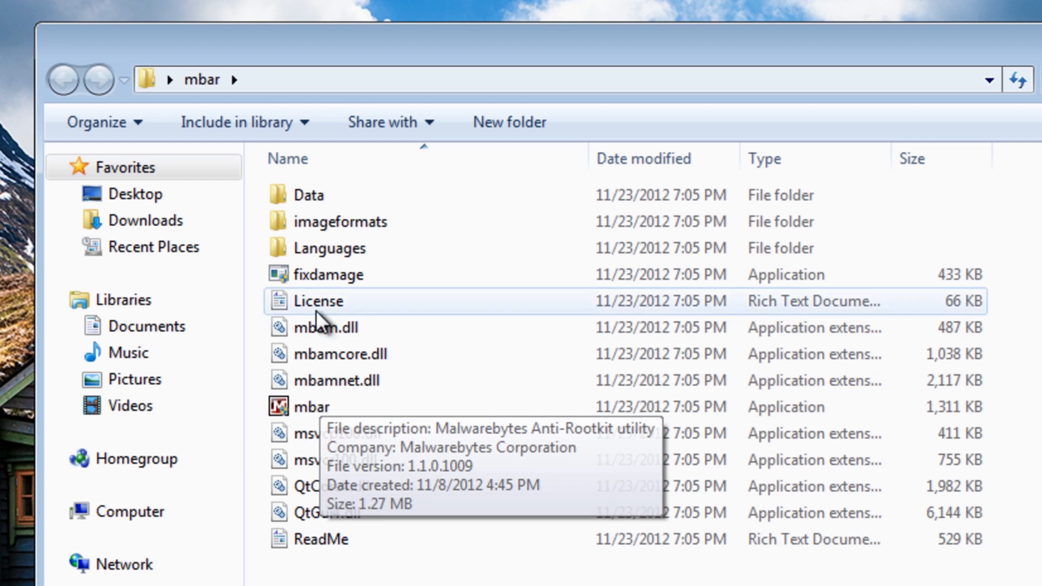
mouse_move(339, 285)
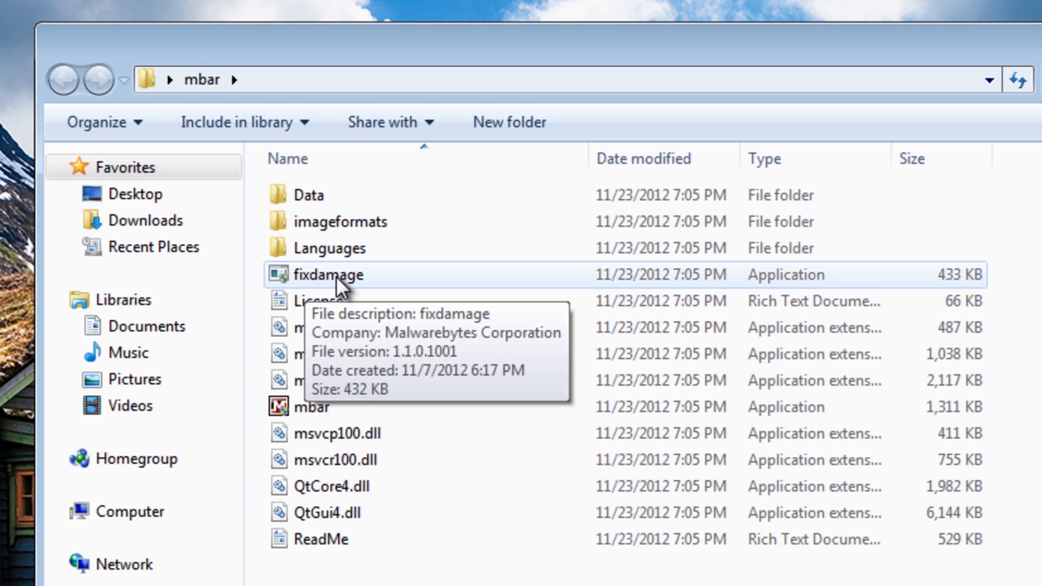
mouse_move(323, 285)
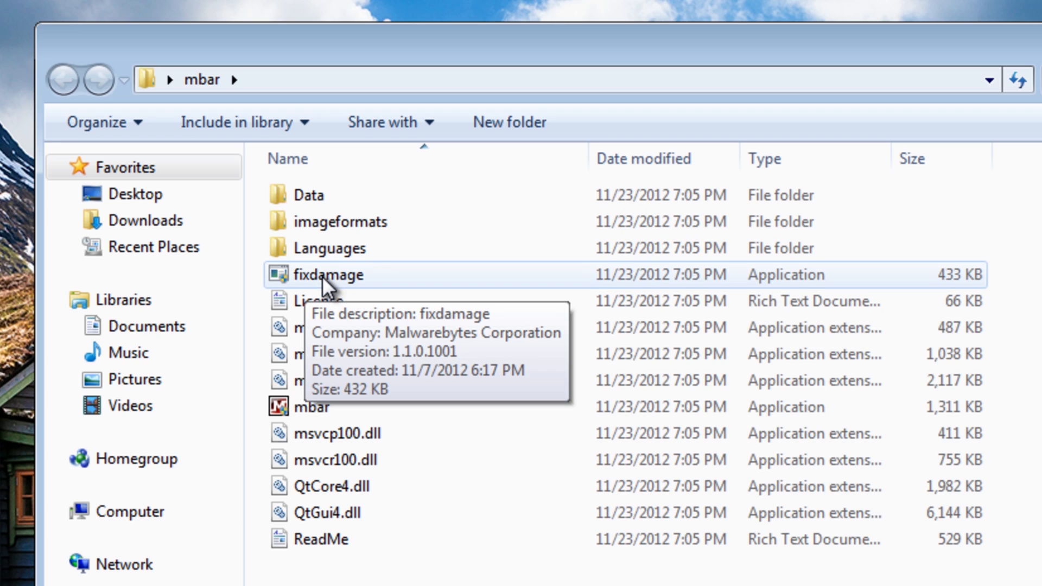
mouse_move(339, 295)
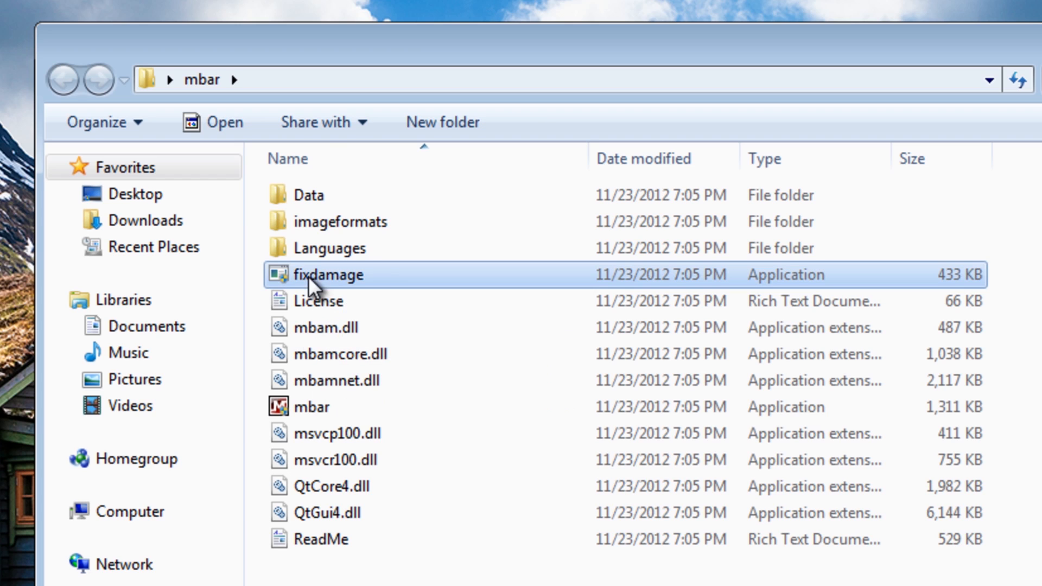
left_click(316, 407)
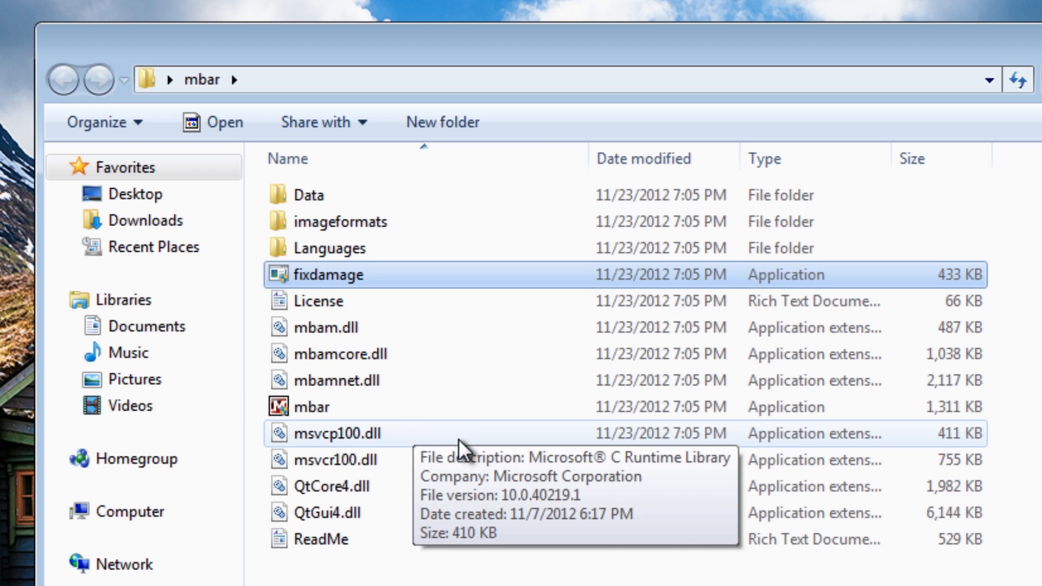
mouse_move(305, 417)
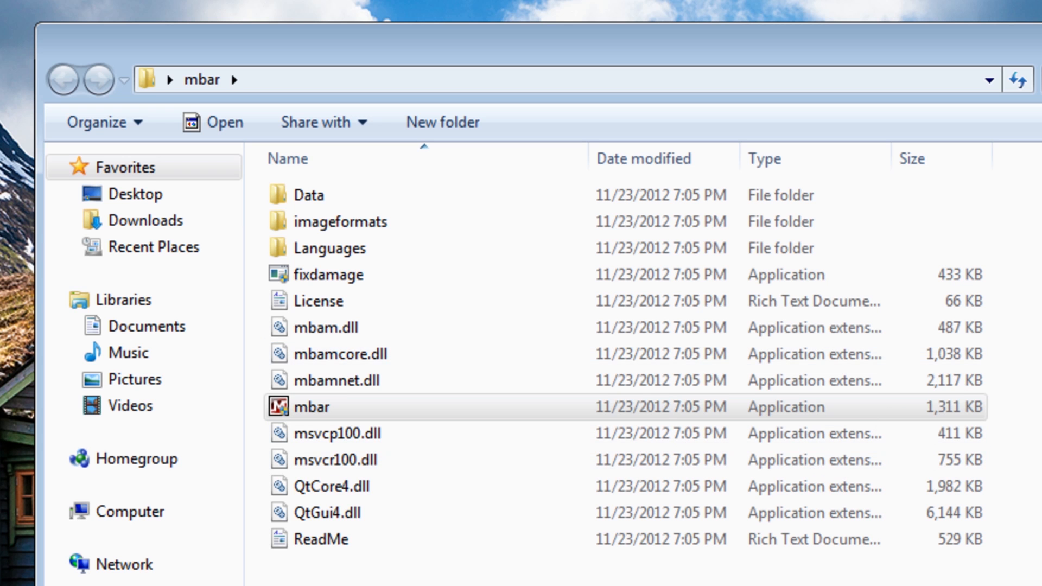
Launch mbar.exe and update its malware database to v2012.11.19.01.
double_click(310, 407)
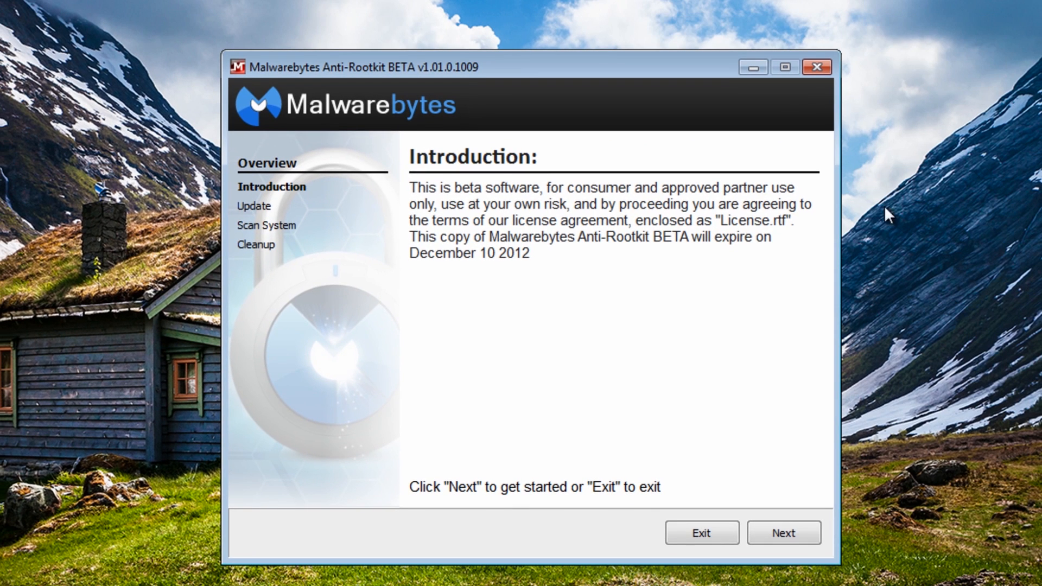
mouse_move(543, 382)
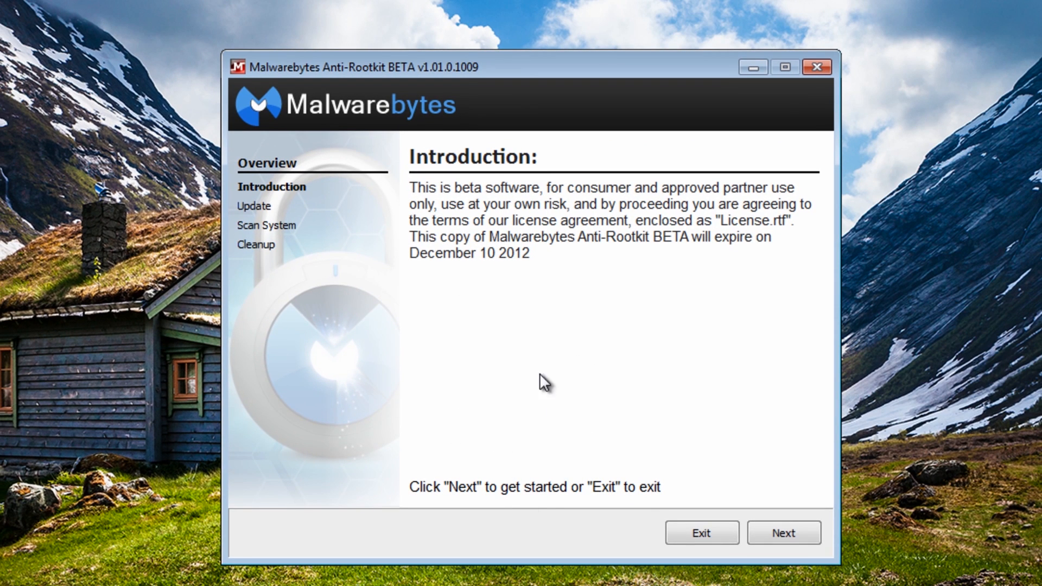
mouse_move(445, 415)
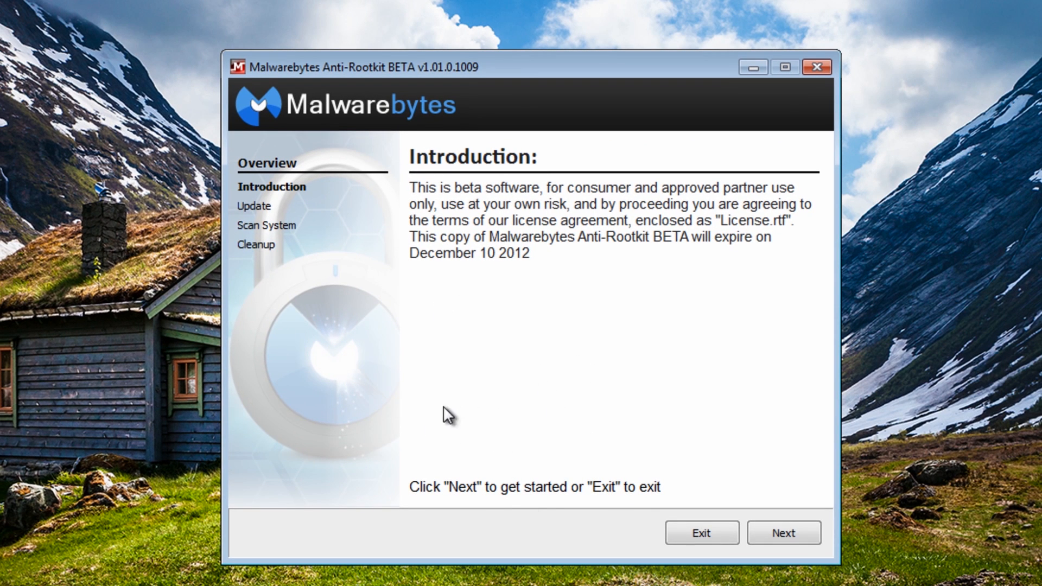
mouse_move(773, 555)
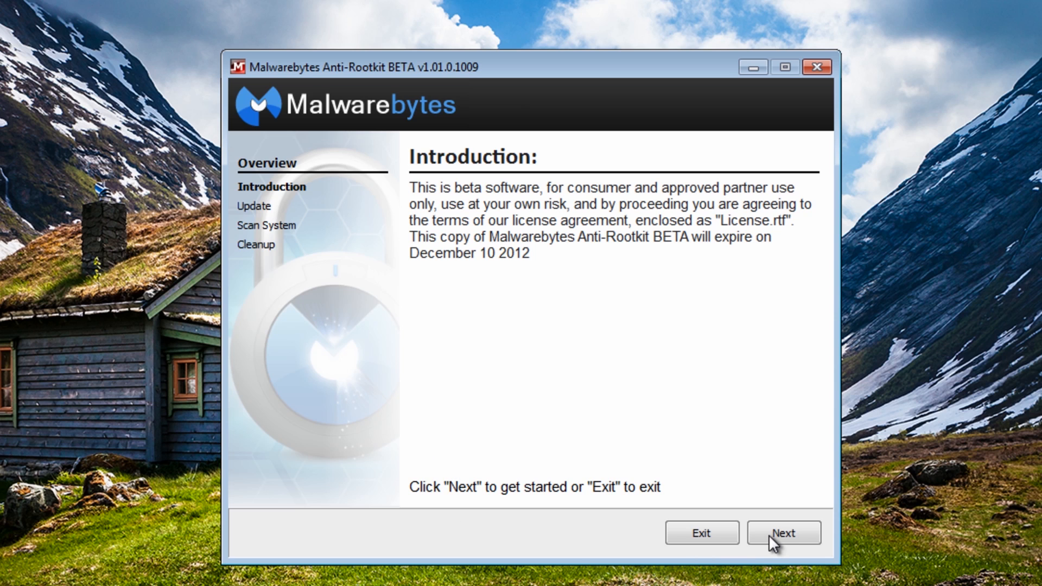
left_click(784, 533)
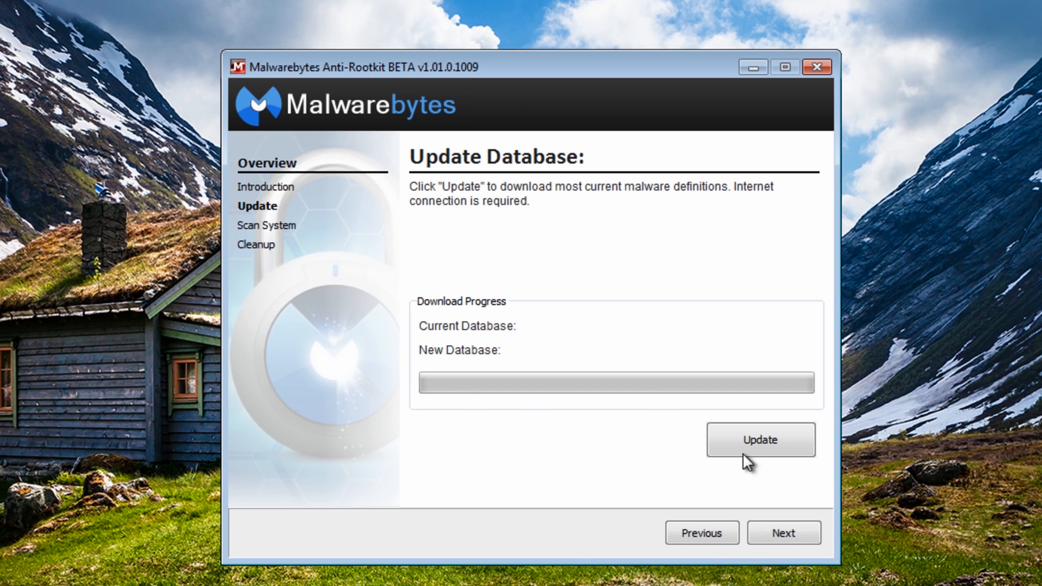
left_click(761, 440)
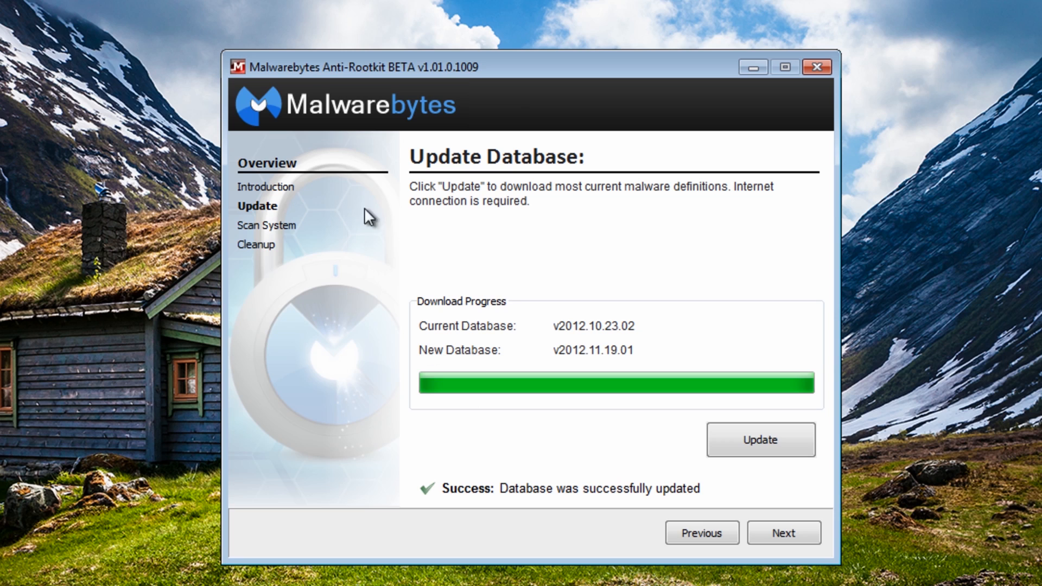
mouse_move(419, 270)
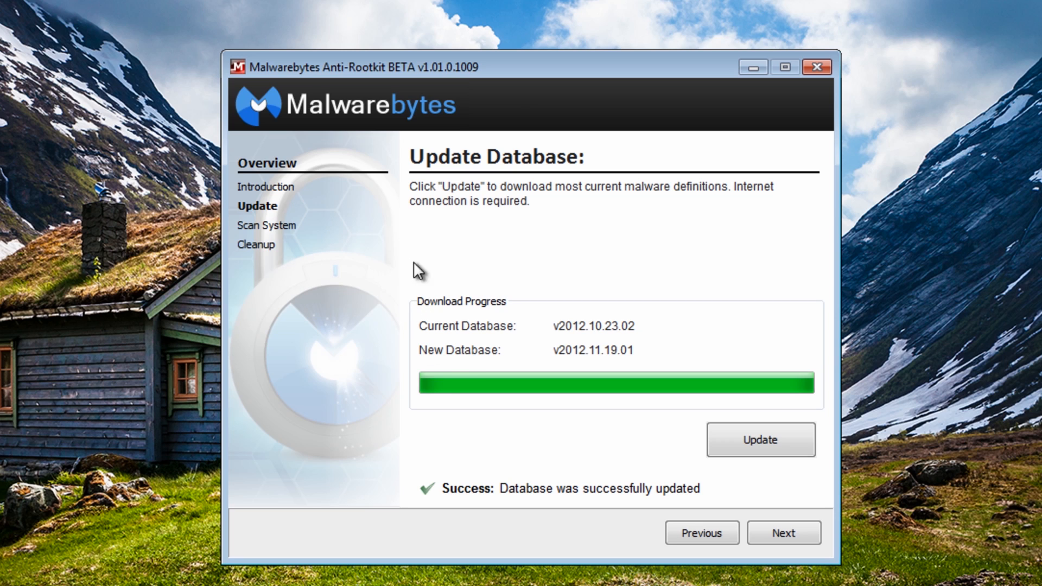
mouse_move(402, 366)
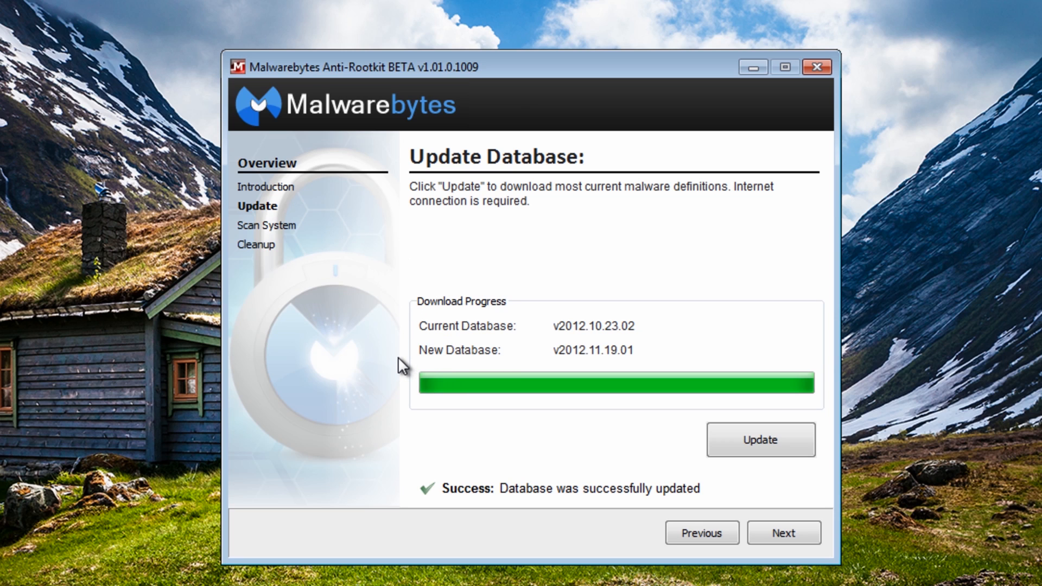
mouse_move(409, 322)
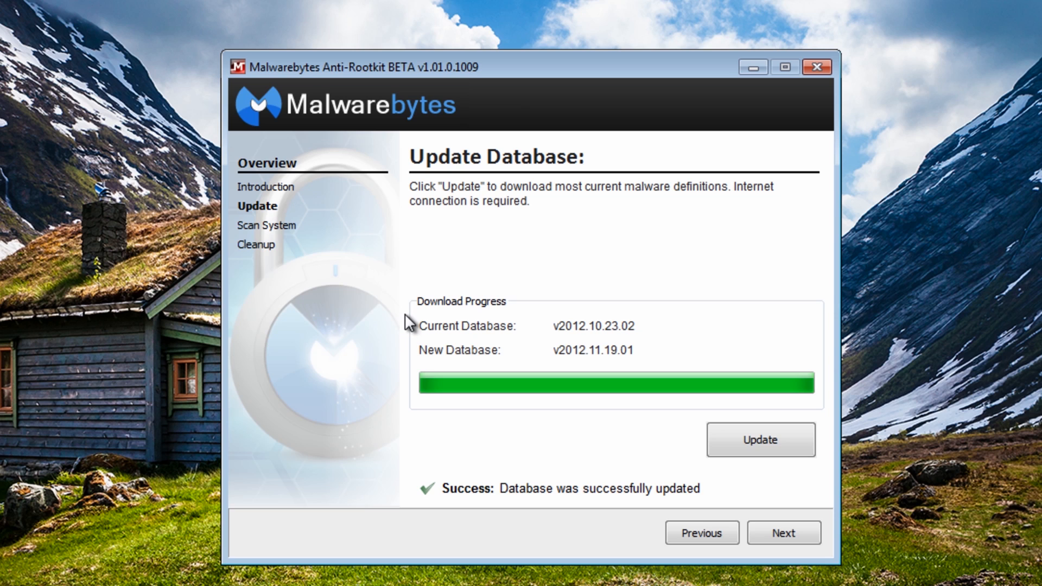
Start an Anti-Rootkit scan of Drivers, Sectors and System.
left_click(784, 534)
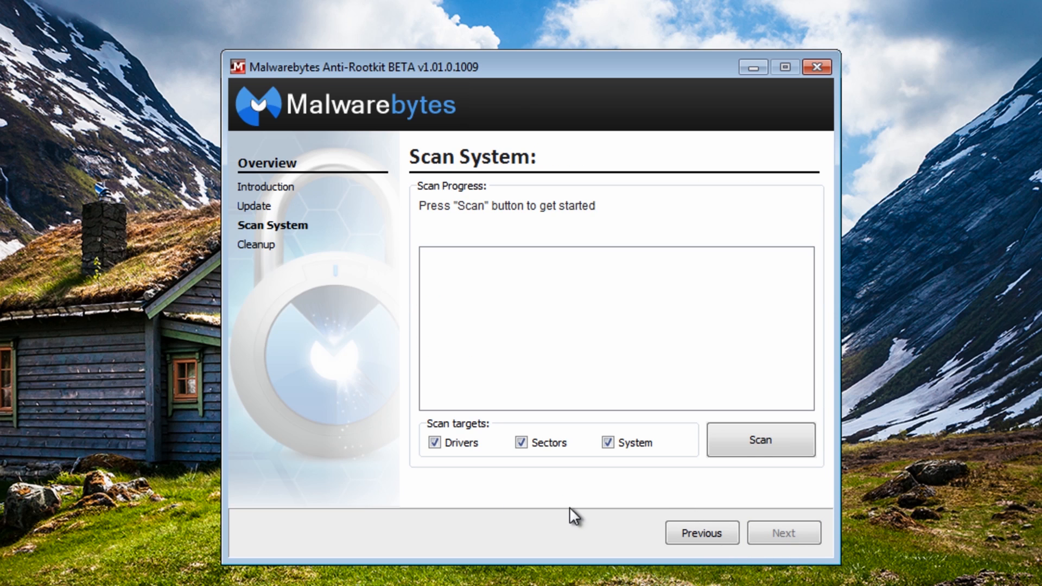
mouse_move(338, 510)
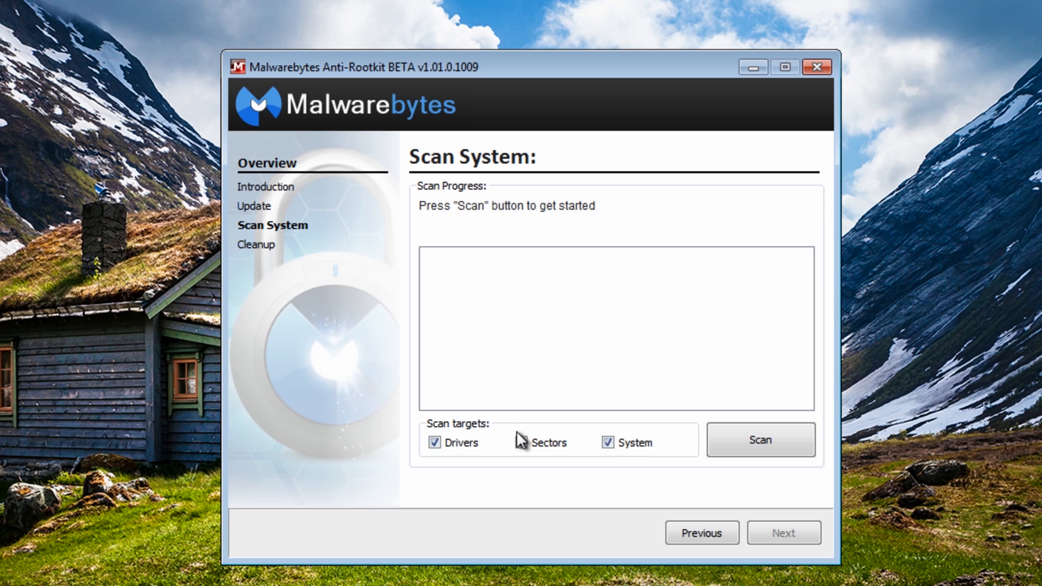
left_click(521, 443)
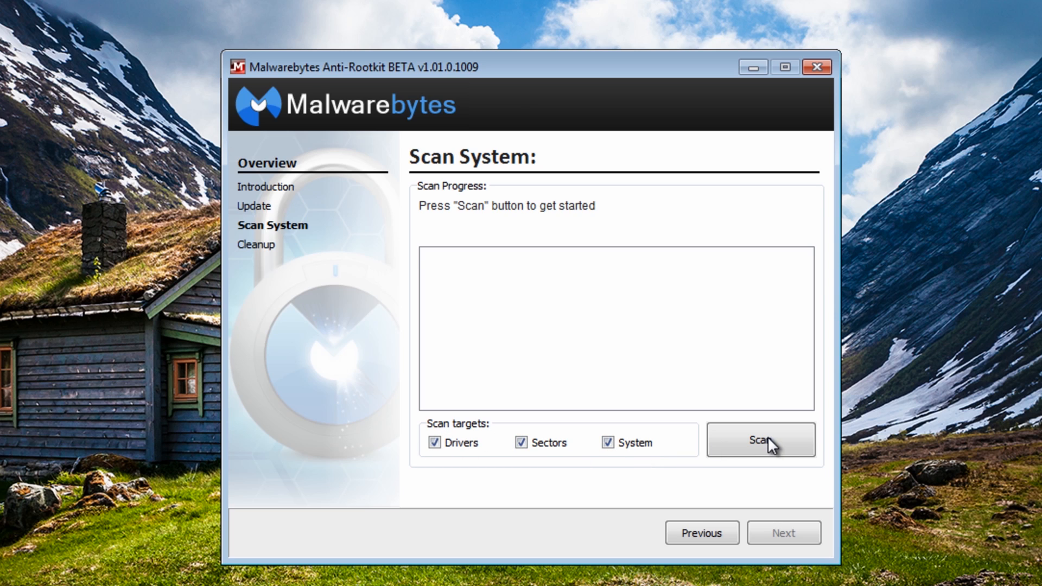
left_click(761, 441)
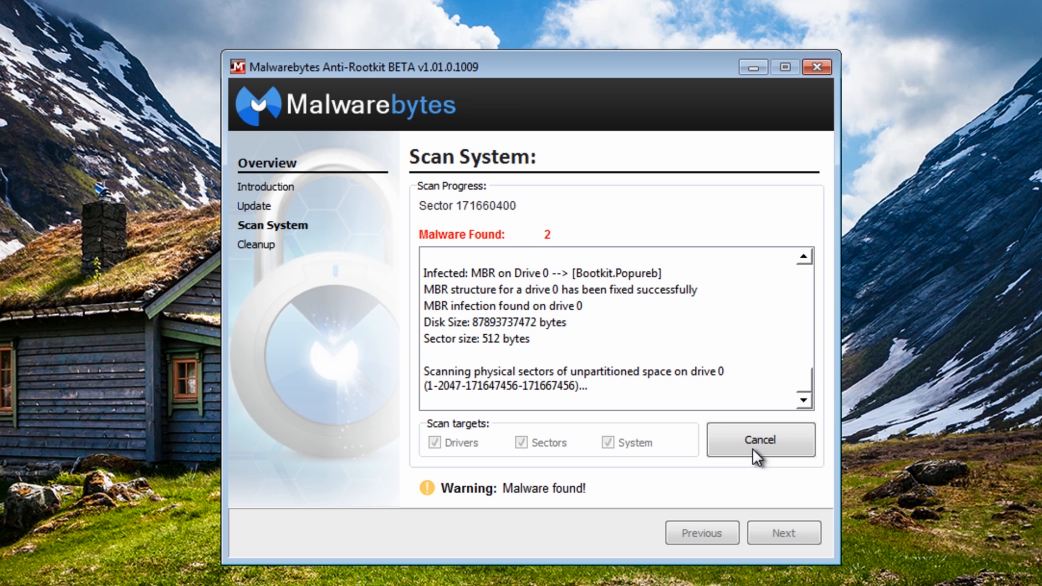
mouse_move(583, 292)
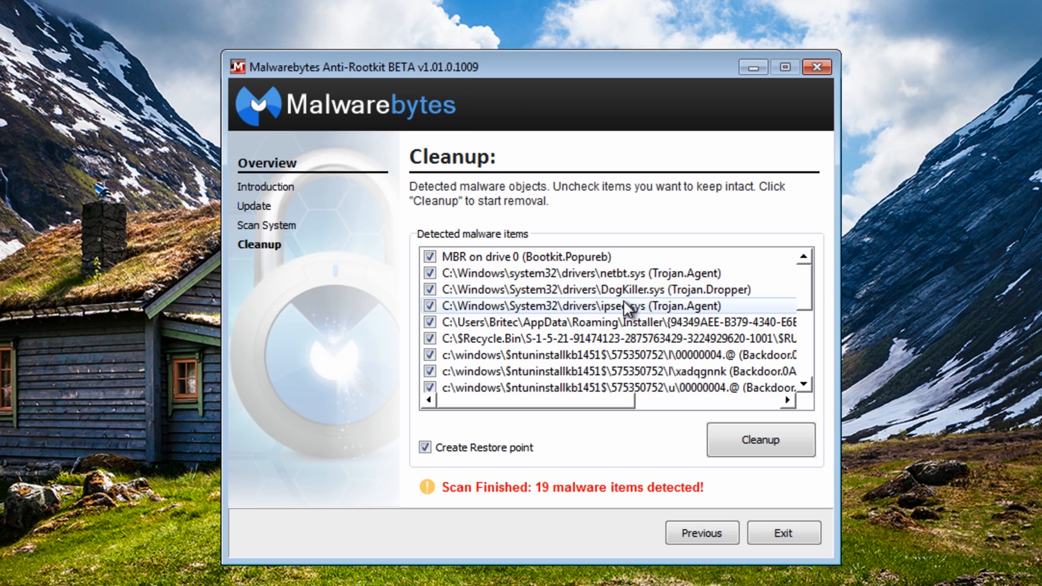
mouse_move(655, 324)
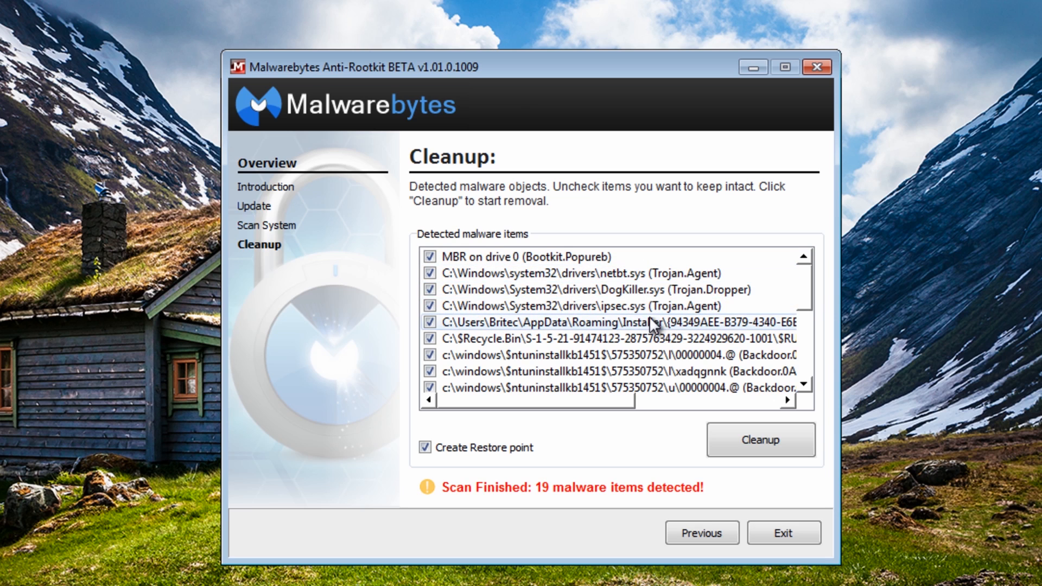
mouse_move(810, 282)
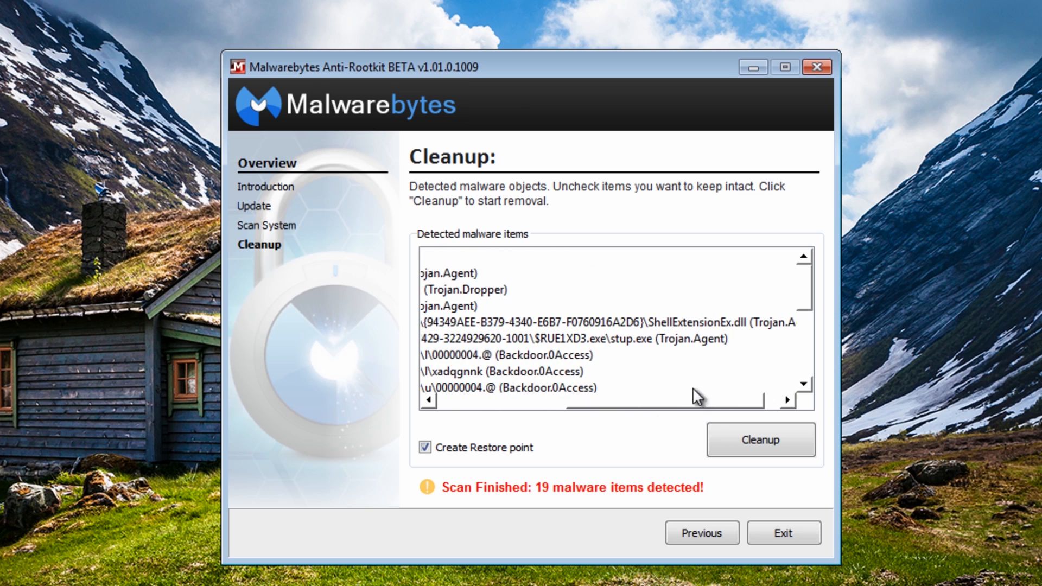
Review all 19 detected malware items on the Cleanup page, leaving every item checked.
left_click(620, 322)
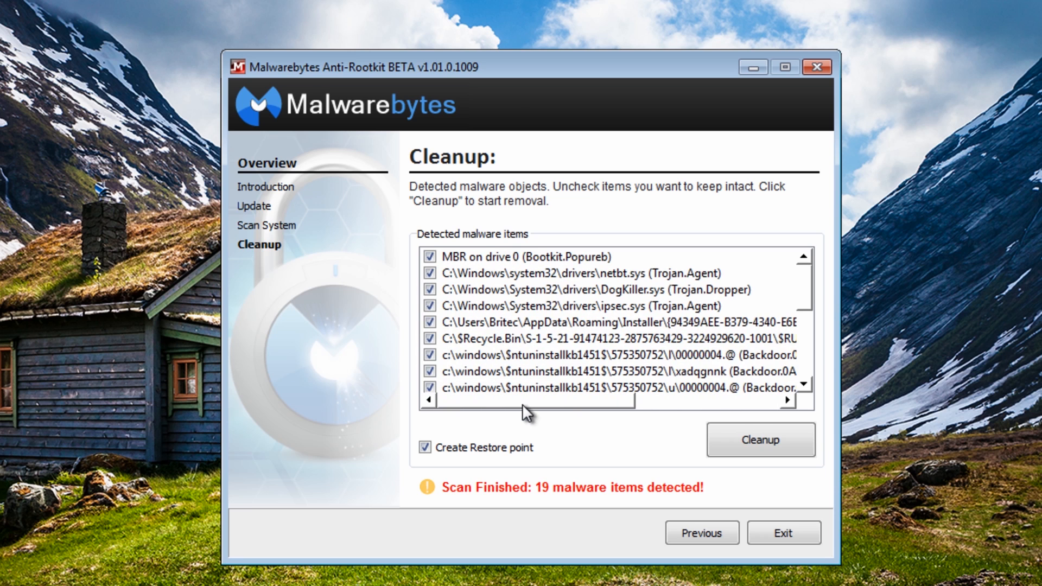
scroll("down", 3)
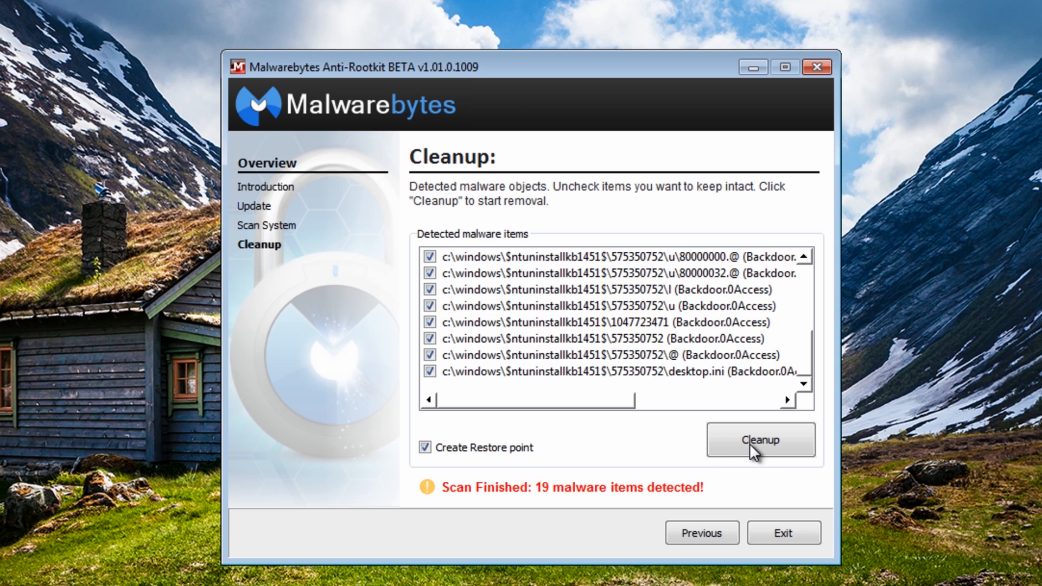
mouse_move(778, 467)
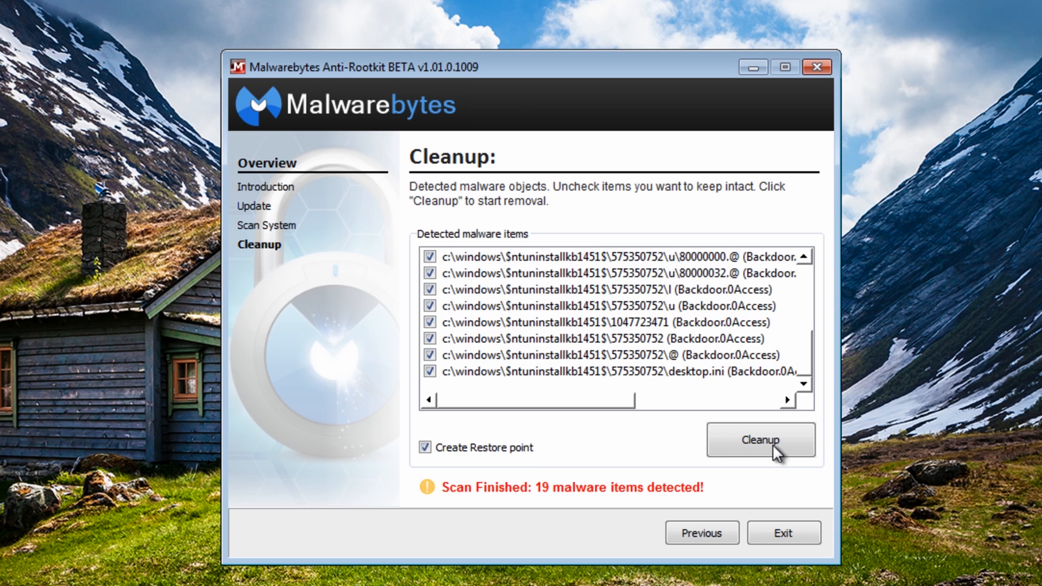
Schedule cleanup of the 19 items and accept the required reboot.
left_click(762, 441)
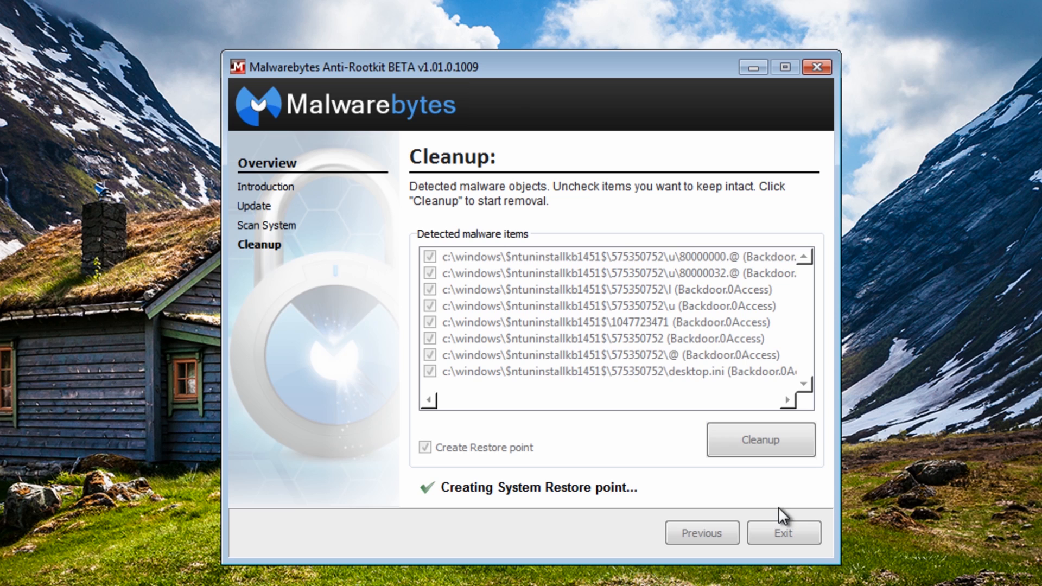
mouse_move(488, 494)
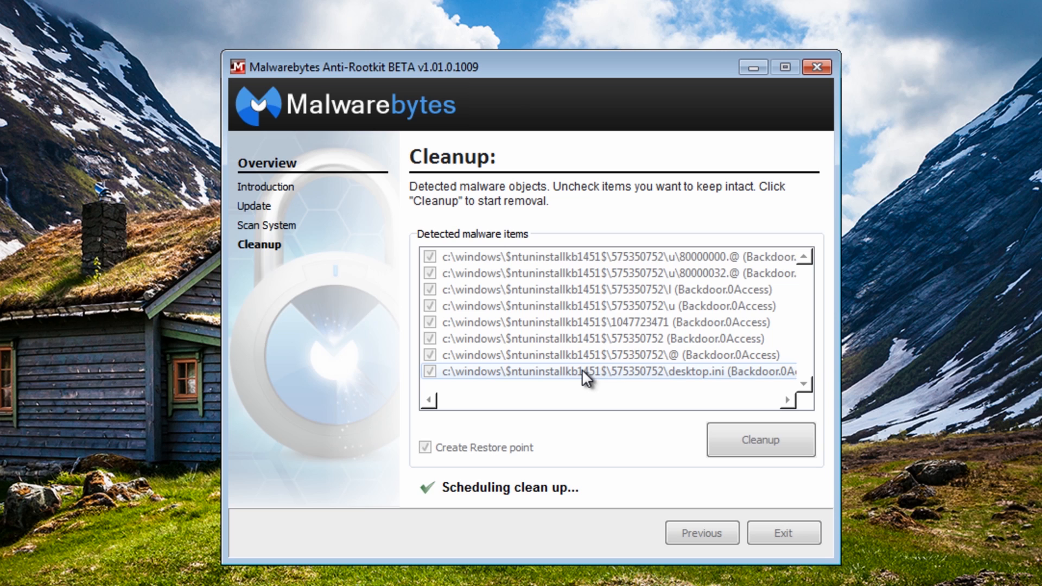
left_click(761, 440)
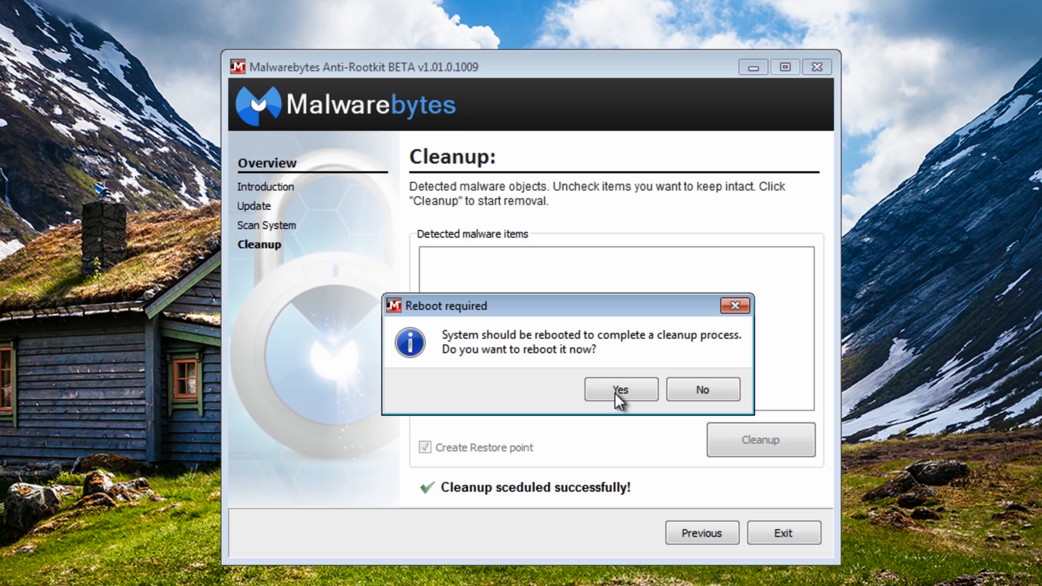
left_click(621, 390)
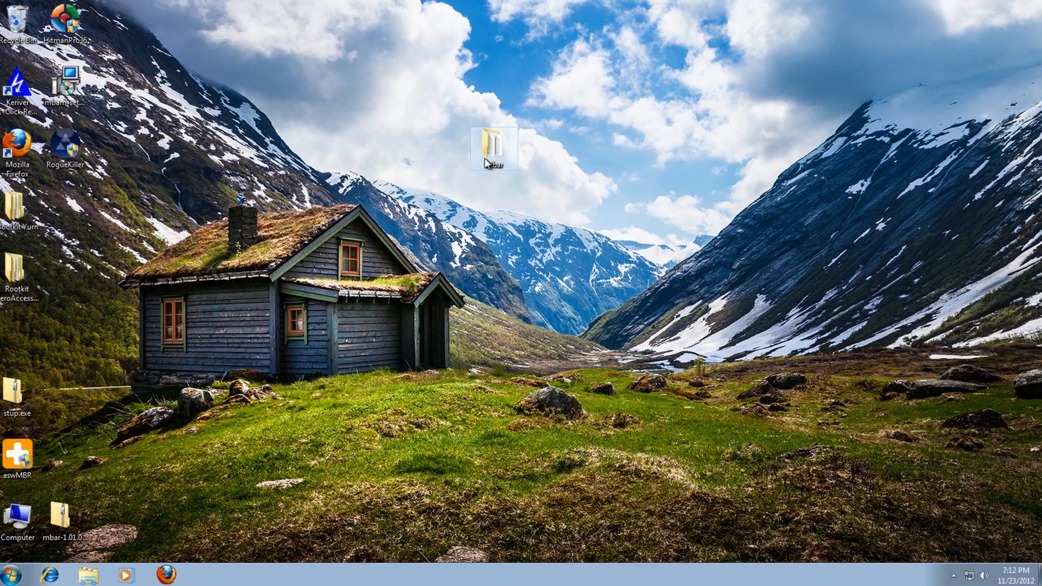
Open the mbar folder after restart and read the mbar scan log in Notepad.
double_click(492, 147)
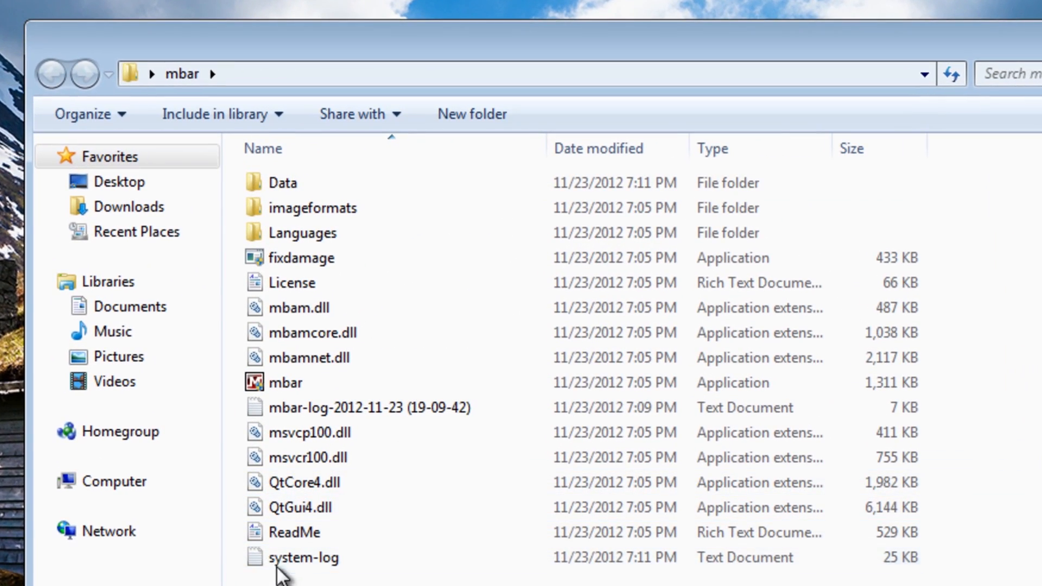
left_click(303, 558)
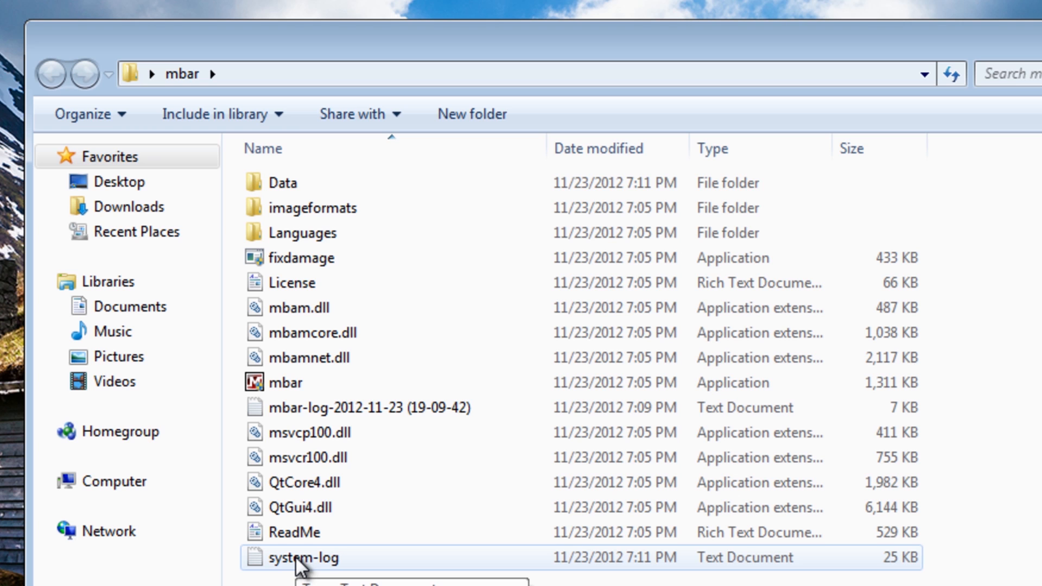
double_click(299, 559)
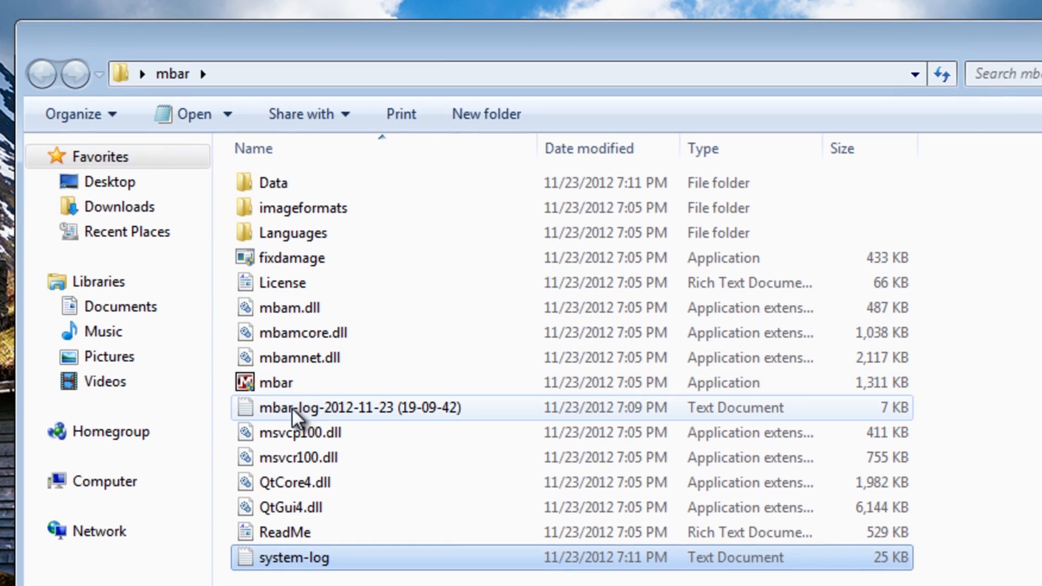
double_click(359, 408)
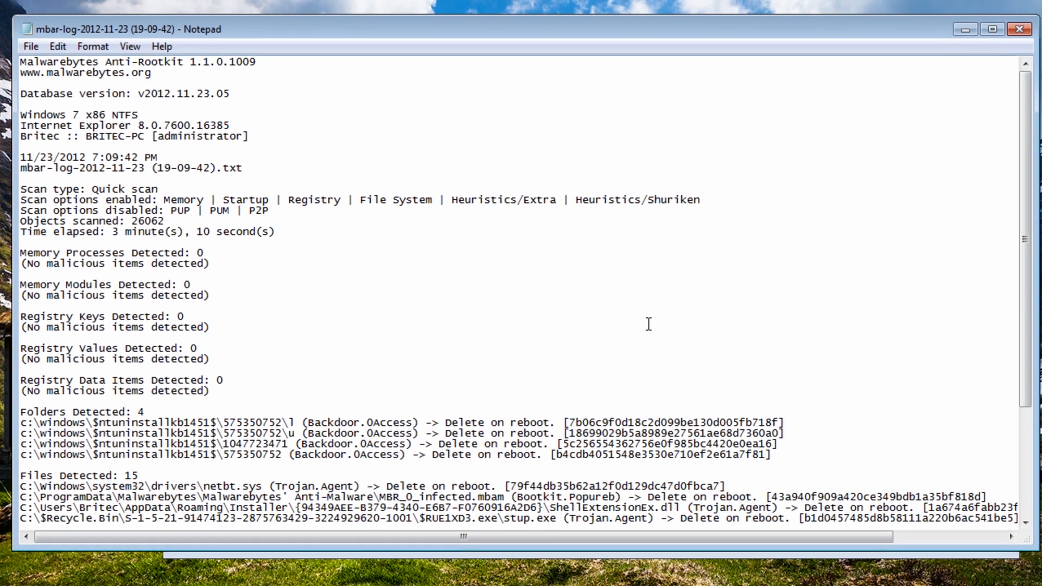
scroll("down", 3)
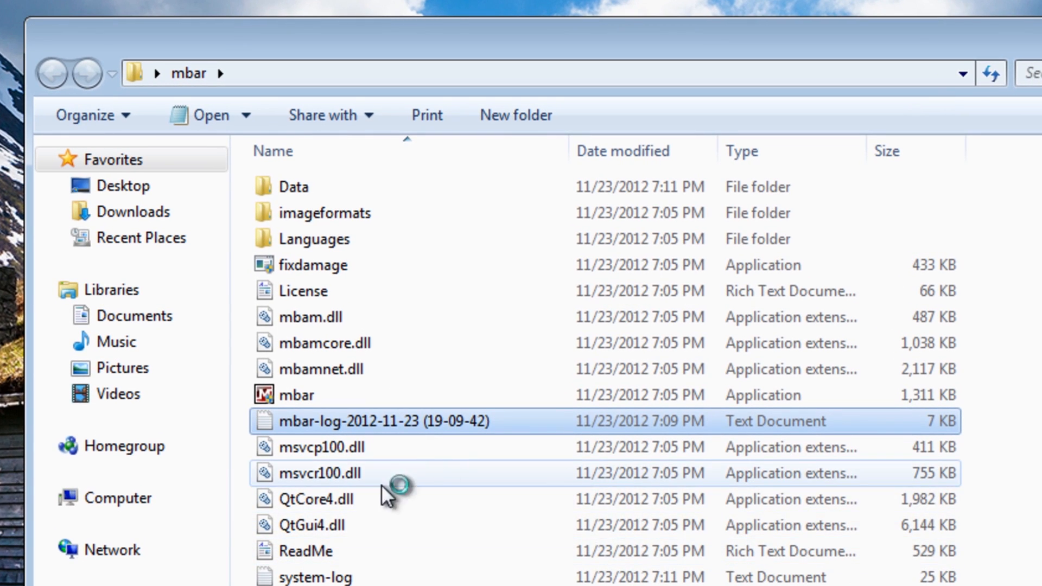
mouse_move(299, 395)
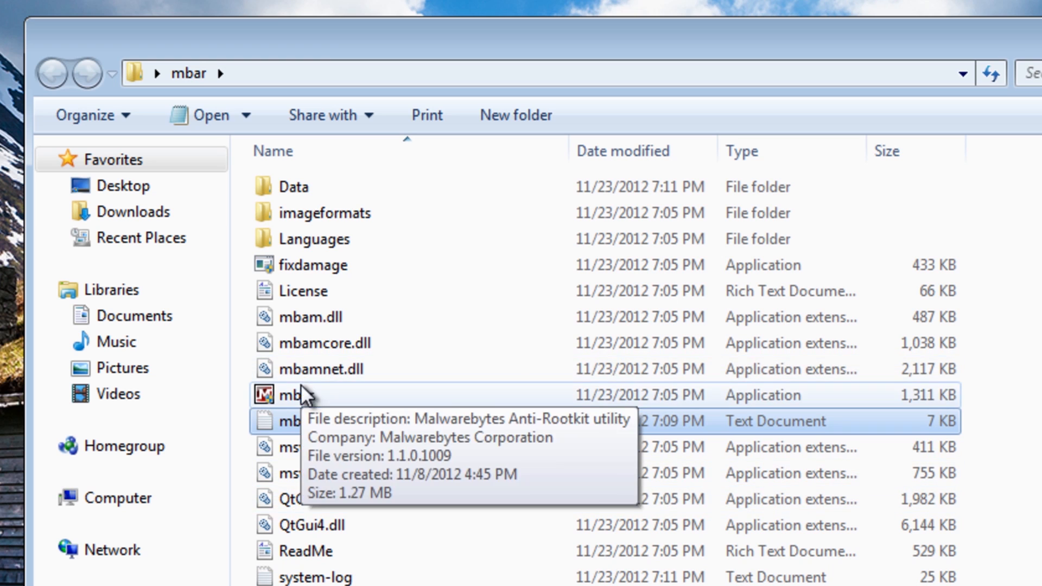
Relaunch mbar with UAC approval and advance past the up-to-date database to Scan System.
double_click(286, 395)
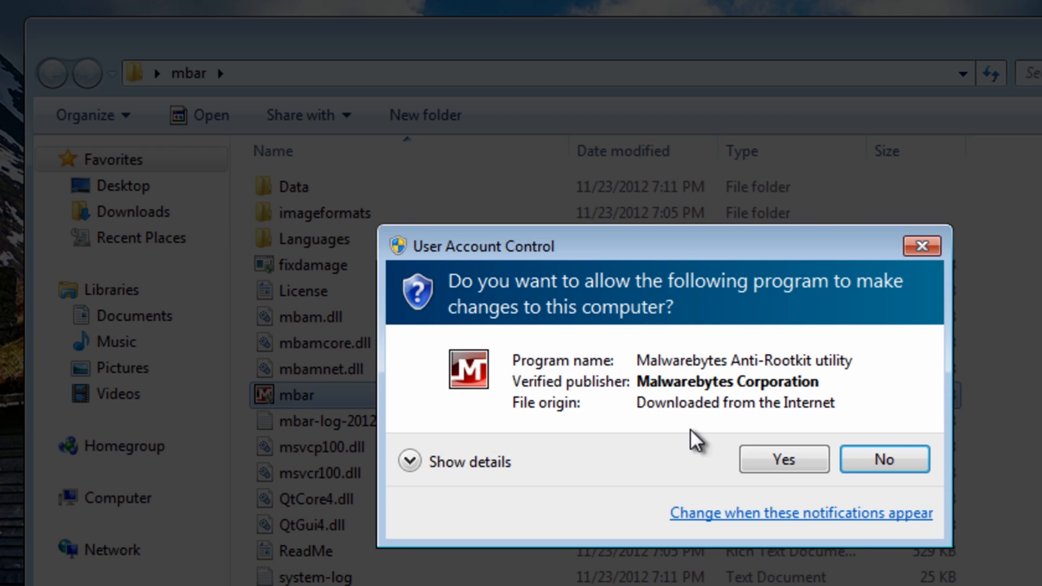
left_click(783, 459)
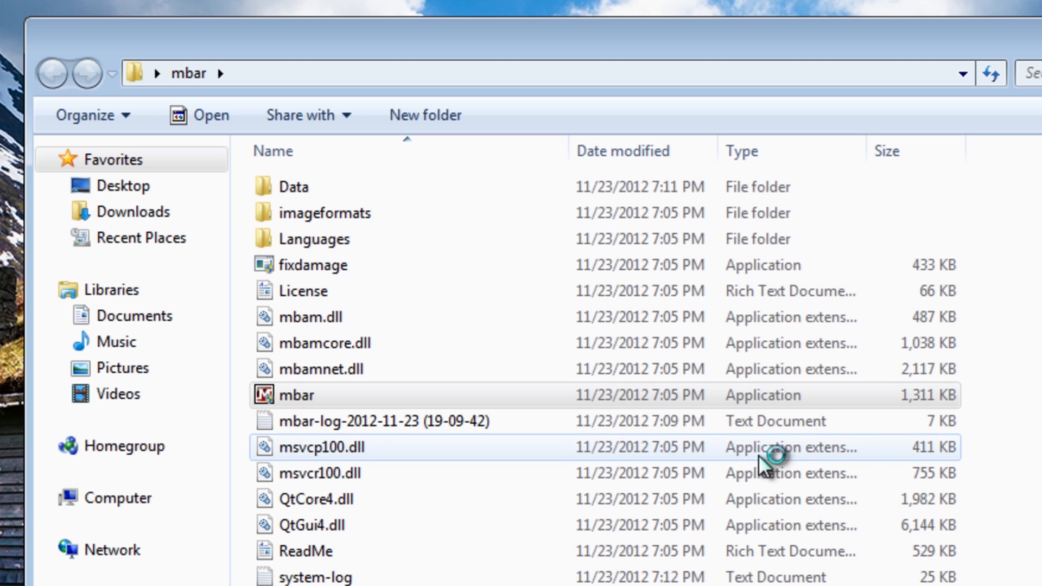
double_click(300, 395)
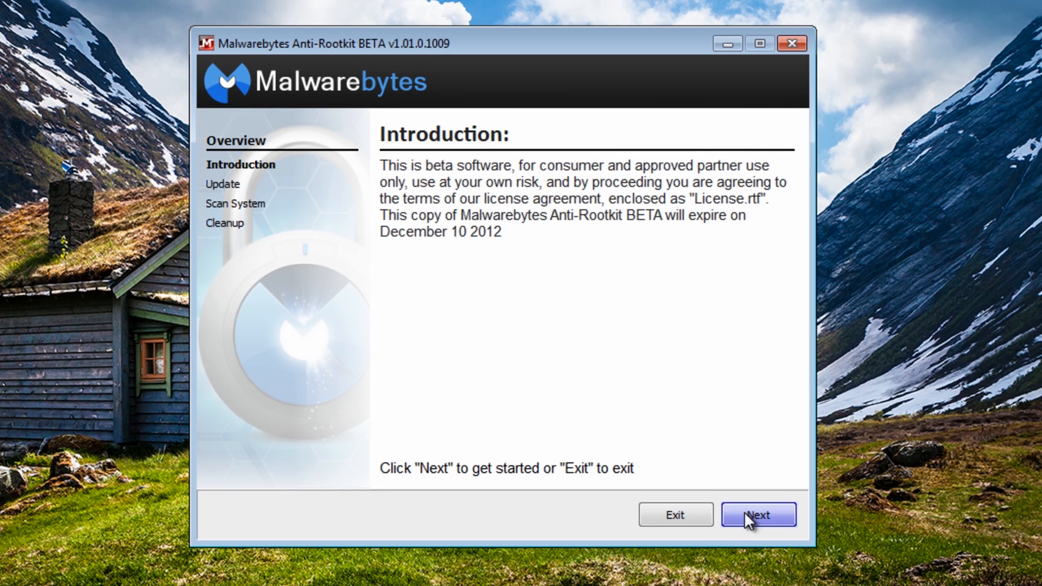
left_click(759, 514)
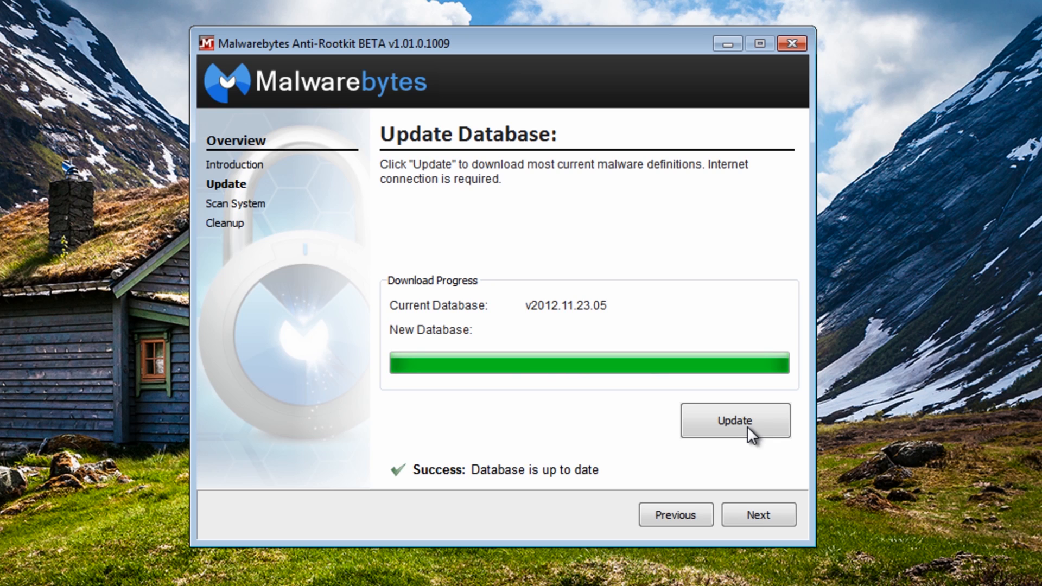
mouse_move(753, 515)
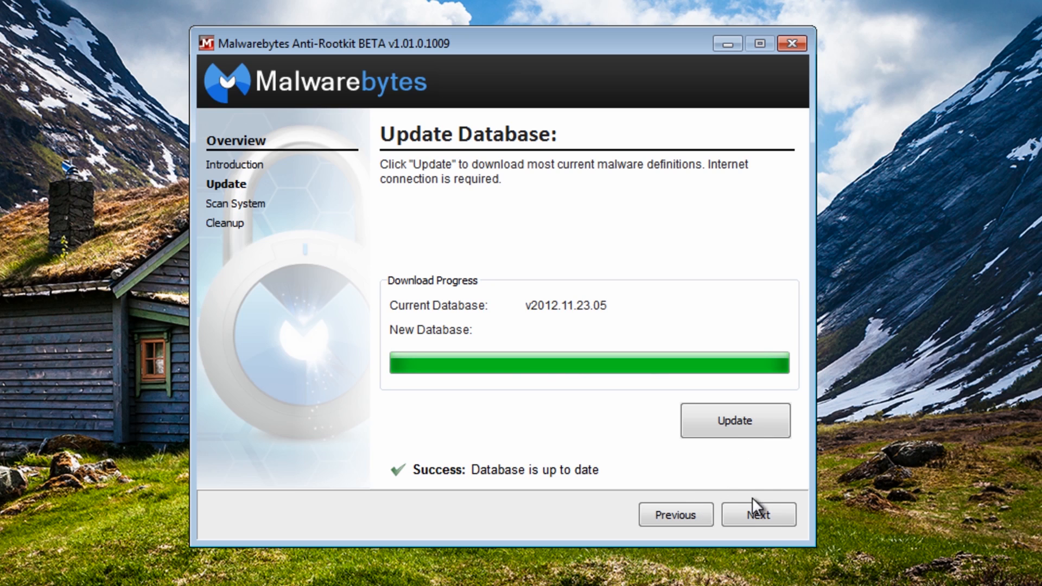
left_click(758, 515)
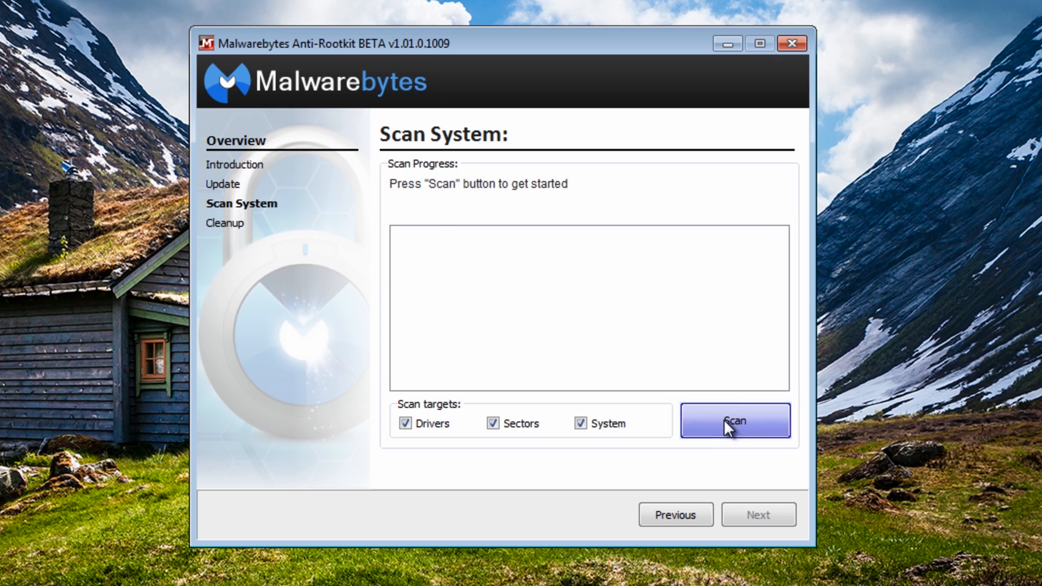
Run a second Drivers, Sectors and System scan, which finds one Trojan.Agent DLL.
left_click(735, 421)
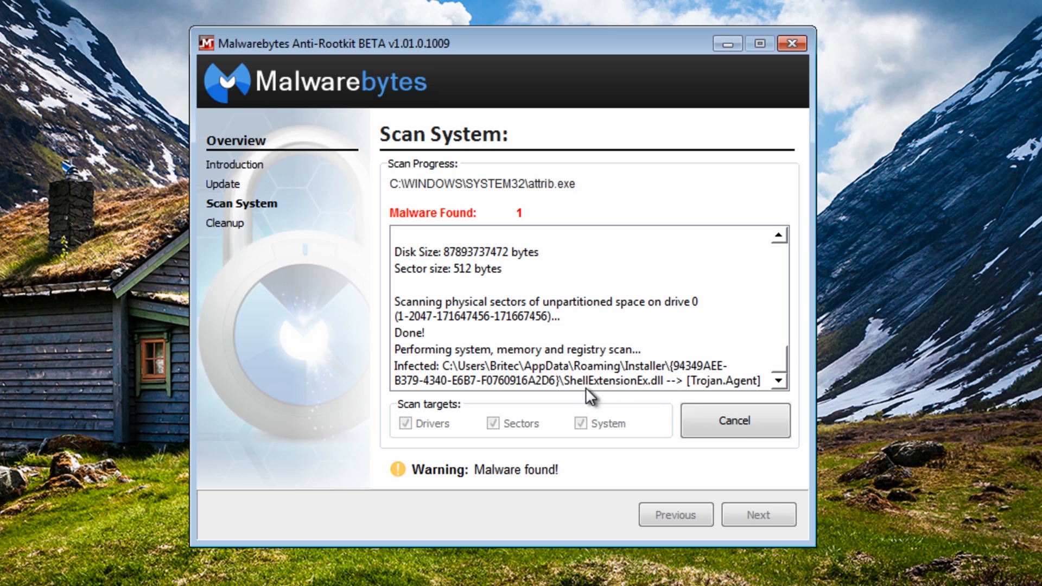
mouse_move(661, 401)
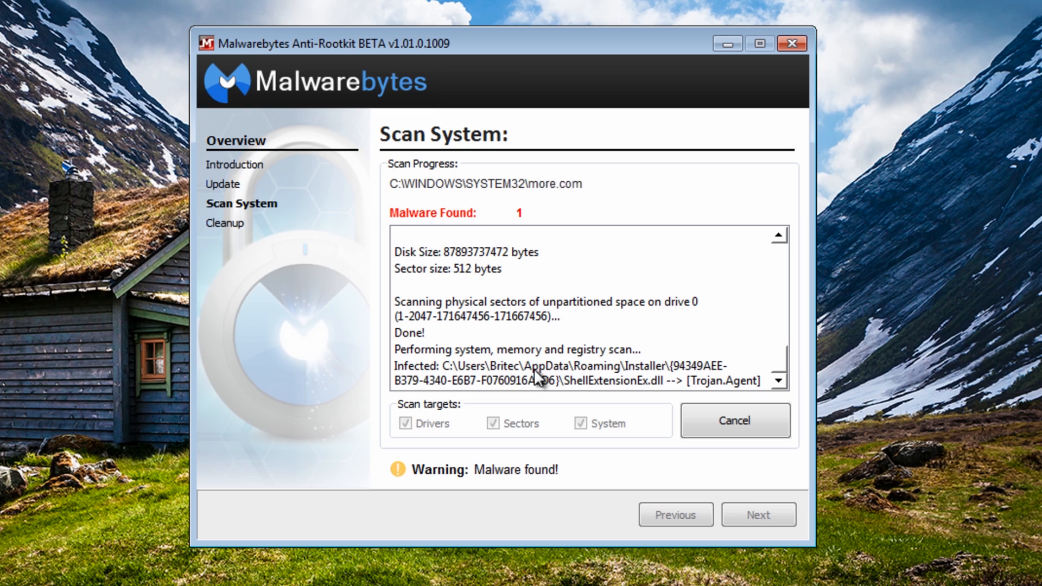
mouse_move(560, 382)
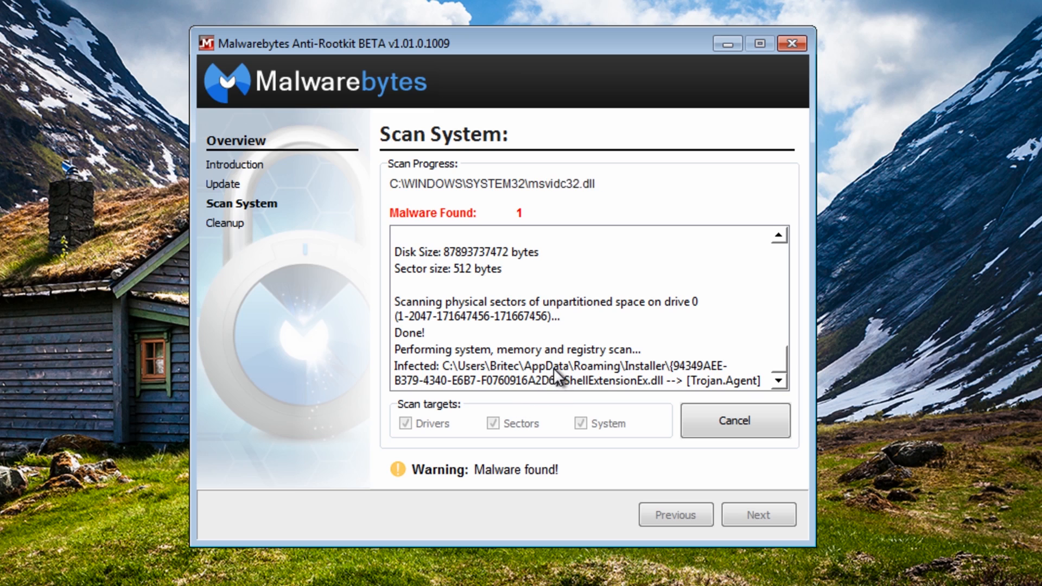
mouse_move(647, 385)
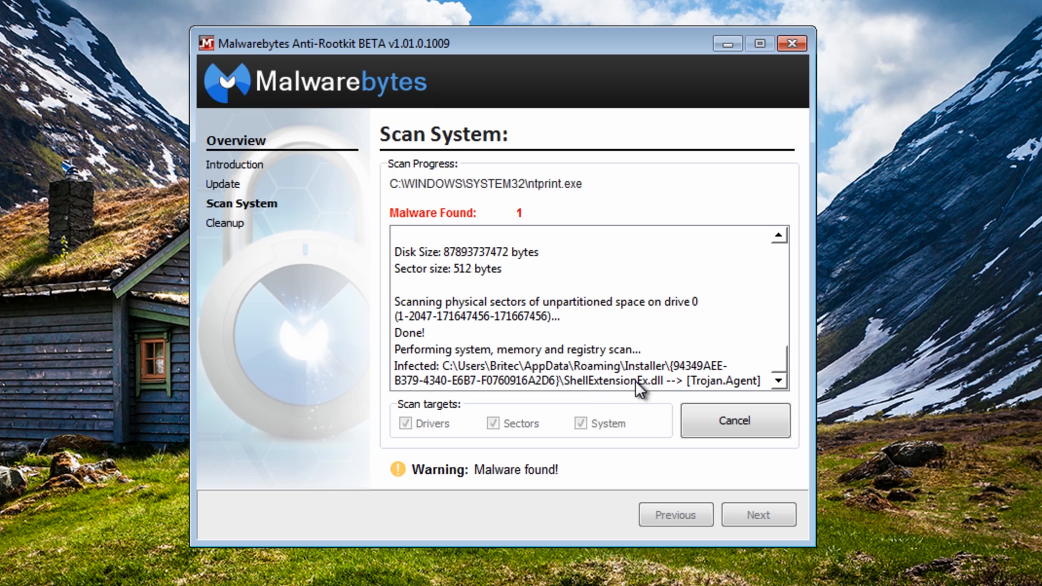
mouse_move(586, 395)
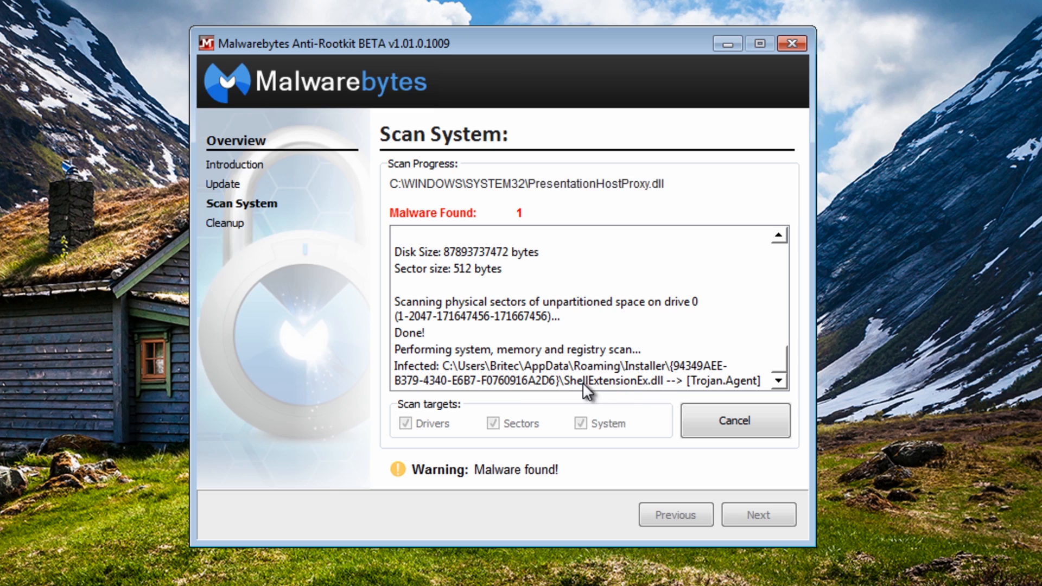
mouse_move(559, 439)
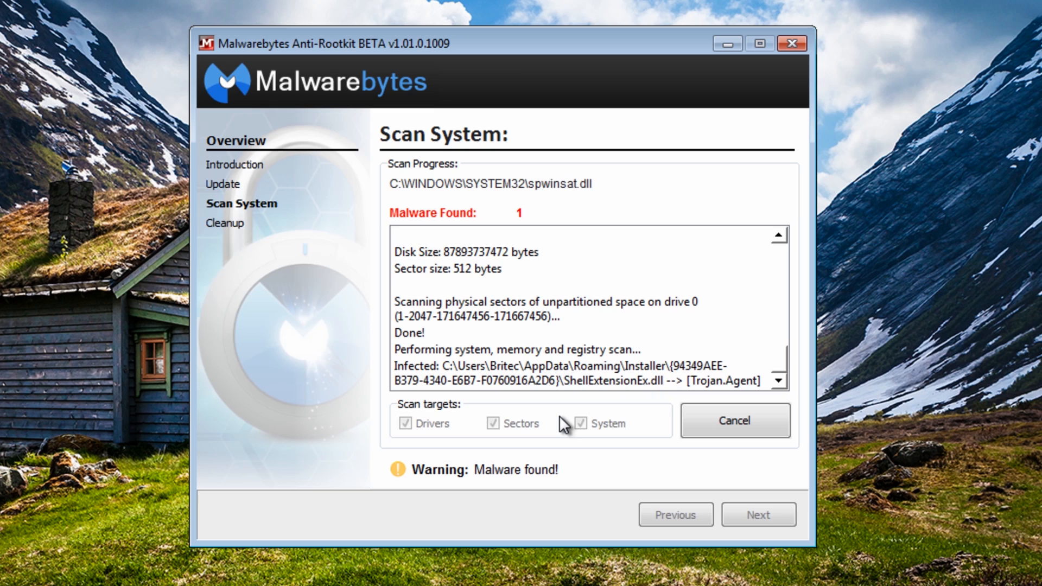
mouse_move(596, 405)
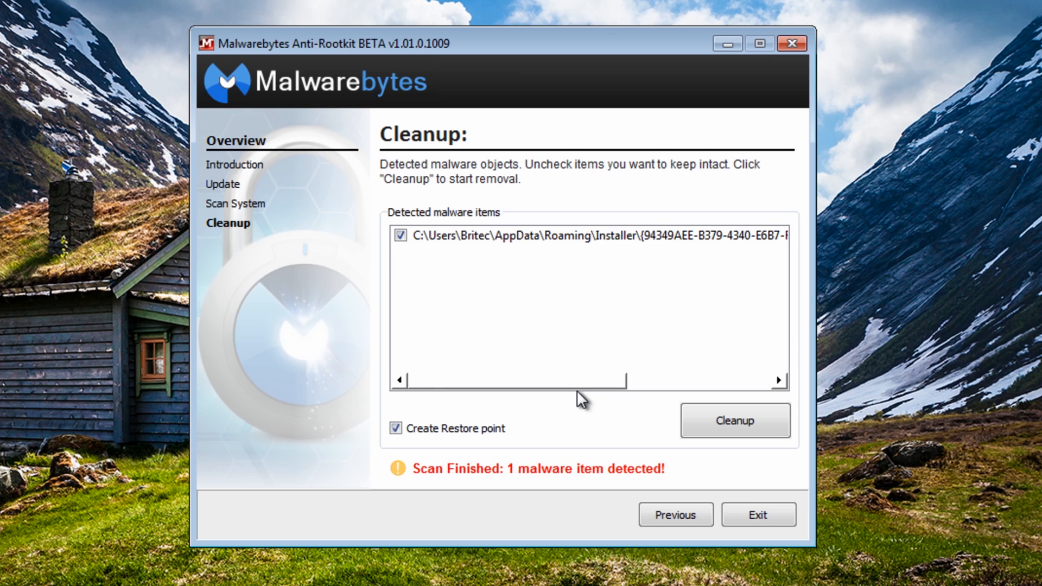
mouse_move(506, 454)
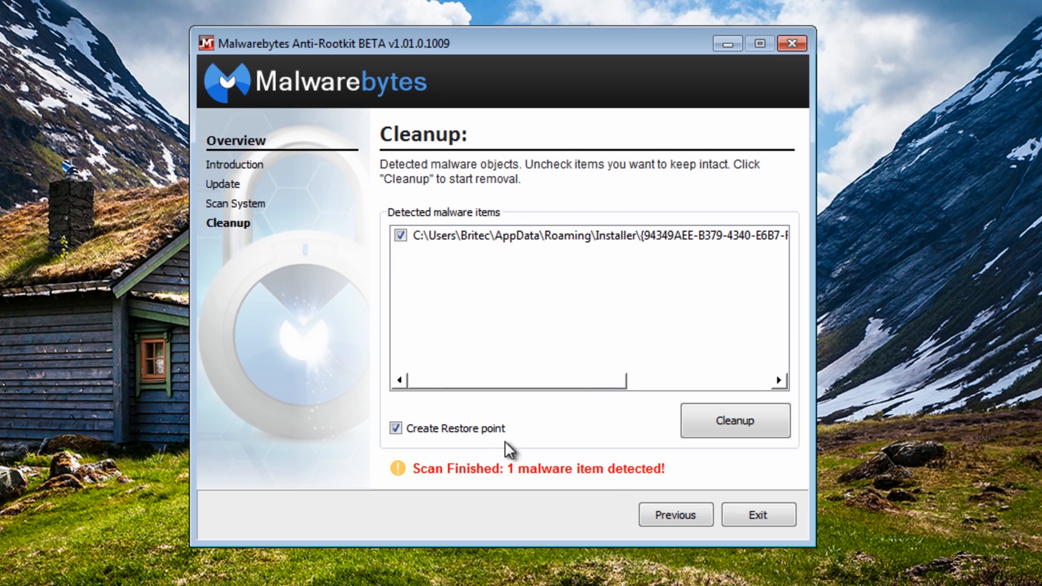
mouse_move(489, 314)
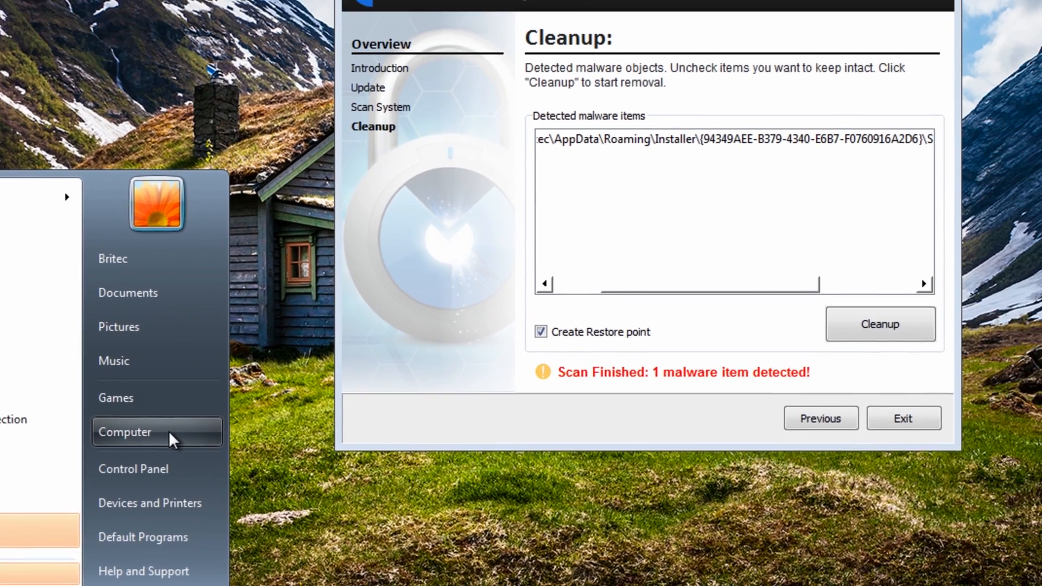
Show hidden and protected system files, then browse to AppData\Roaming\Installer.
left_click(124, 432)
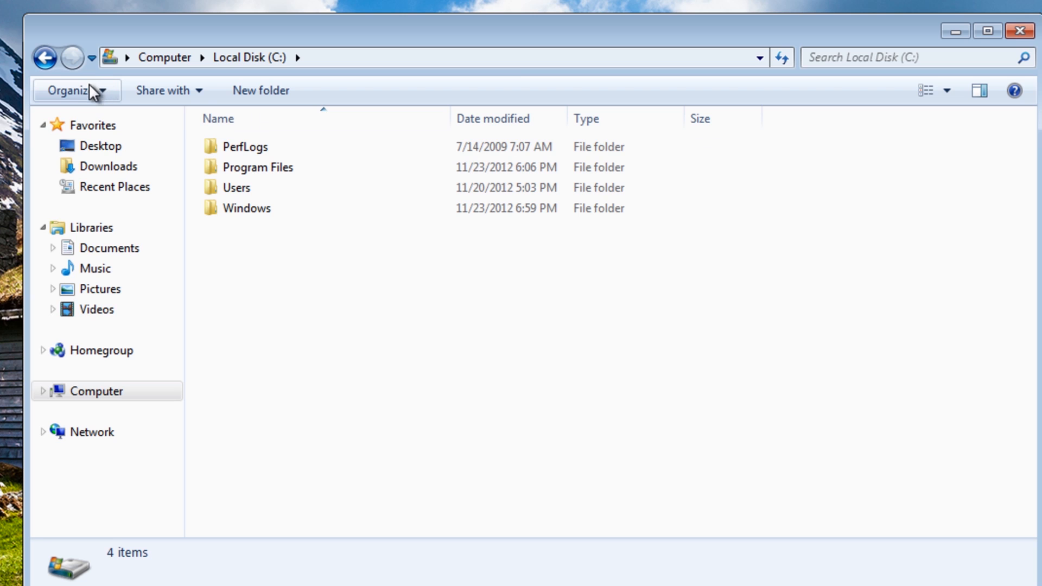
left_click(76, 90)
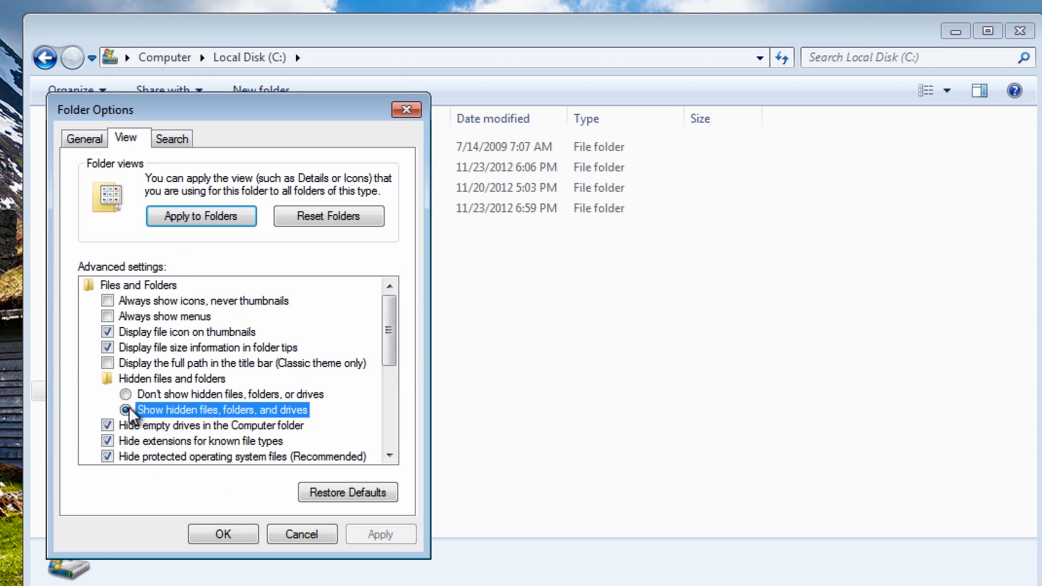
left_click(107, 470)
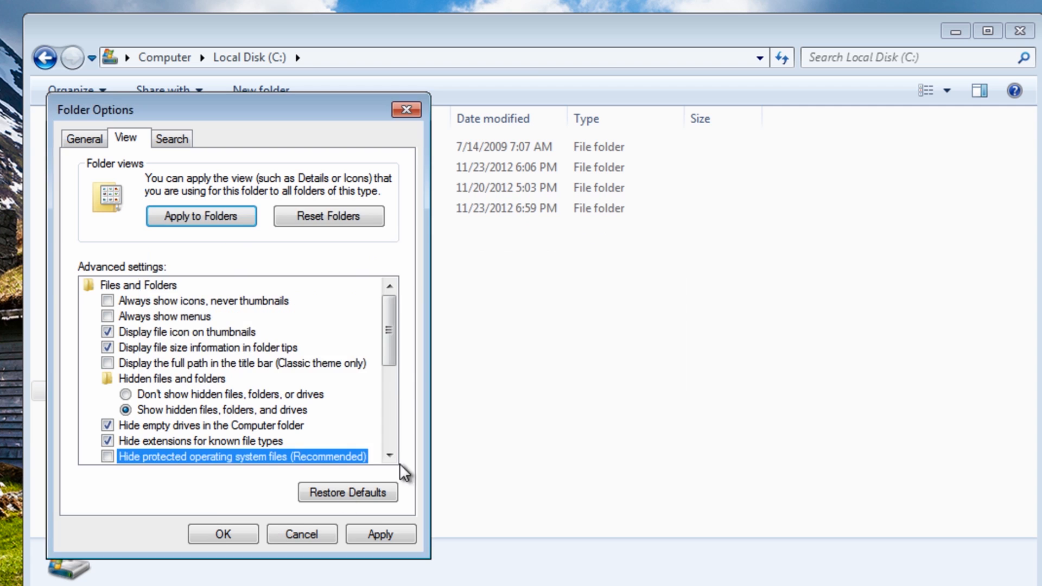
left_click(223, 533)
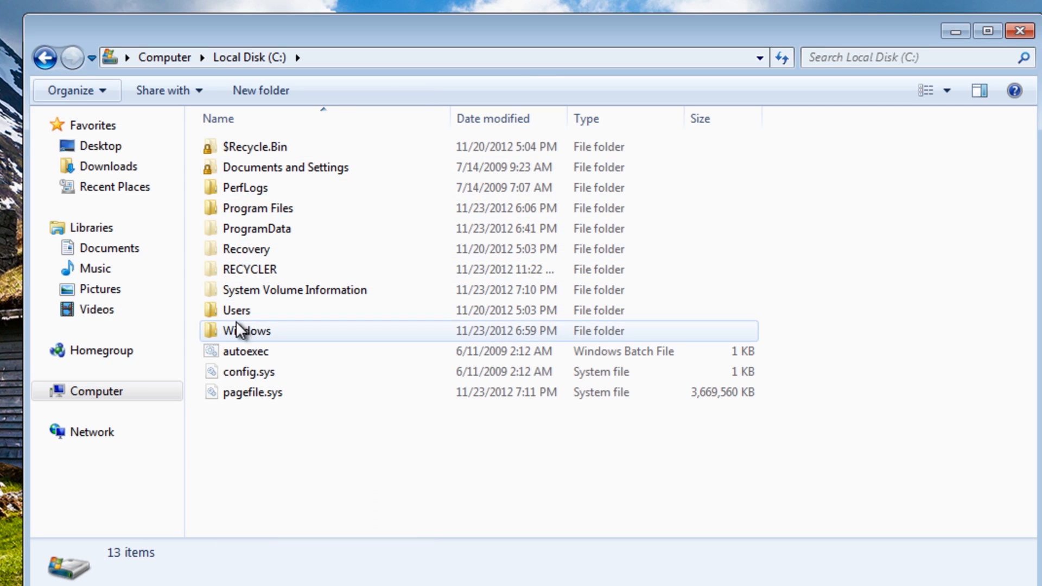
double_click(236, 310)
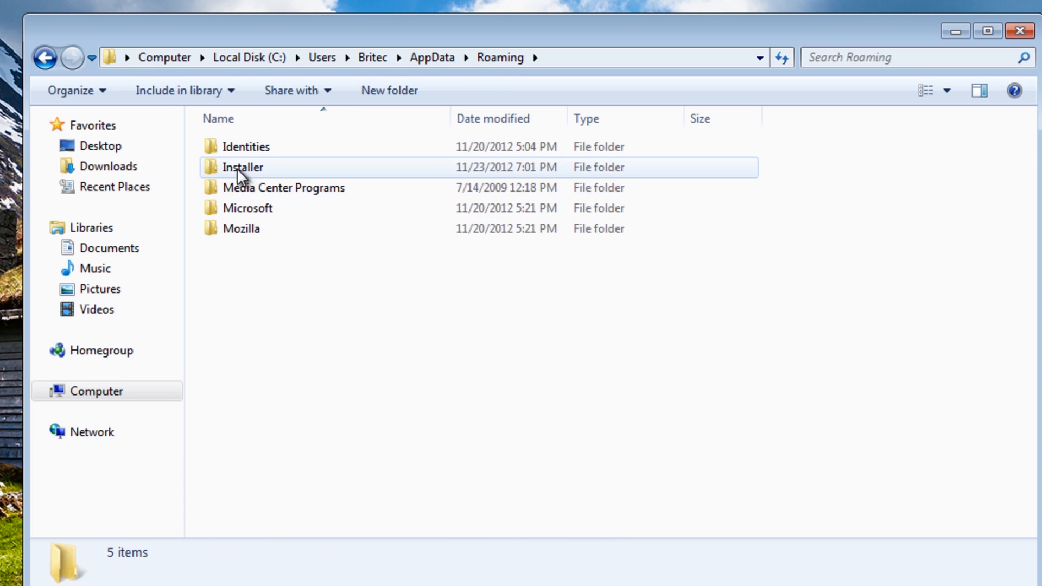
double_click(245, 167)
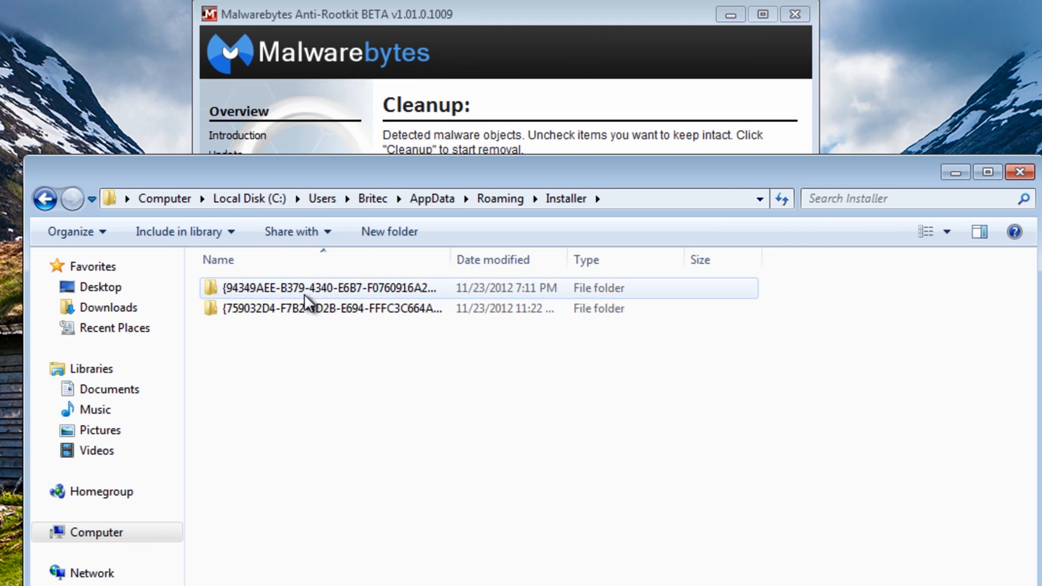
Attempt to delete ShellExtensionEx.dll from the {94349AEE…} folder, then close Explorer.
double_click(307, 289)
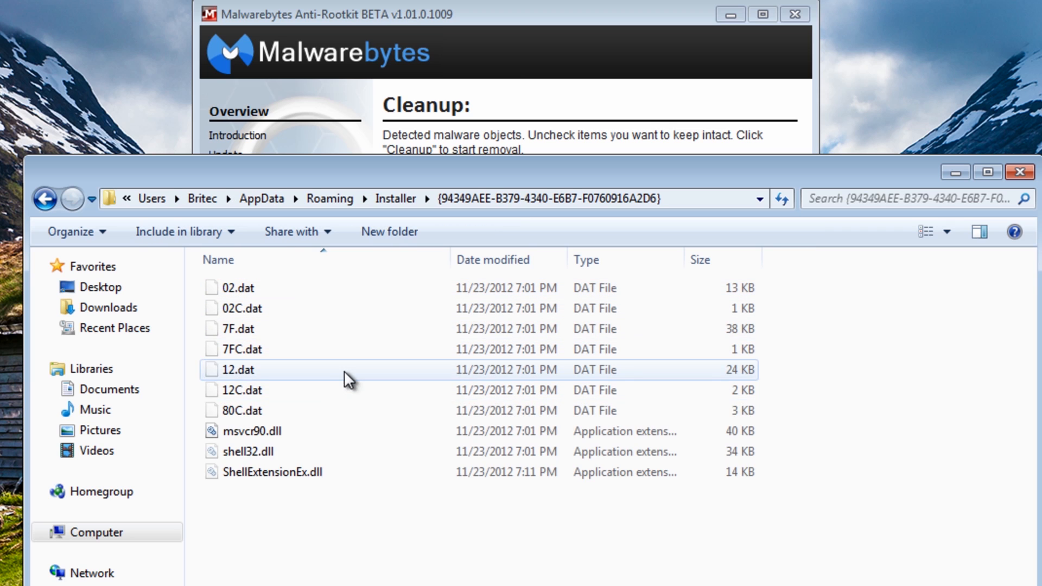
left_click(269, 472)
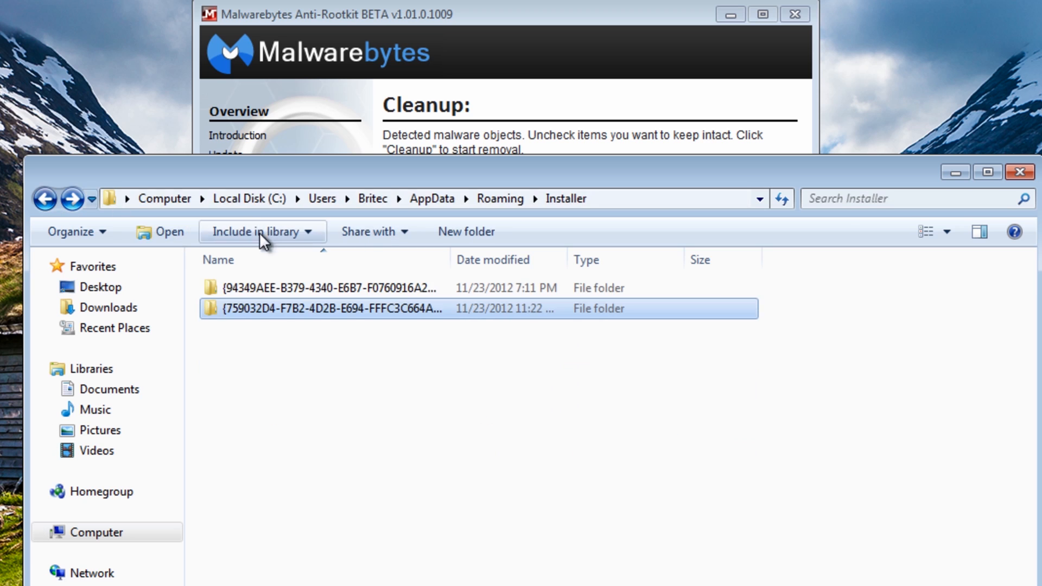
double_click(324, 287)
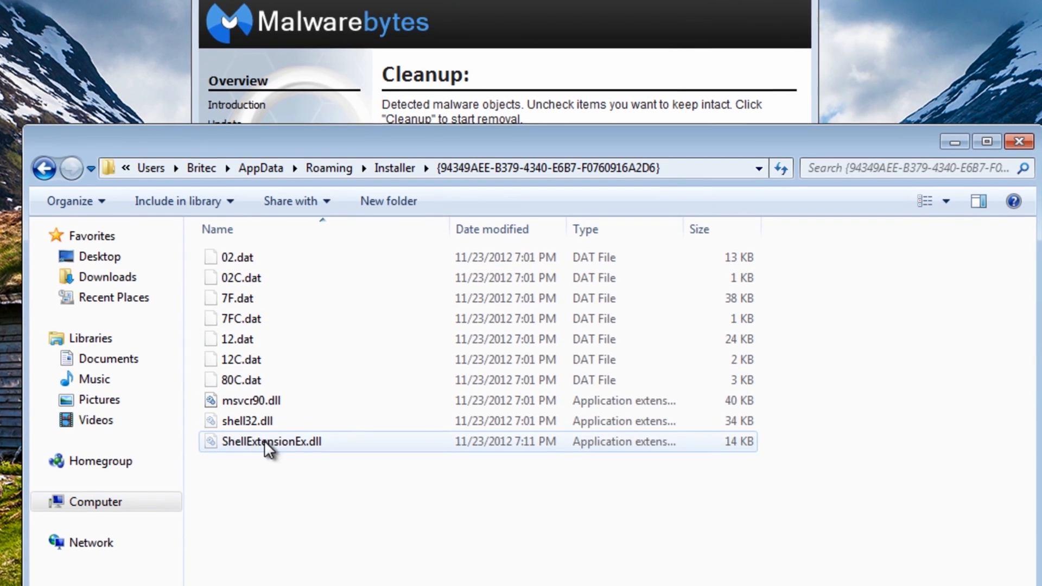
left_click(268, 441)
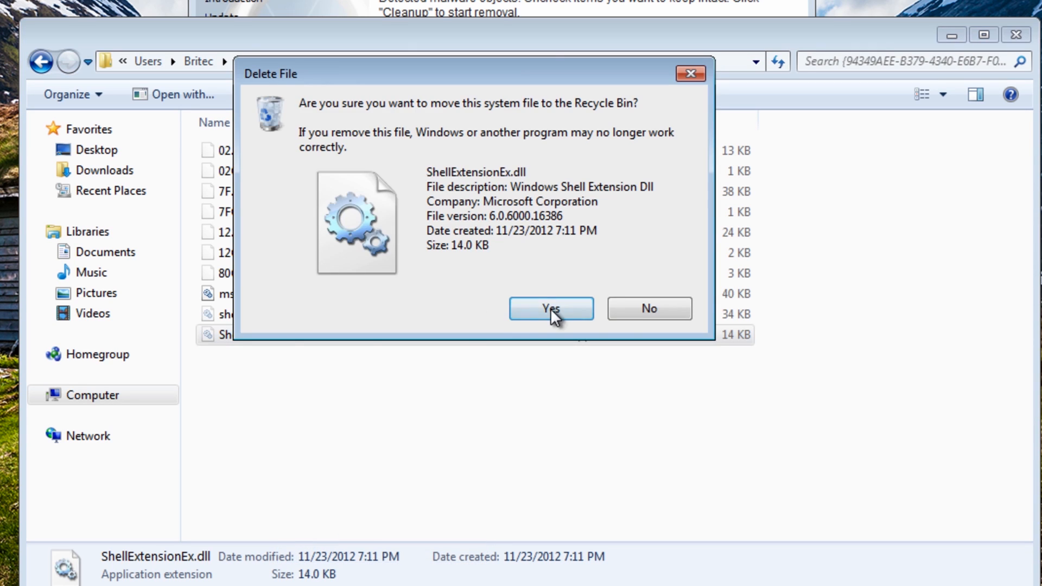
left_click(552, 308)
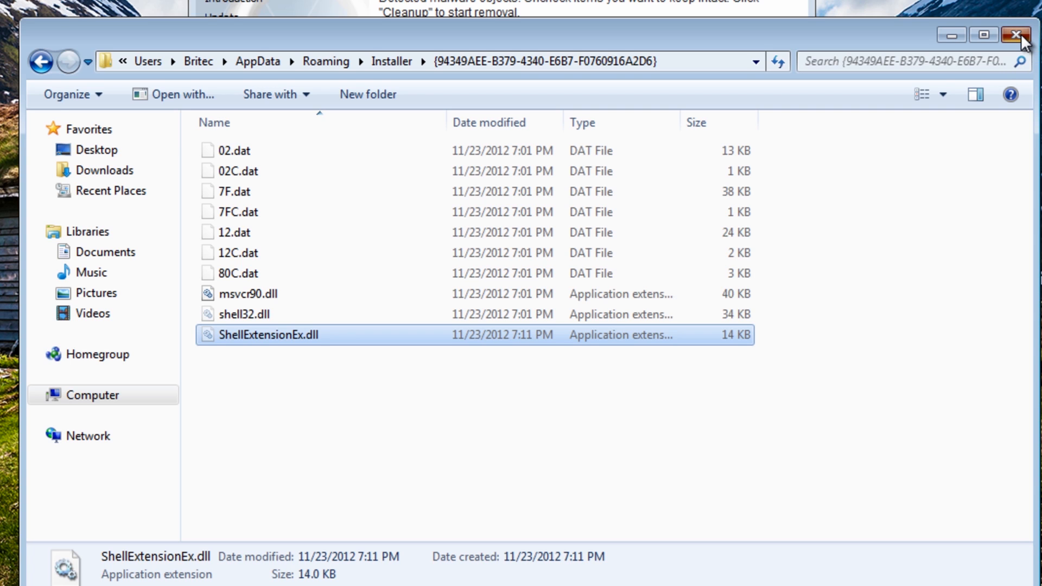
left_click(1011, 35)
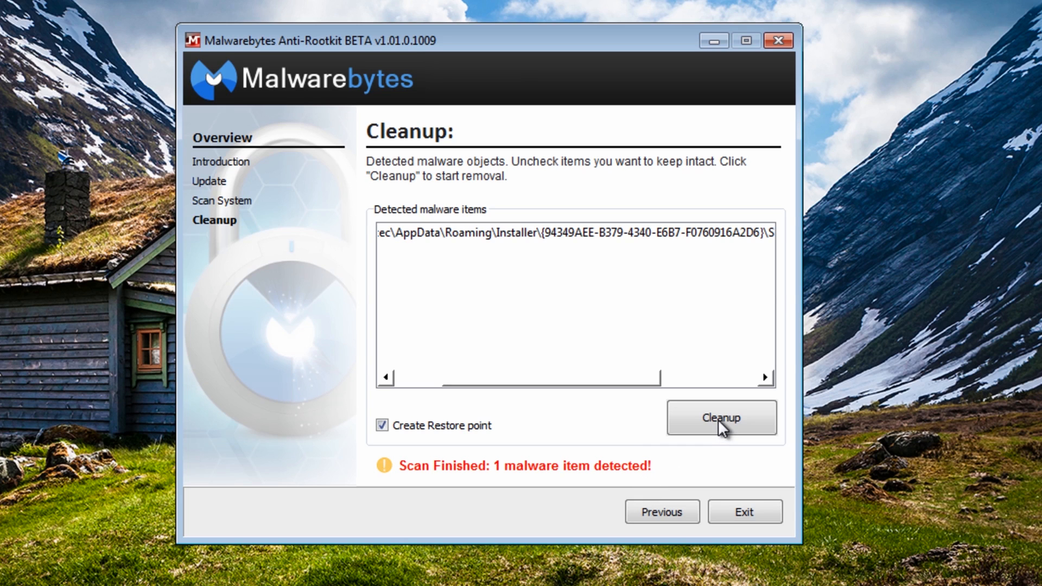
Schedule removal of the one detected malware item and accept the required reboot.
left_click(722, 418)
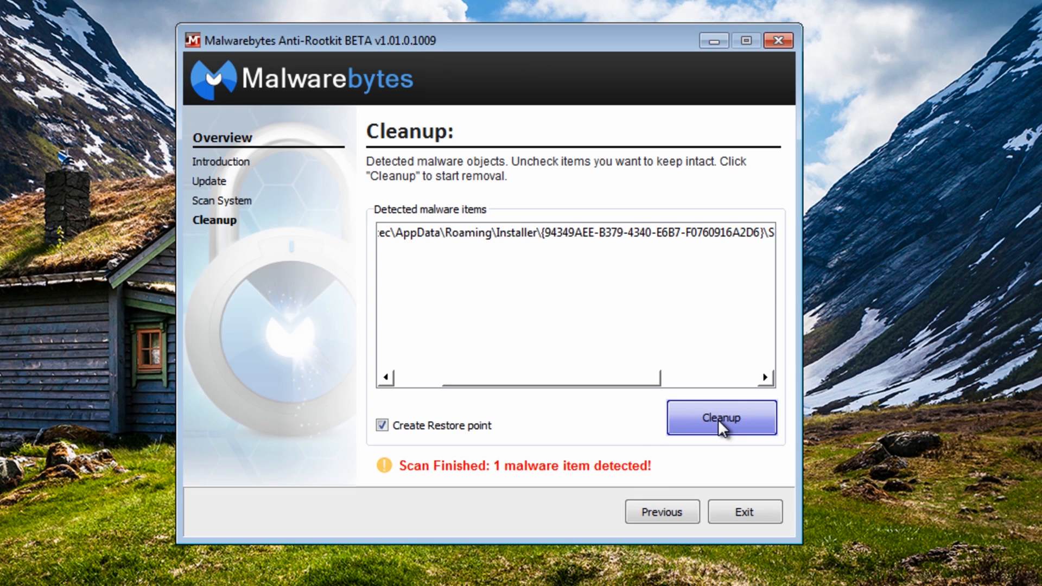
left_click(721, 418)
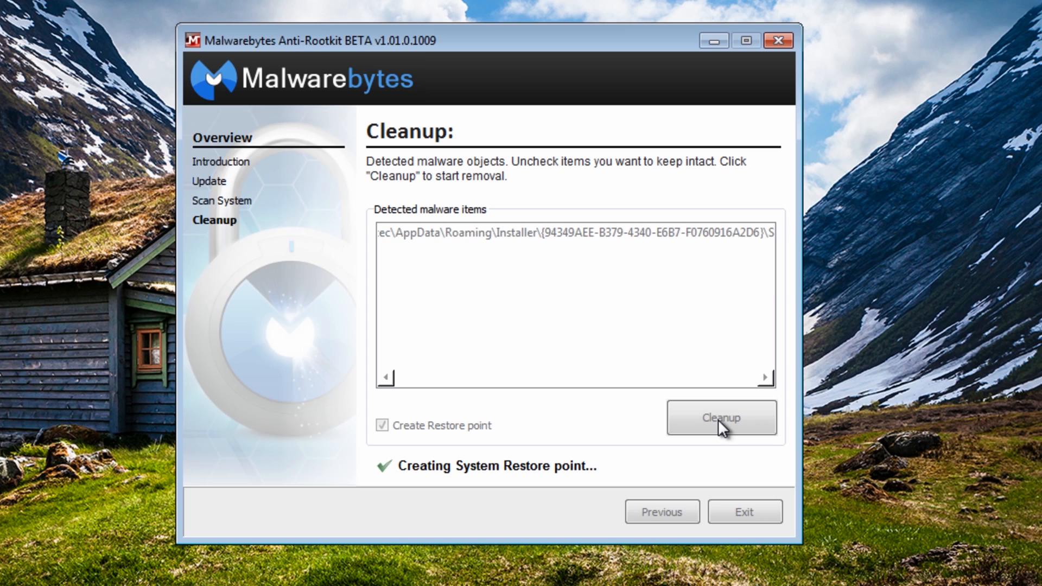
left_click(721, 418)
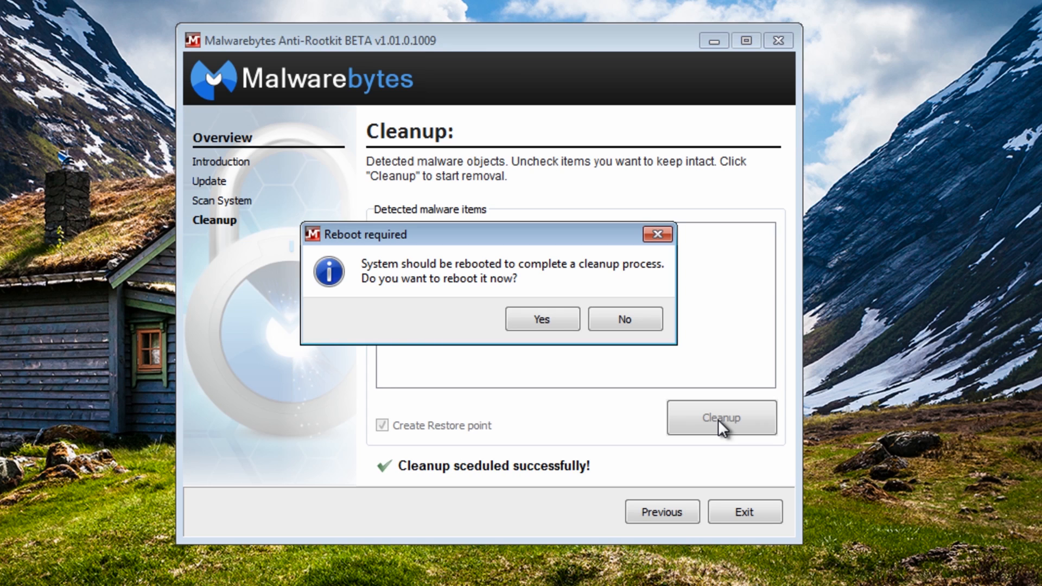
mouse_move(543, 326)
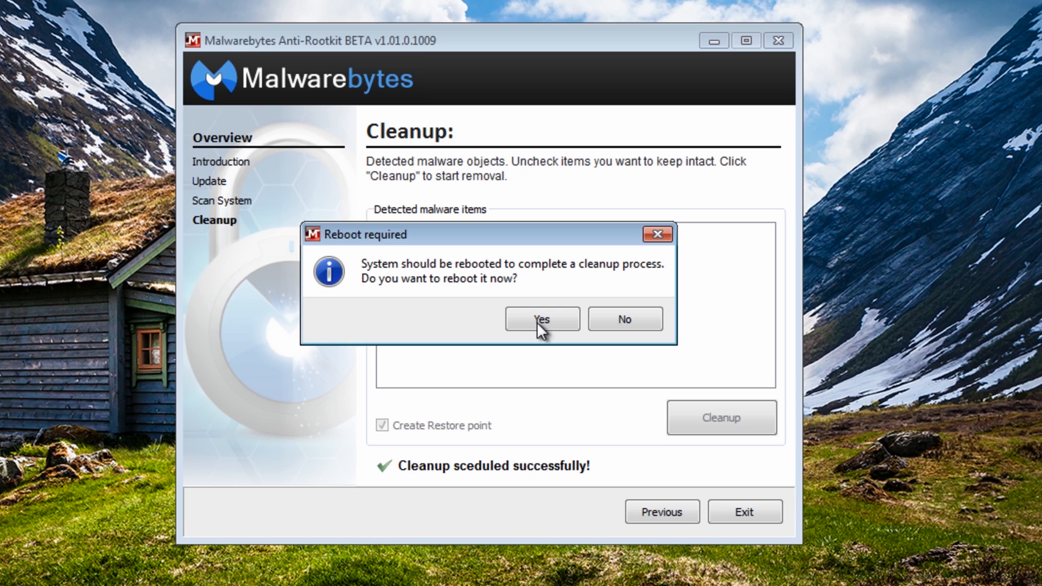
left_click(543, 319)
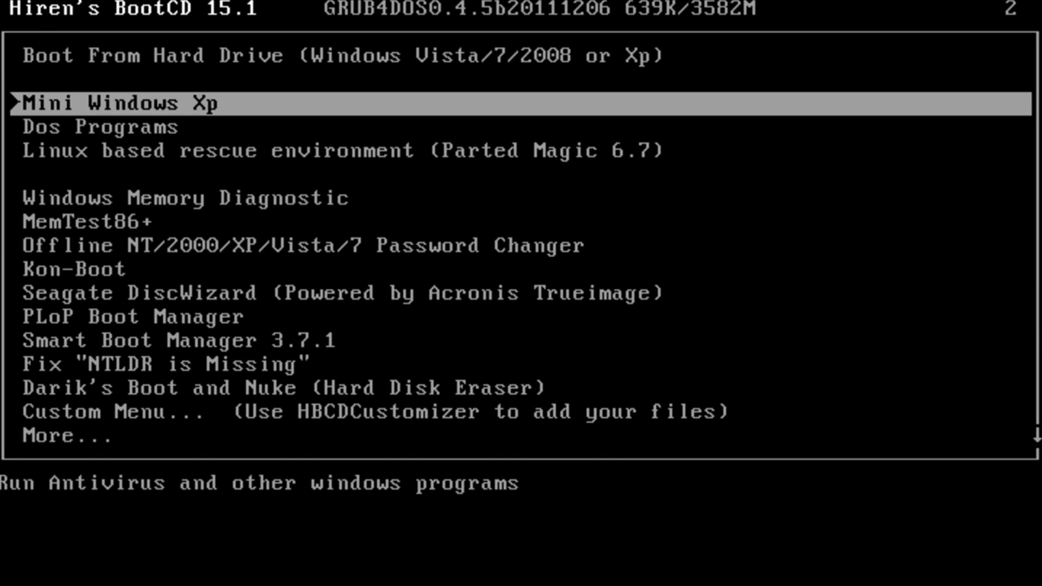
Boot Mini Windows XP from Hiren's BootCD and browse to the D: Local Disk.
key("enter")
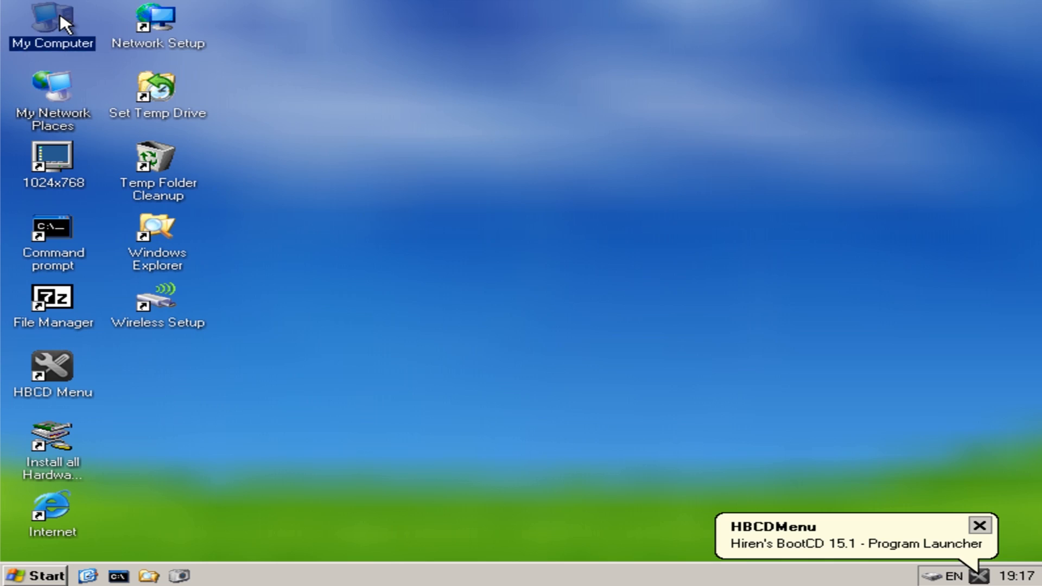
double_click(50, 21)
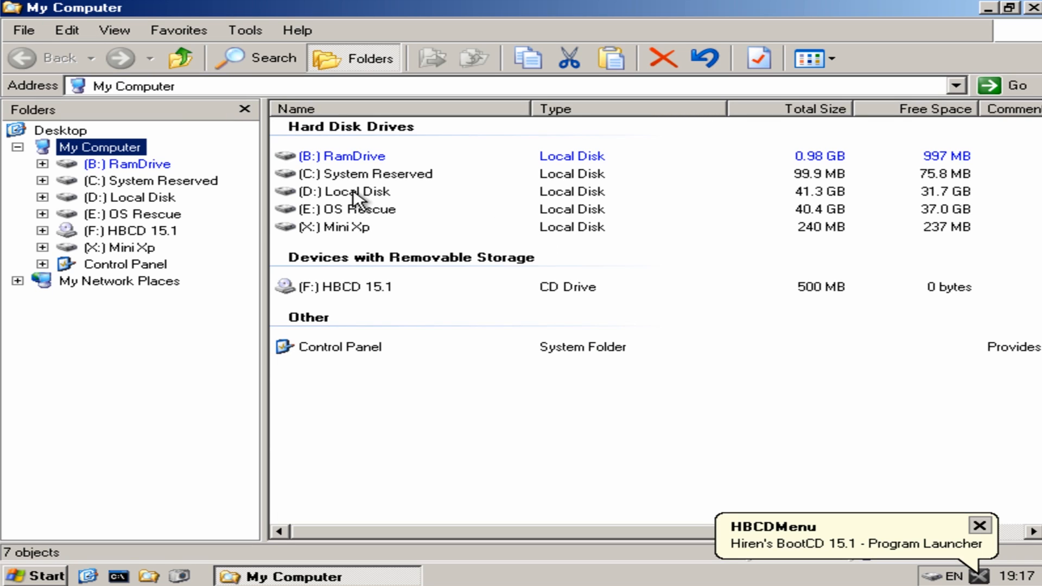
double_click(356, 192)
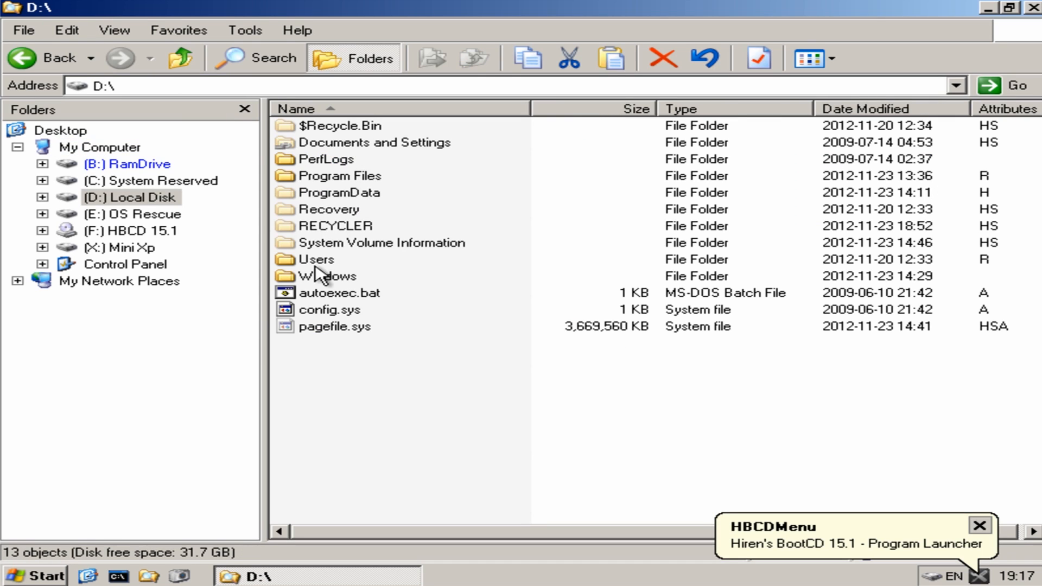
Navigate drive D: to Users > user profile > AppData > Roaming > Installer.
double_click(317, 260)
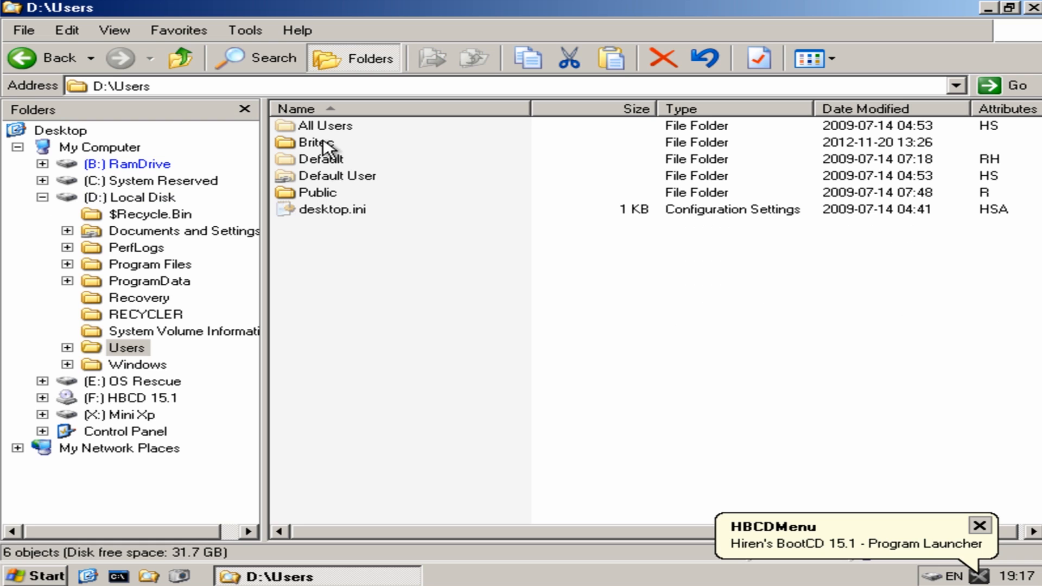
double_click(317, 141)
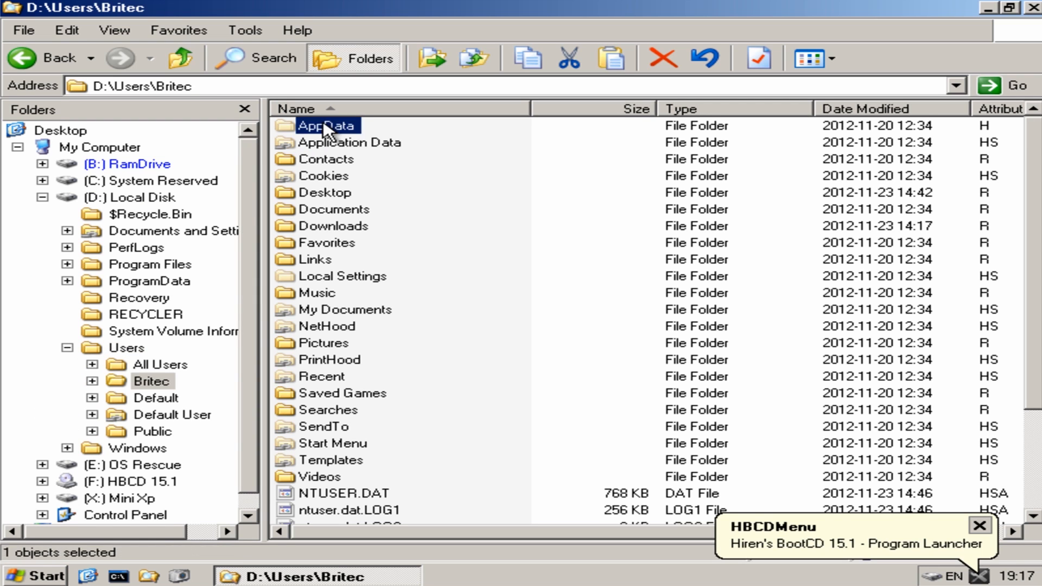
double_click(323, 125)
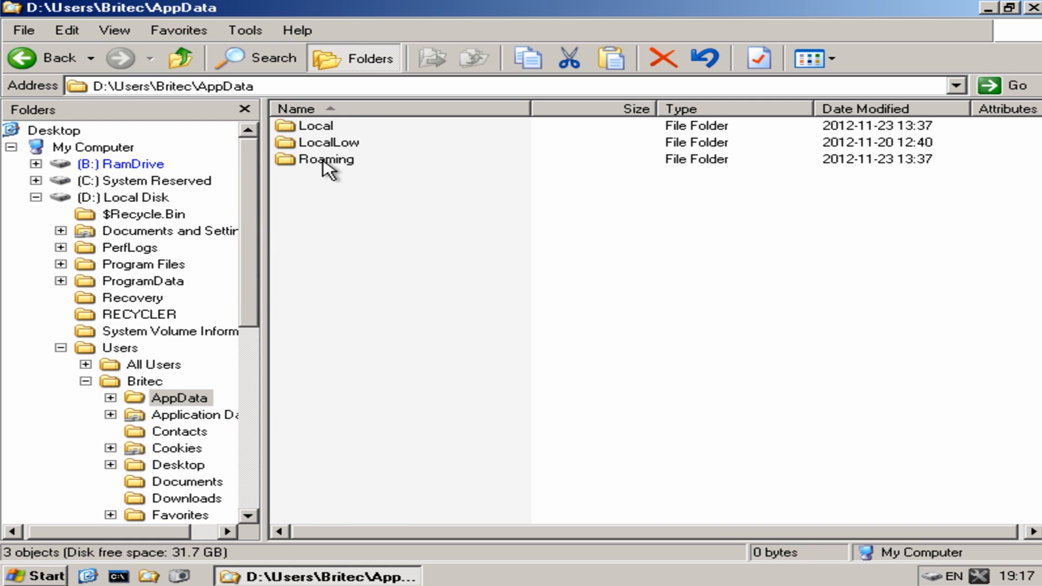
double_click(327, 159)
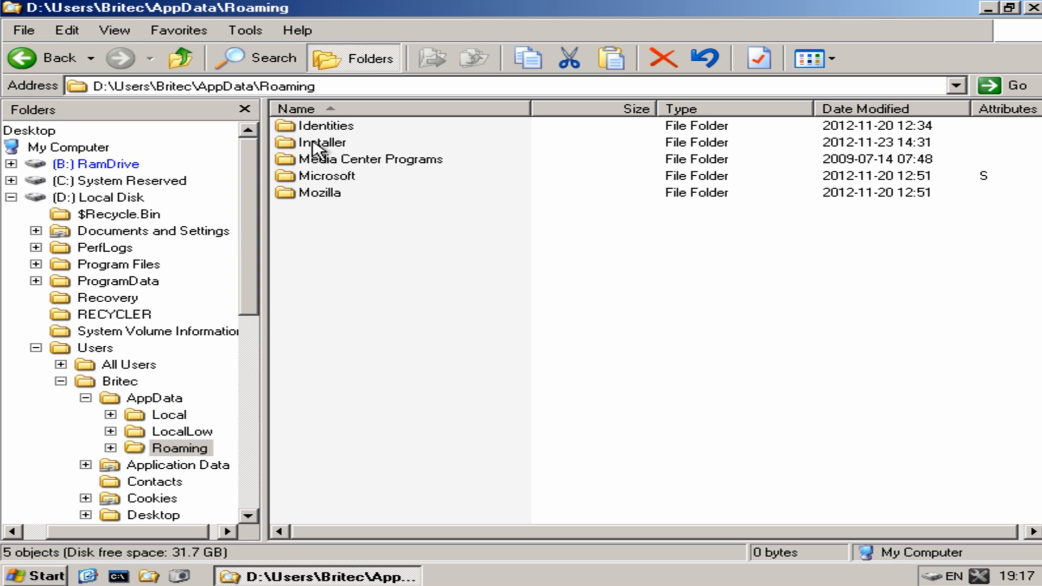
double_click(319, 143)
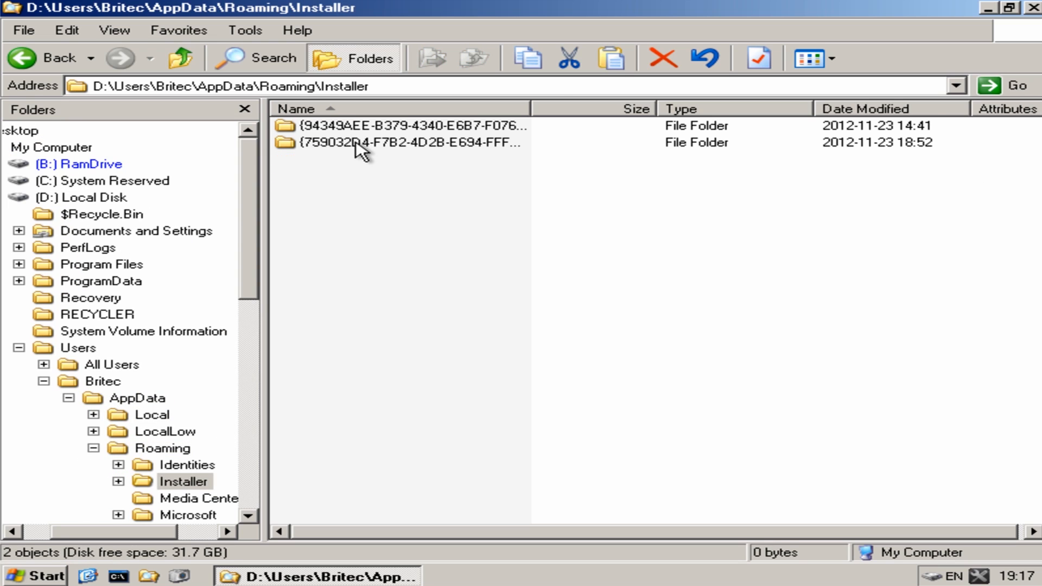
Inspect both GUID folders, locating ShellExtensionEx.dll in the first, and return to Installer.
double_click(353, 144)
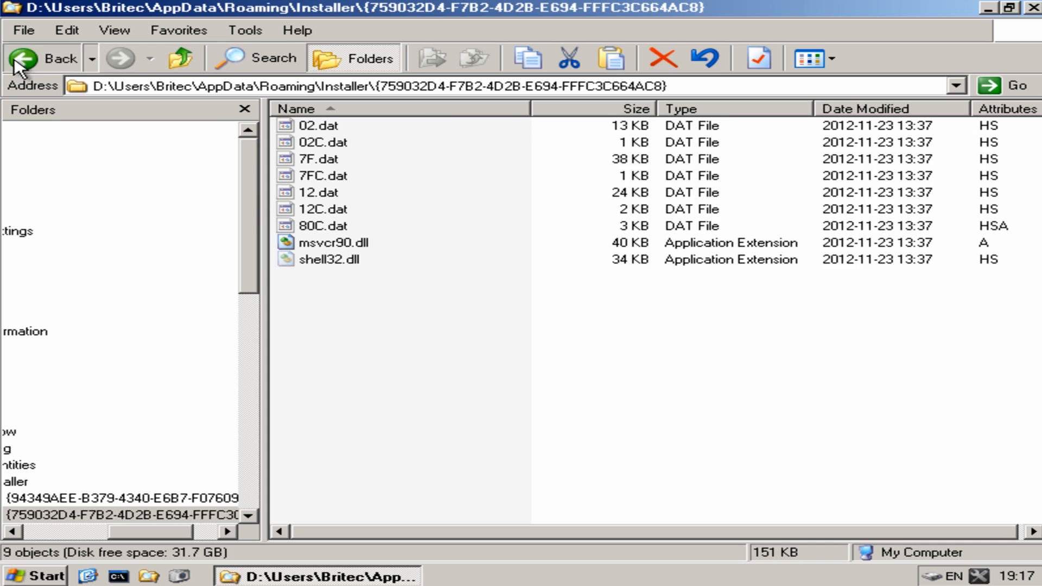
left_click(21, 59)
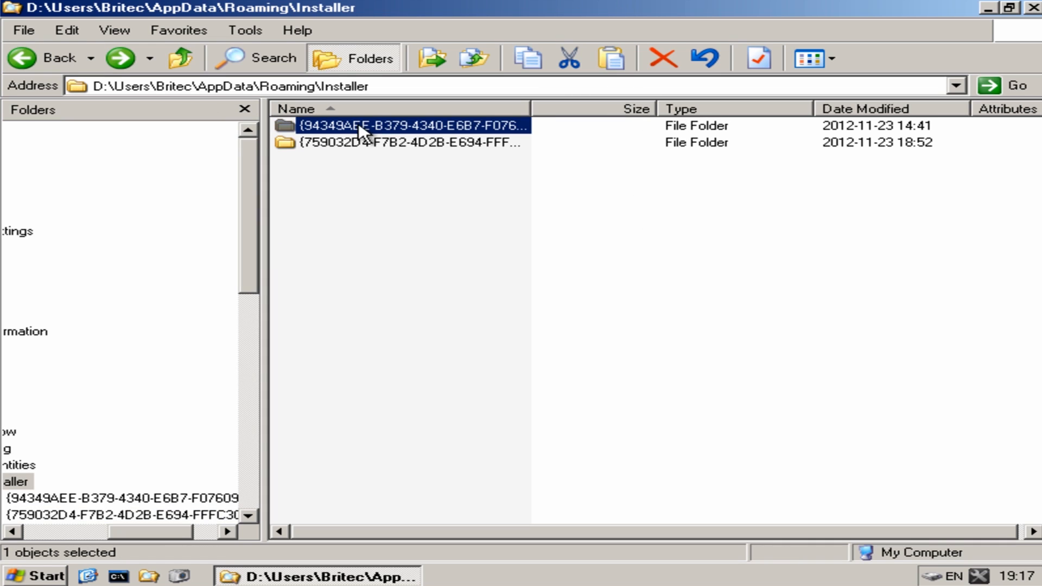
double_click(360, 125)
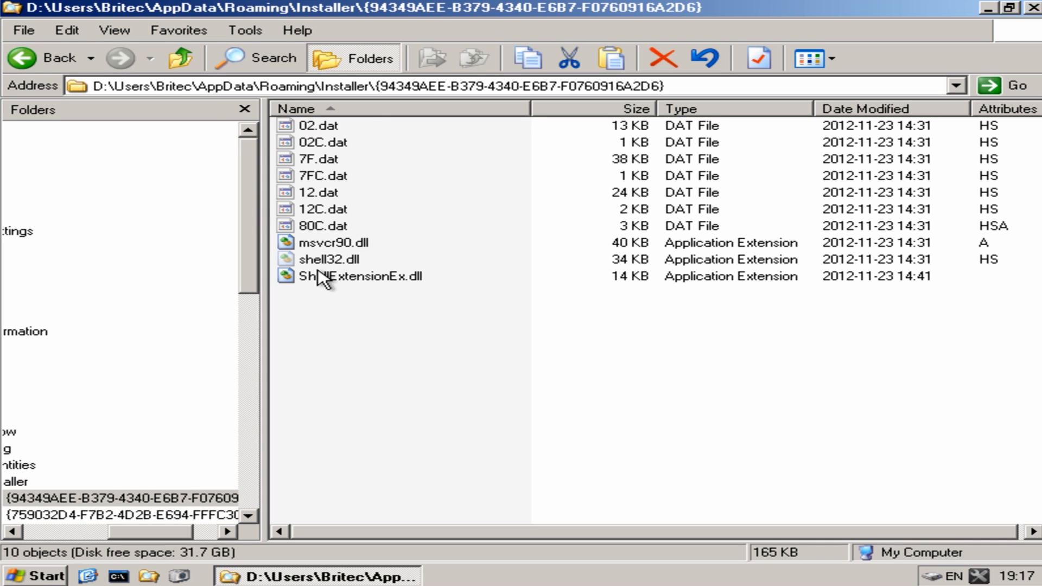
mouse_move(376, 298)
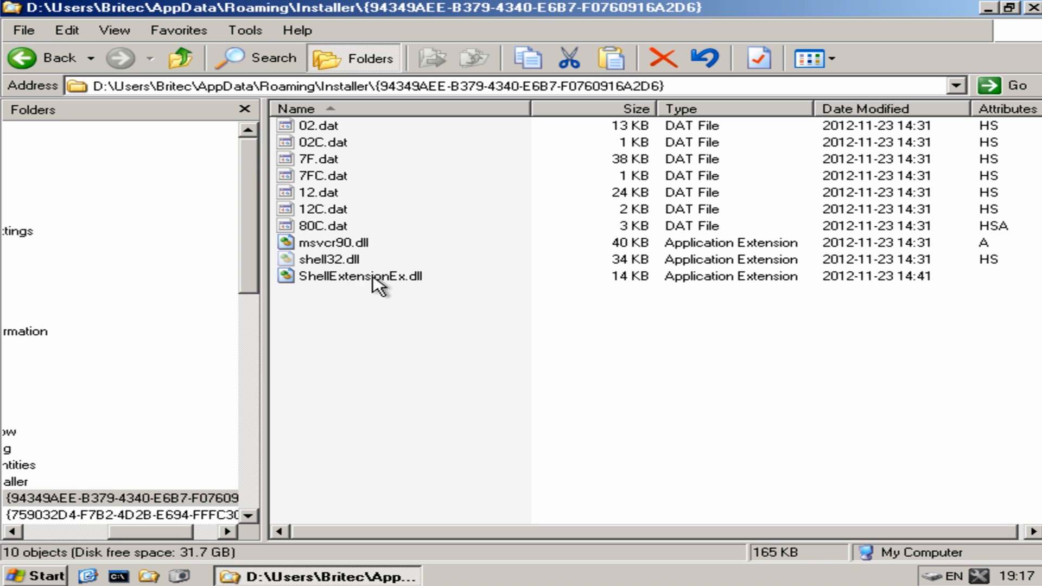
left_click(354, 276)
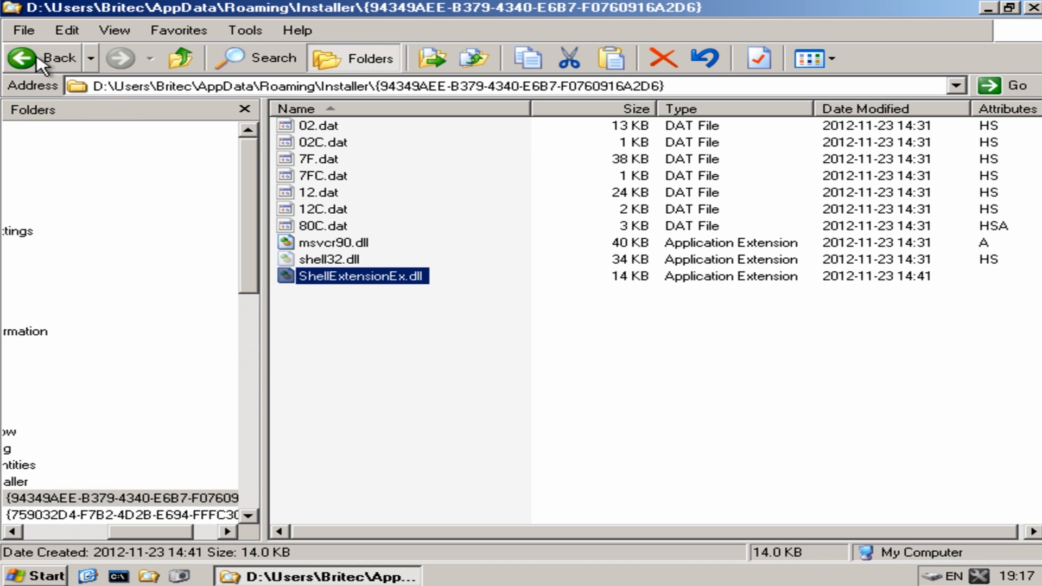
left_click(21, 58)
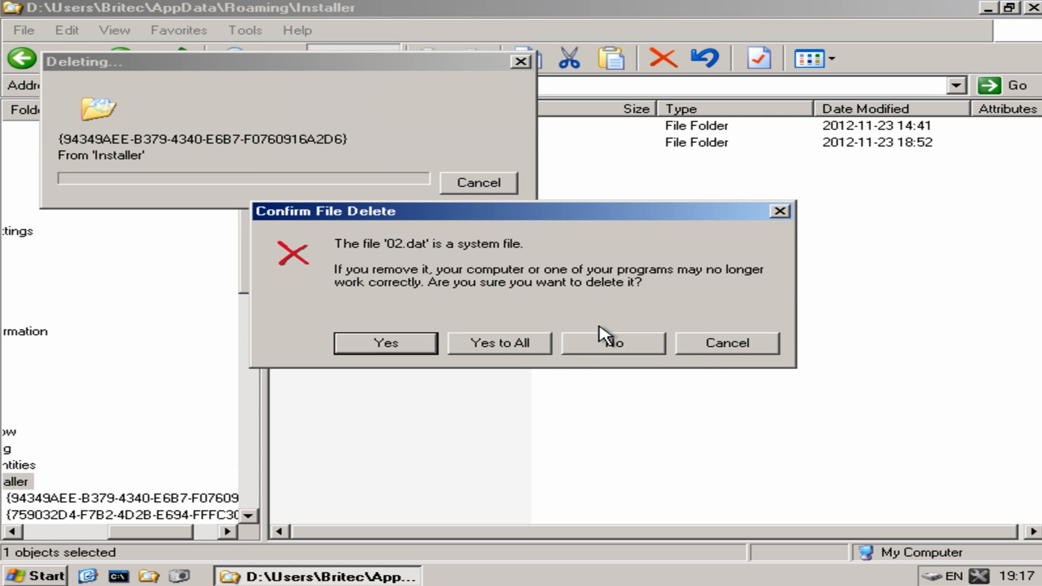
Delete both GUID folders, approving Yes to All for system files and confirming the second.
left_click(384, 343)
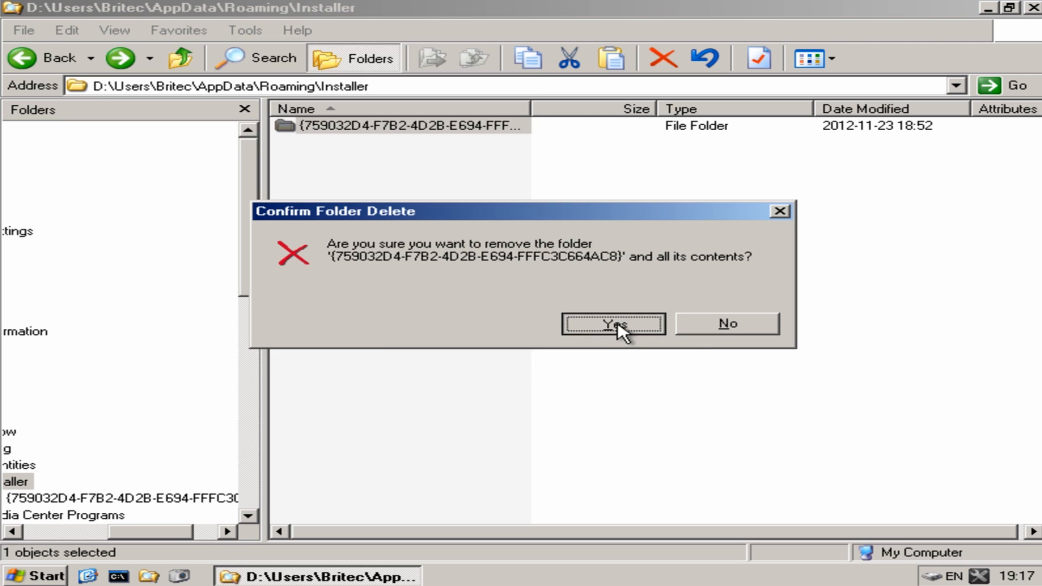
left_click(614, 323)
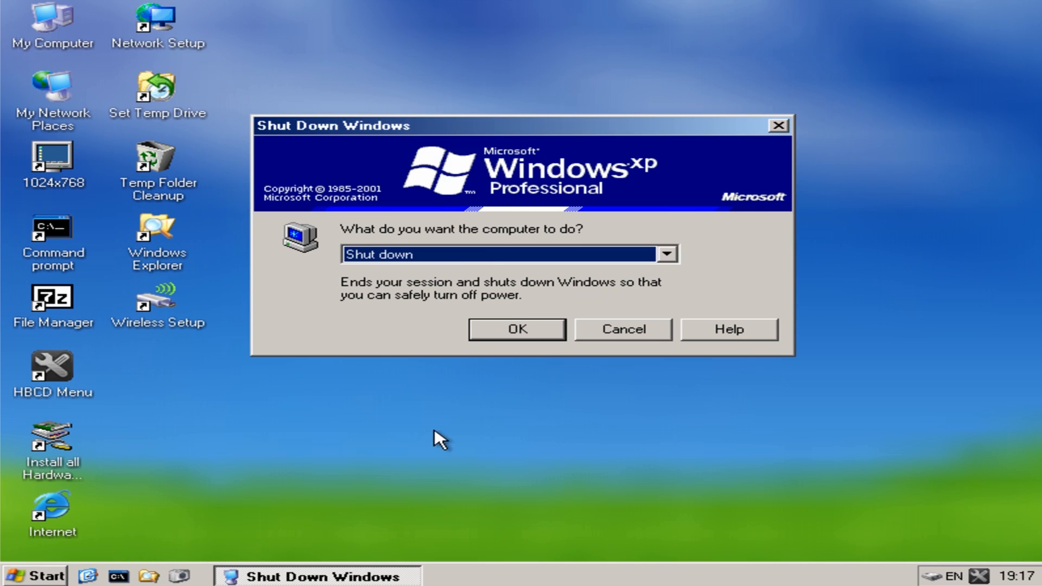
Choose Restart in the Shut Down Windows dialog and confirm.
left_click(671, 254)
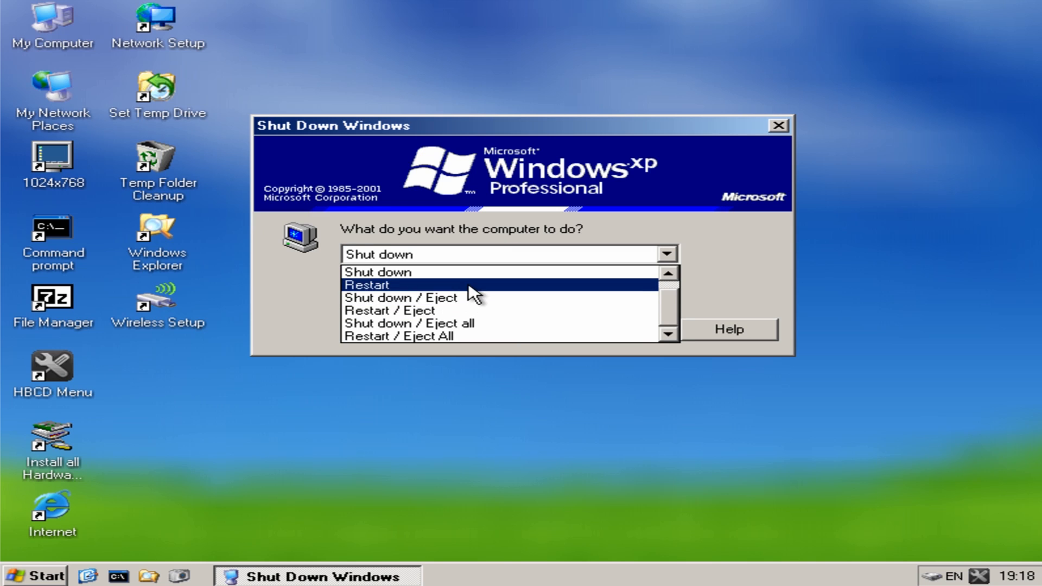
left_click(368, 285)
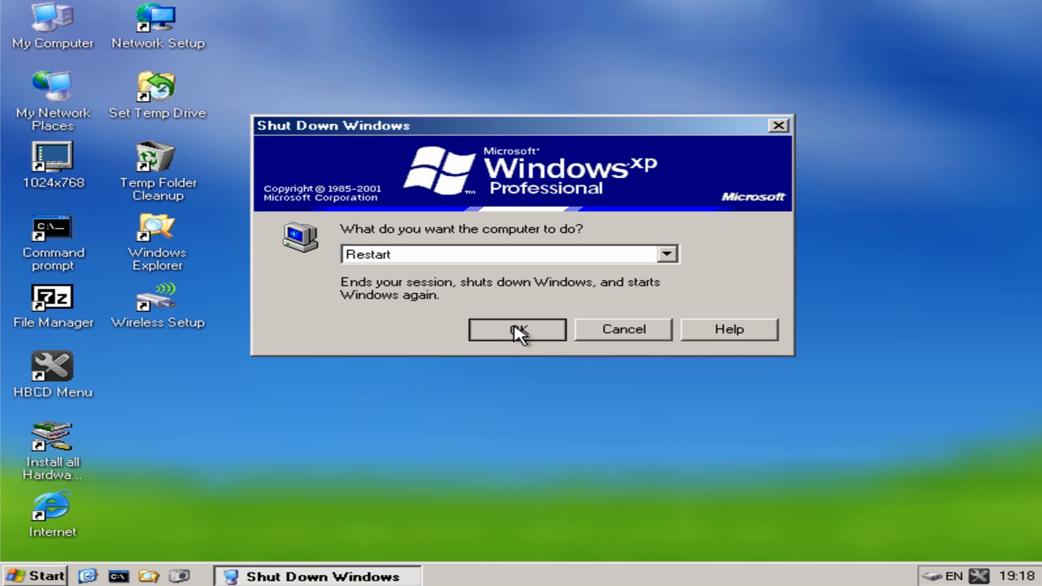
left_click(517, 330)
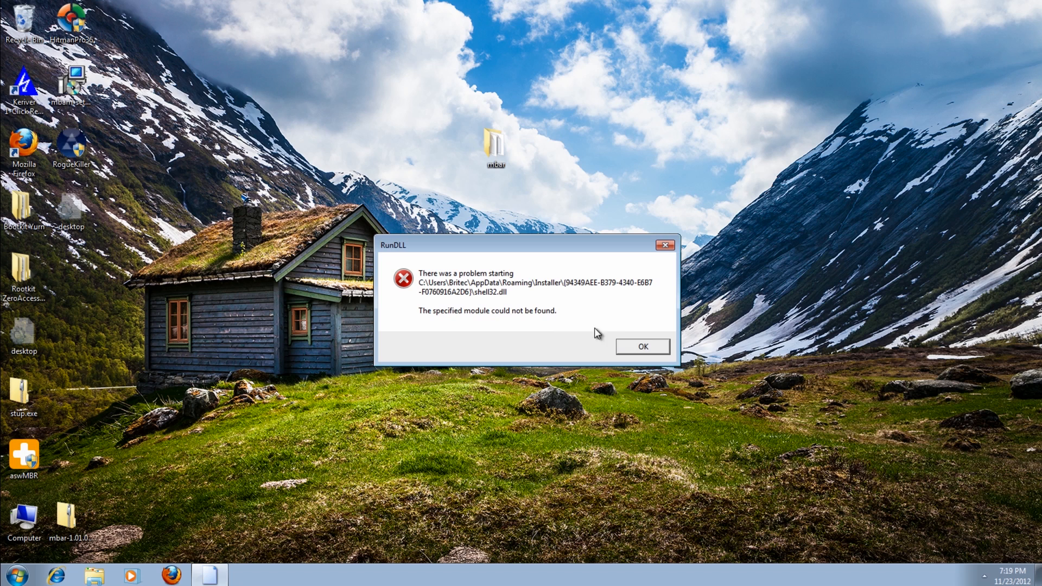
mouse_move(439, 293)
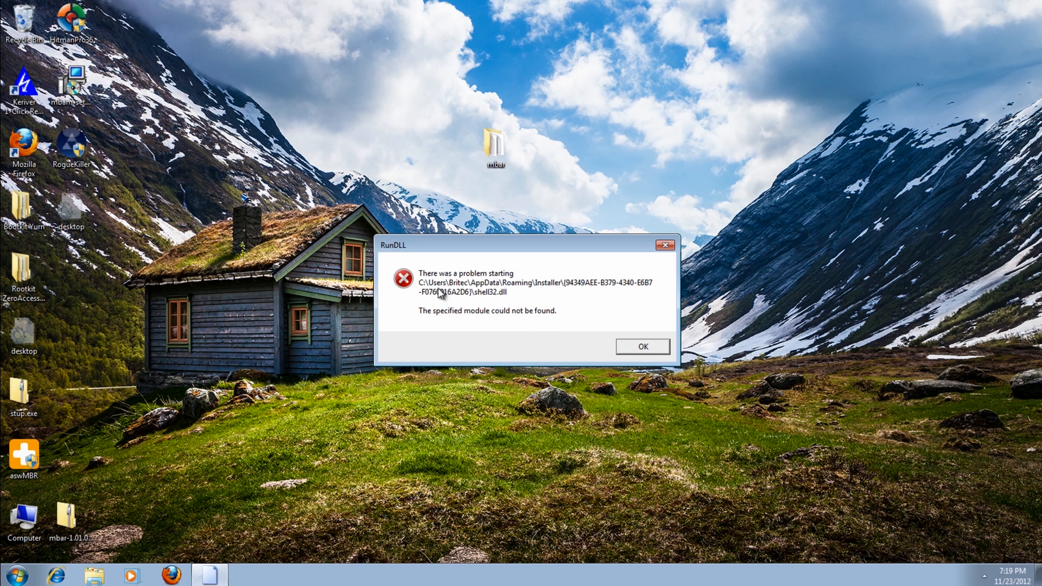
mouse_move(393, 265)
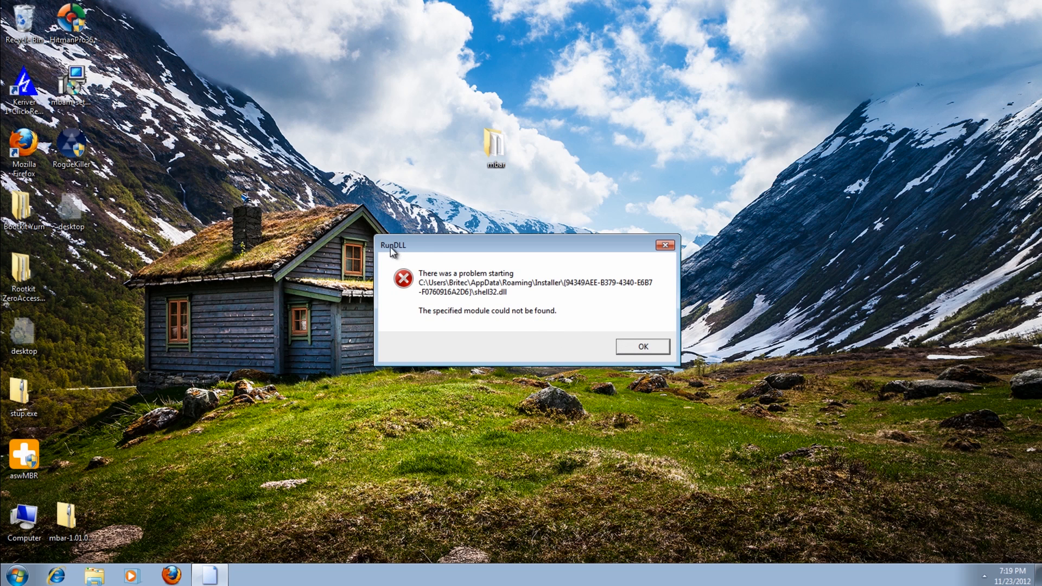
mouse_move(541, 289)
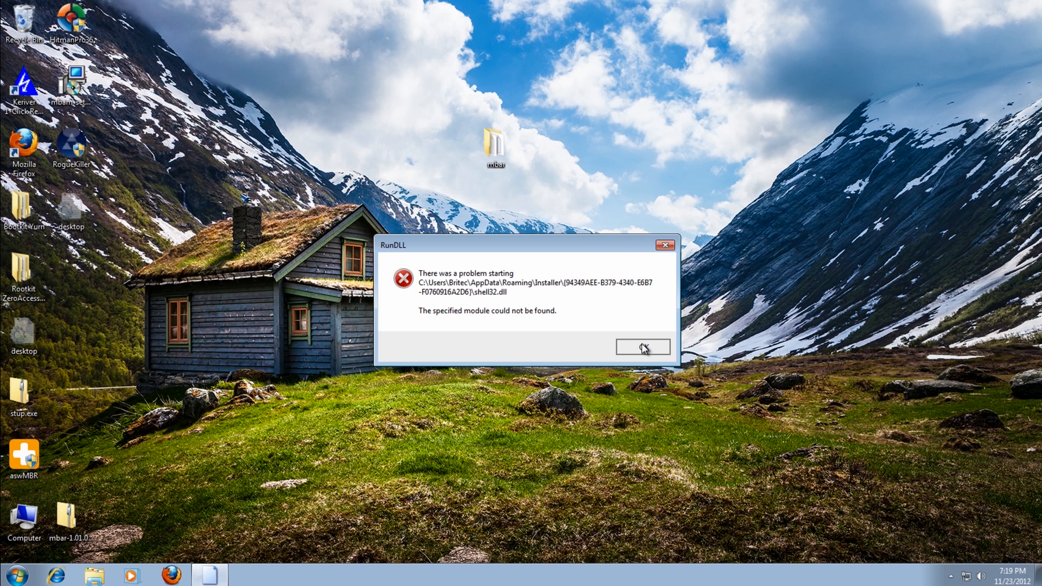
Dismiss the RunDLL shell32.dll missing-module error.
left_click(643, 346)
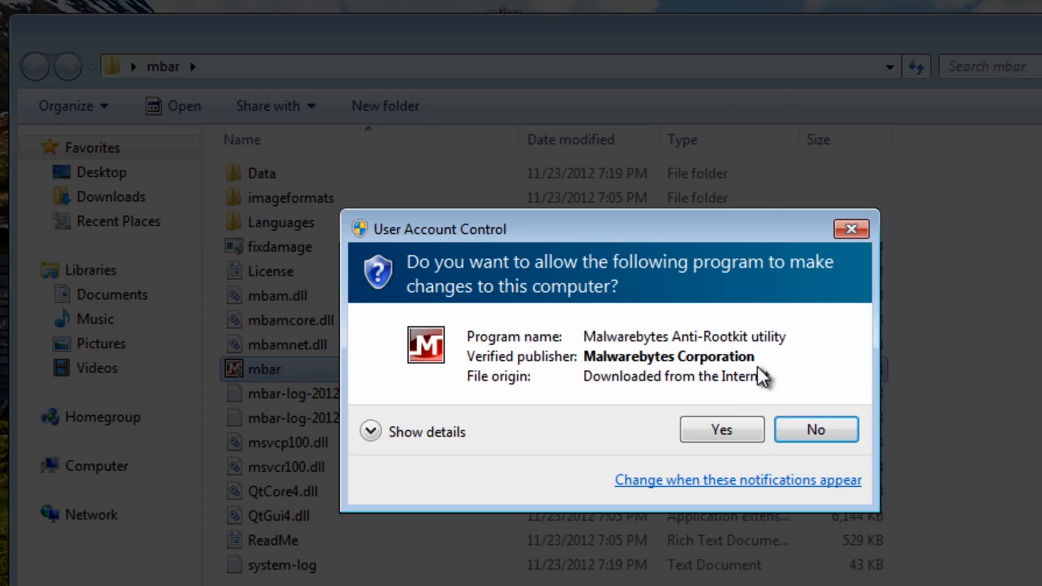
Allow Anti-Rootkit to run, scan with the up-to-date database, and exit after a clean result.
left_click(722, 429)
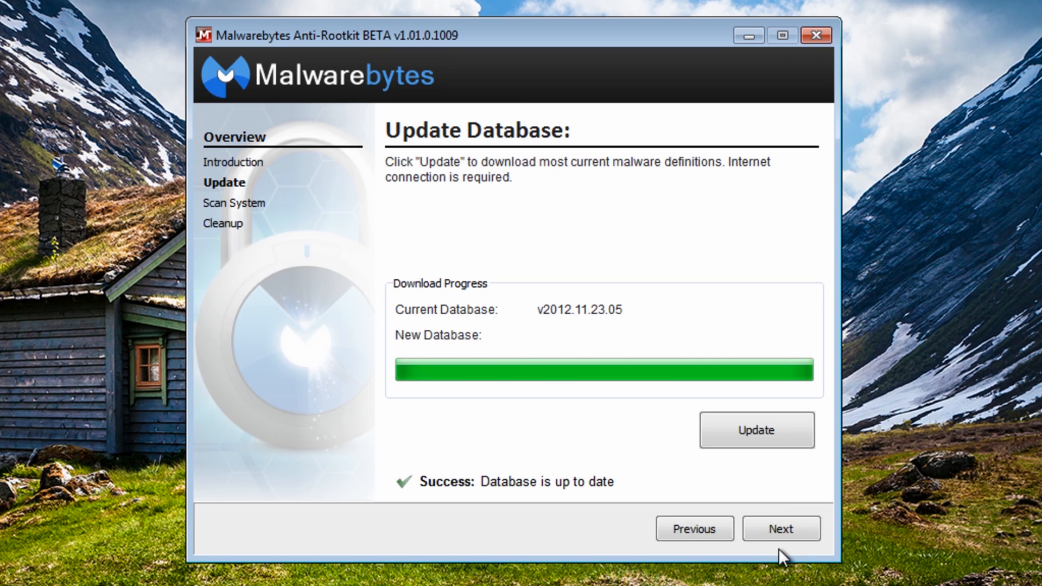
left_click(781, 529)
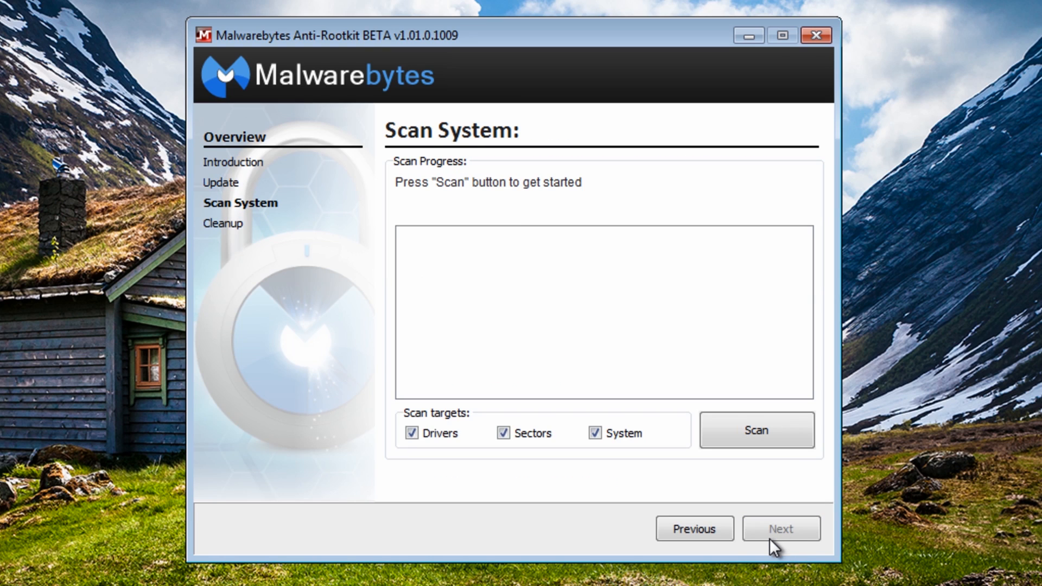
left_click(757, 430)
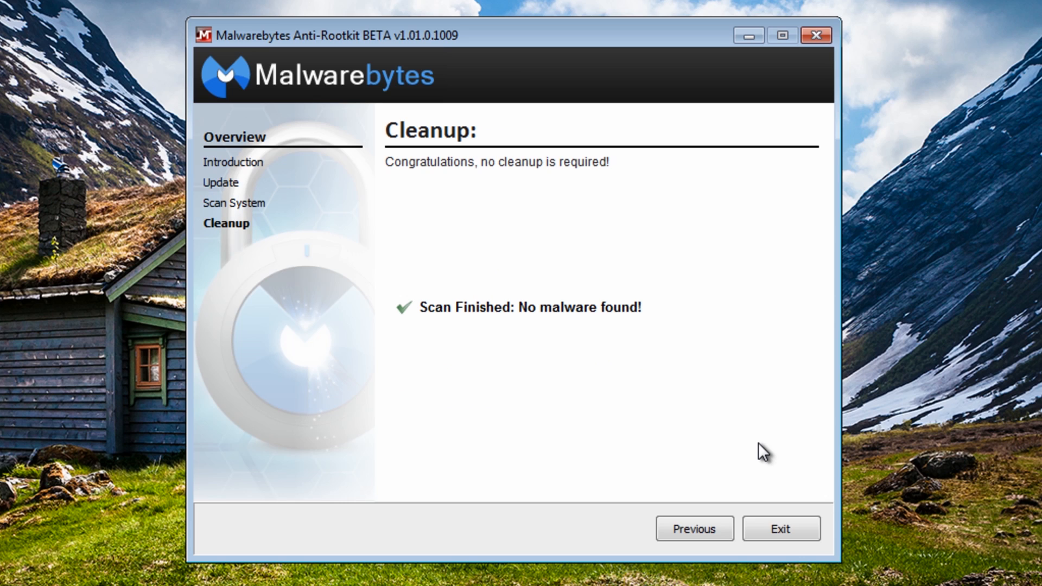
mouse_move(281, 110)
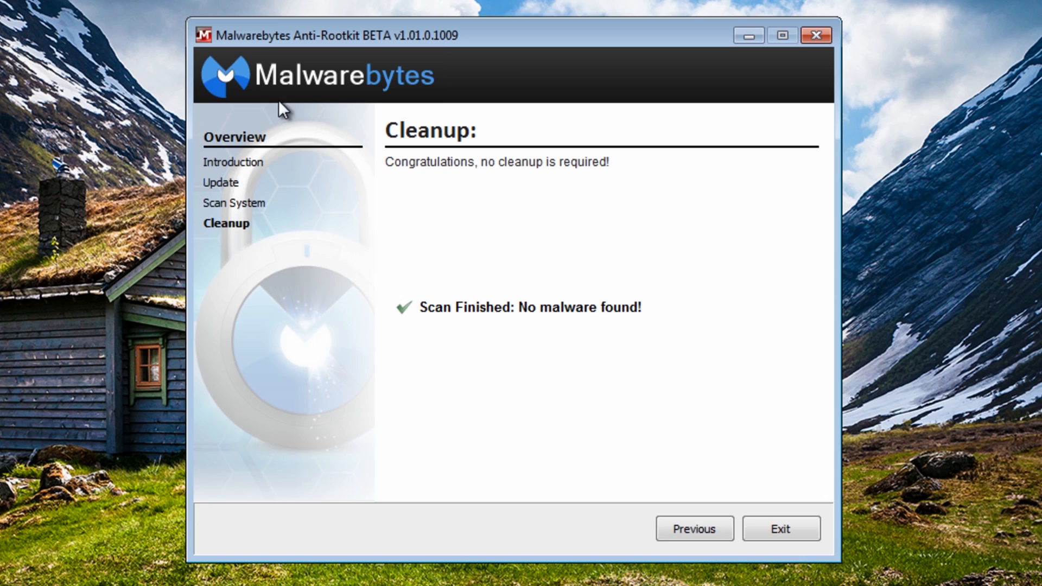
mouse_move(372, 52)
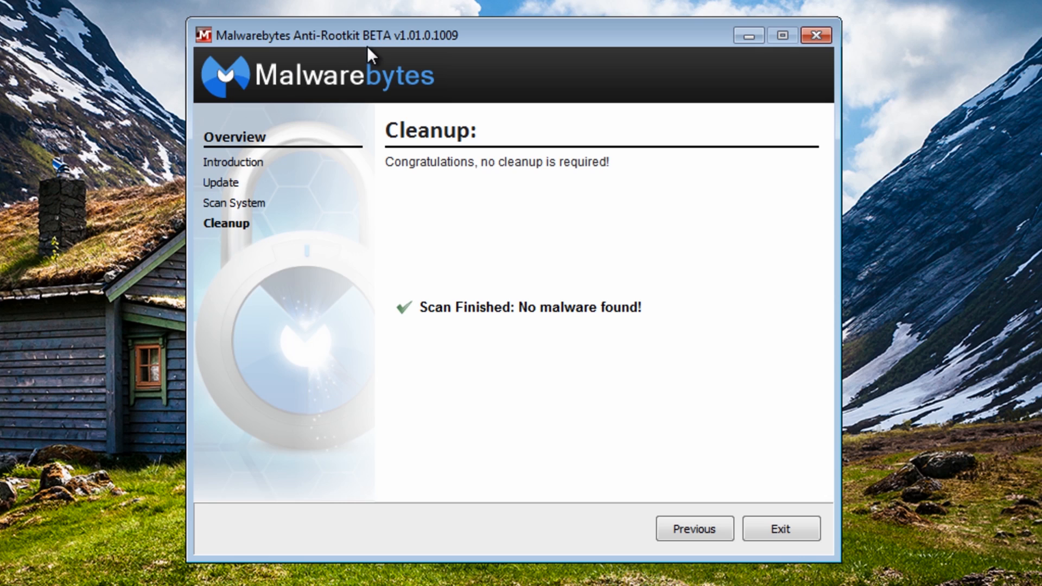
mouse_move(543, 349)
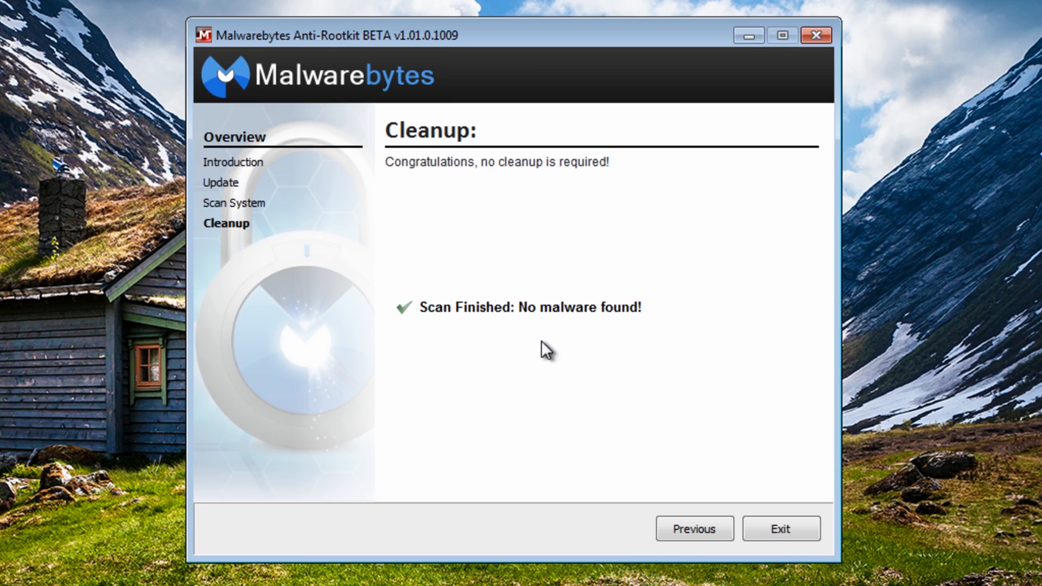
mouse_move(469, 353)
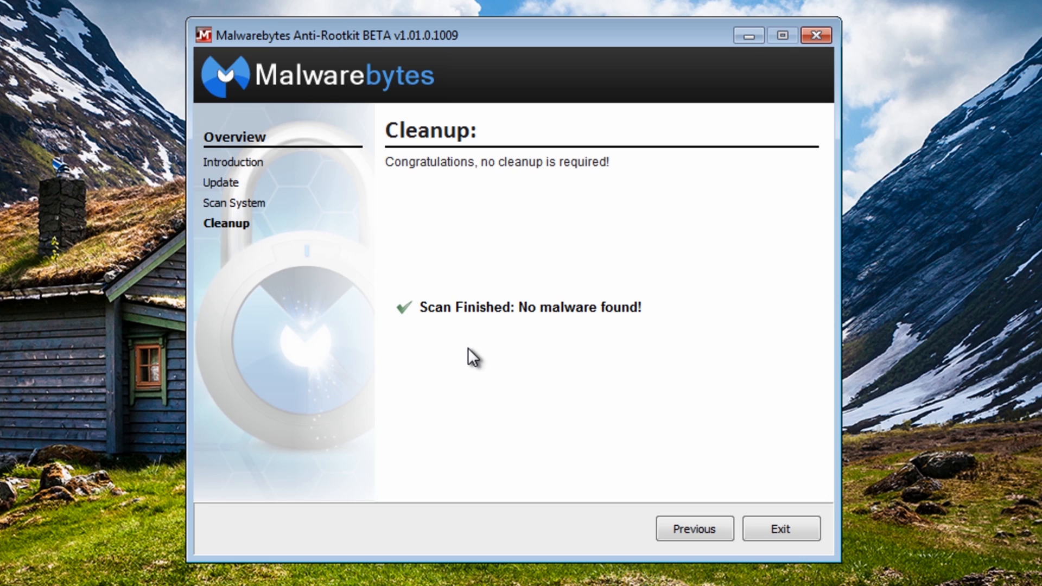
mouse_move(471, 374)
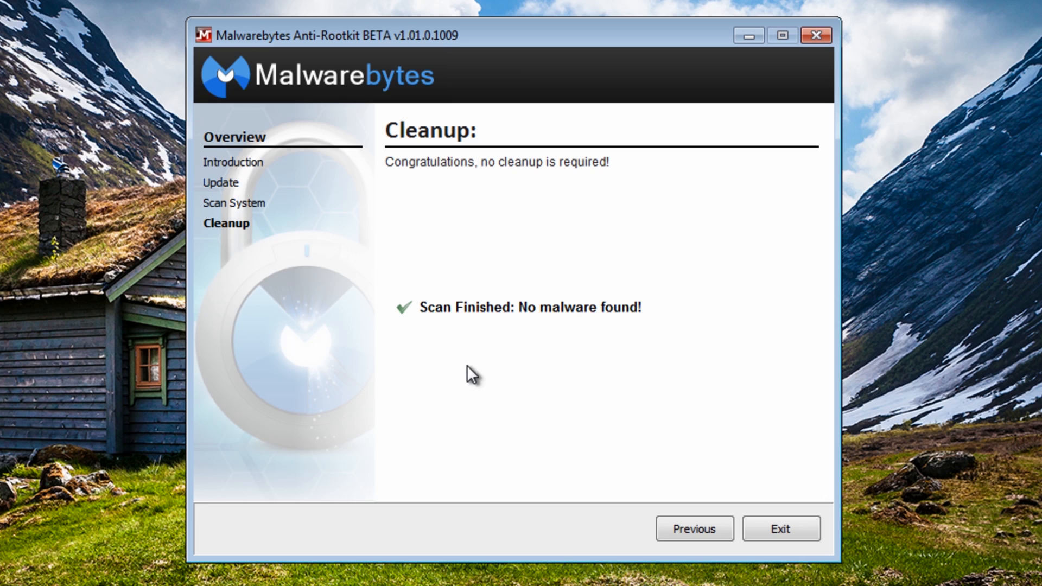
mouse_move(453, 346)
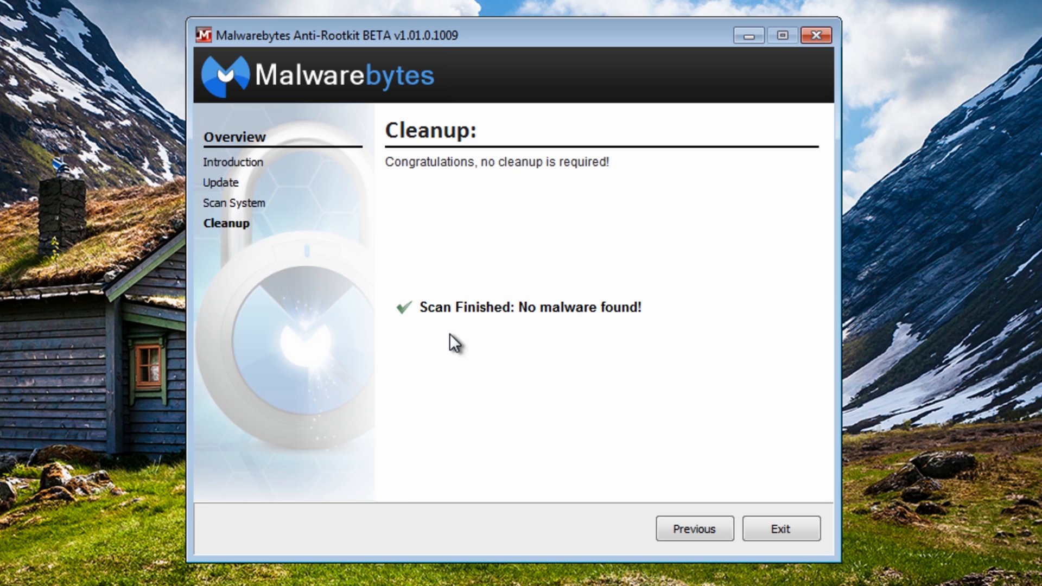
mouse_move(562, 315)
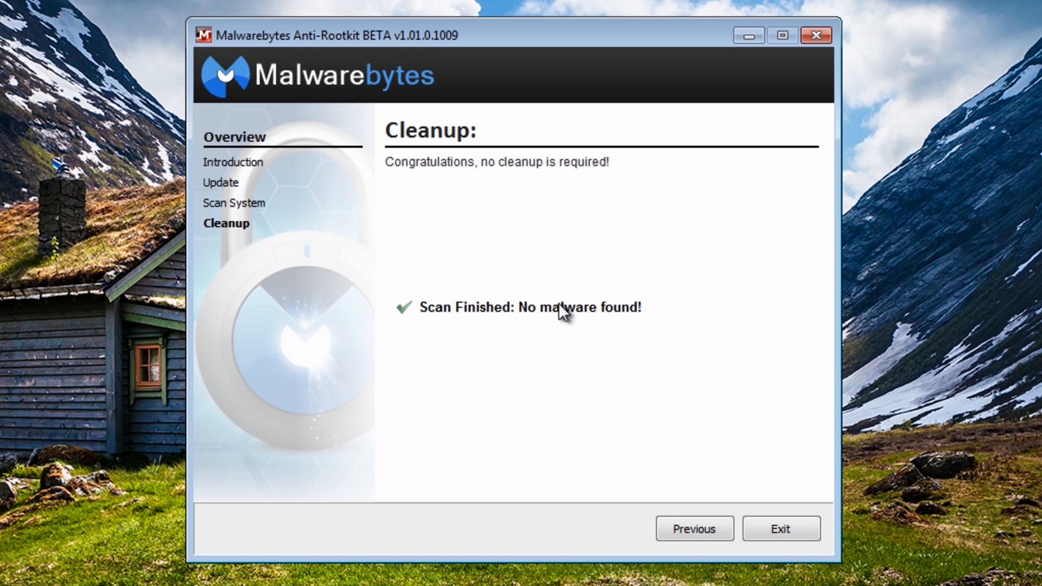
mouse_move(574, 272)
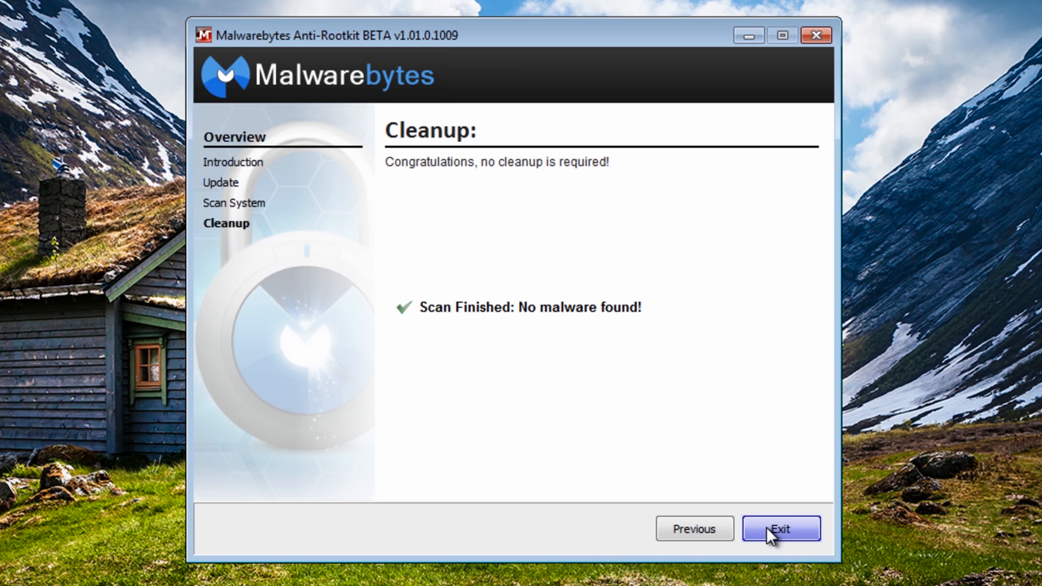
left_click(782, 529)
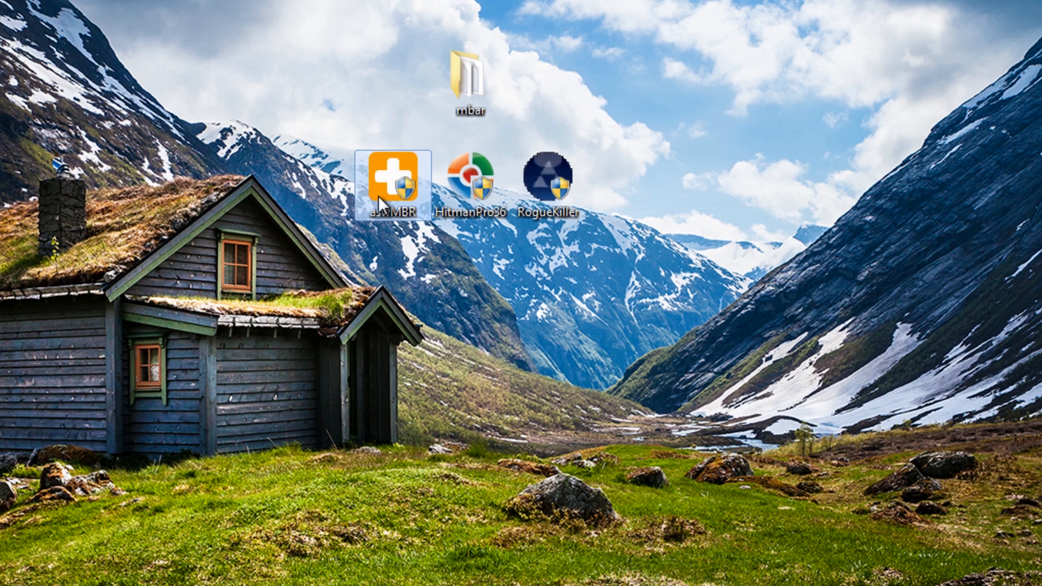
mouse_move(141, 244)
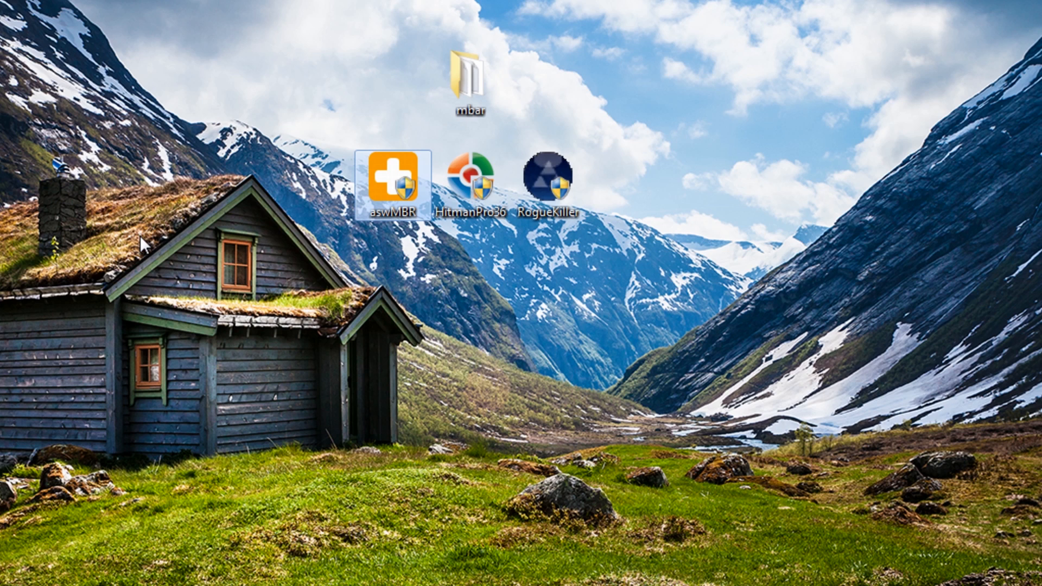
mouse_move(196, 307)
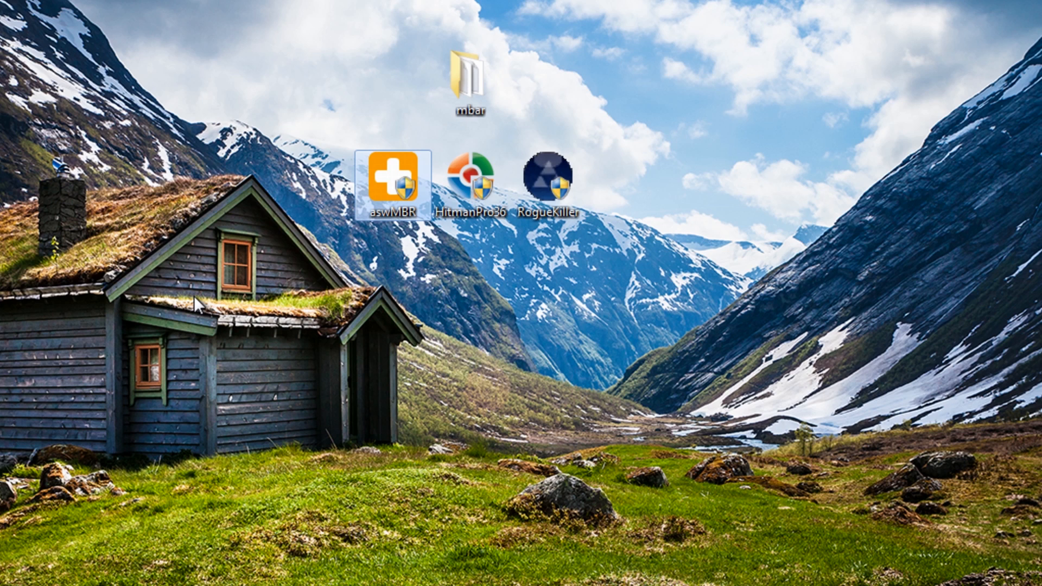
mouse_move(385, 264)
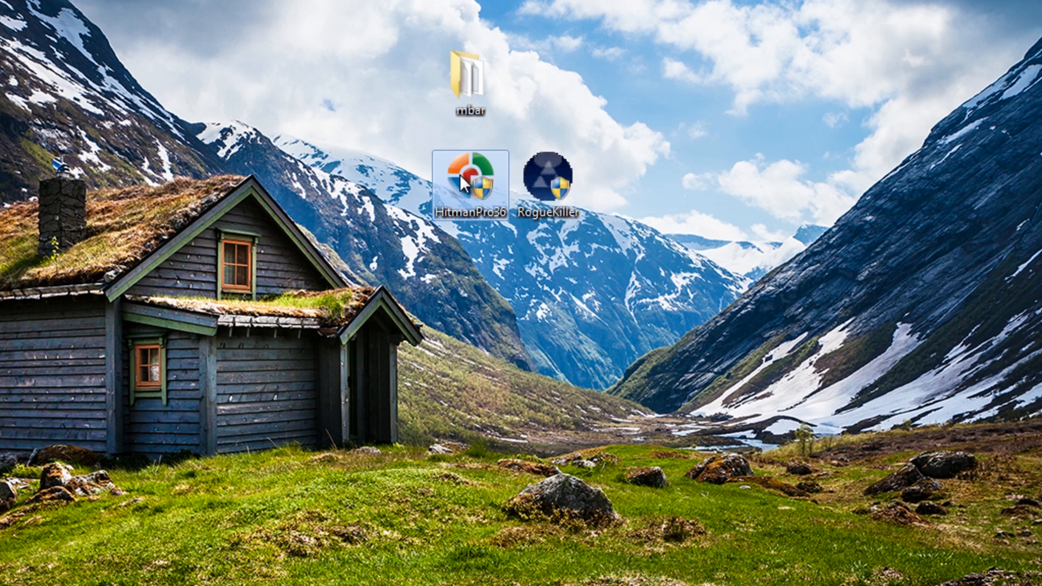
Launch RogueKiller from its desktop icon.
double_click(547, 178)
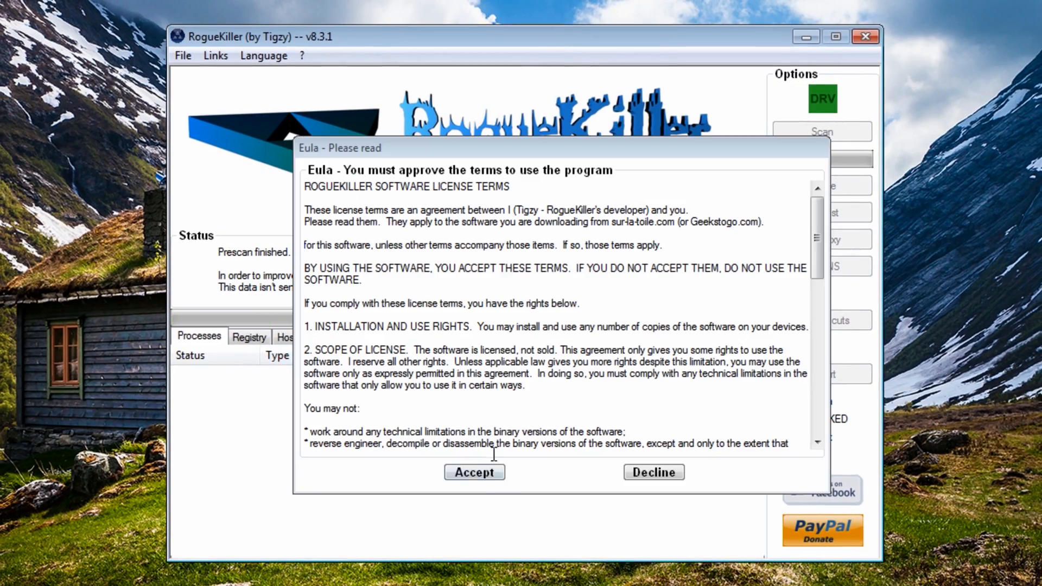
Accept RogueKiller's EULA, scan, delete found registry entries, and fix hosts, proxy and DNS.
left_click(474, 472)
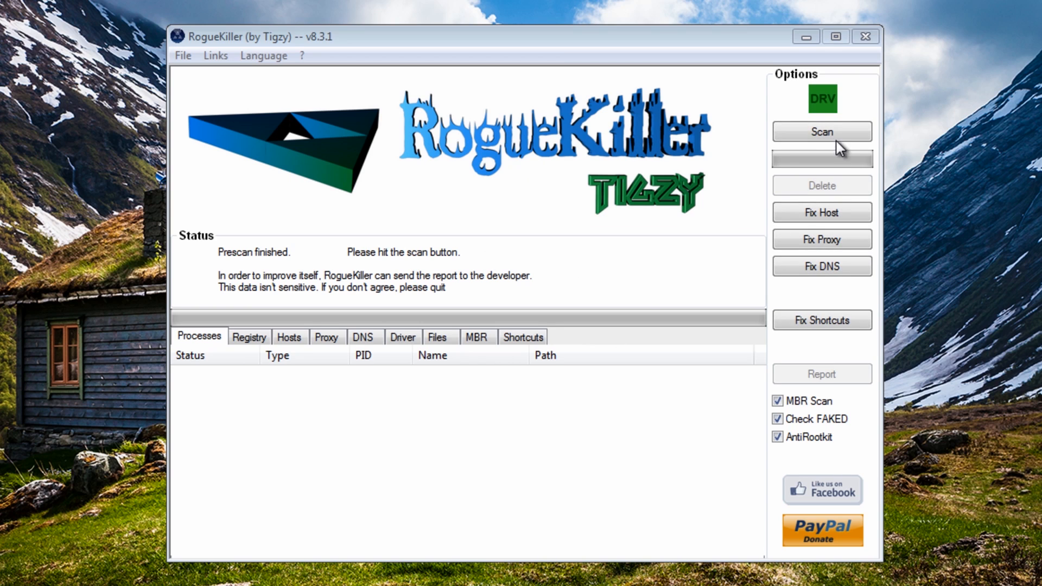
left_click(821, 131)
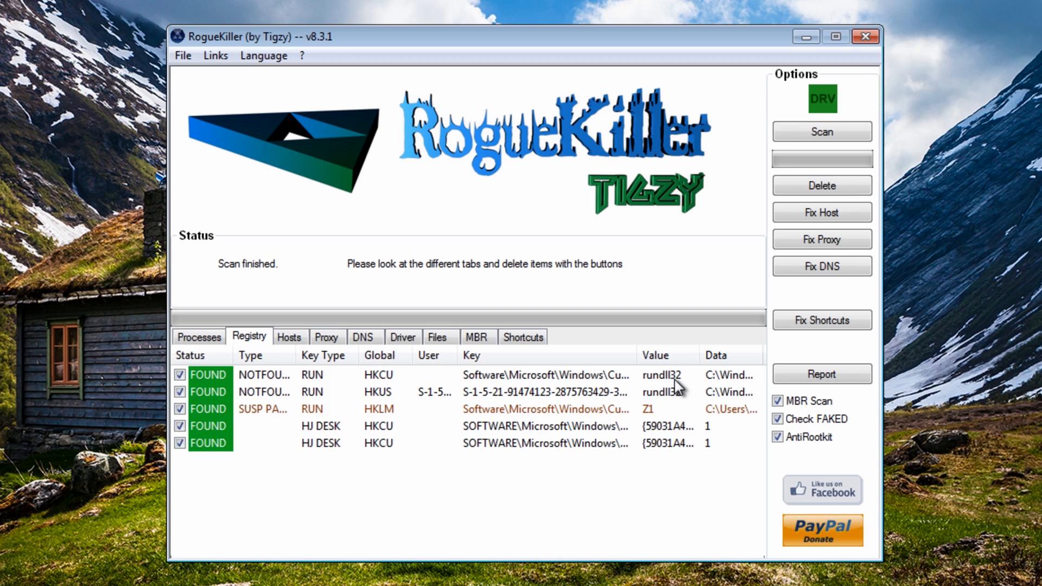
mouse_move(669, 423)
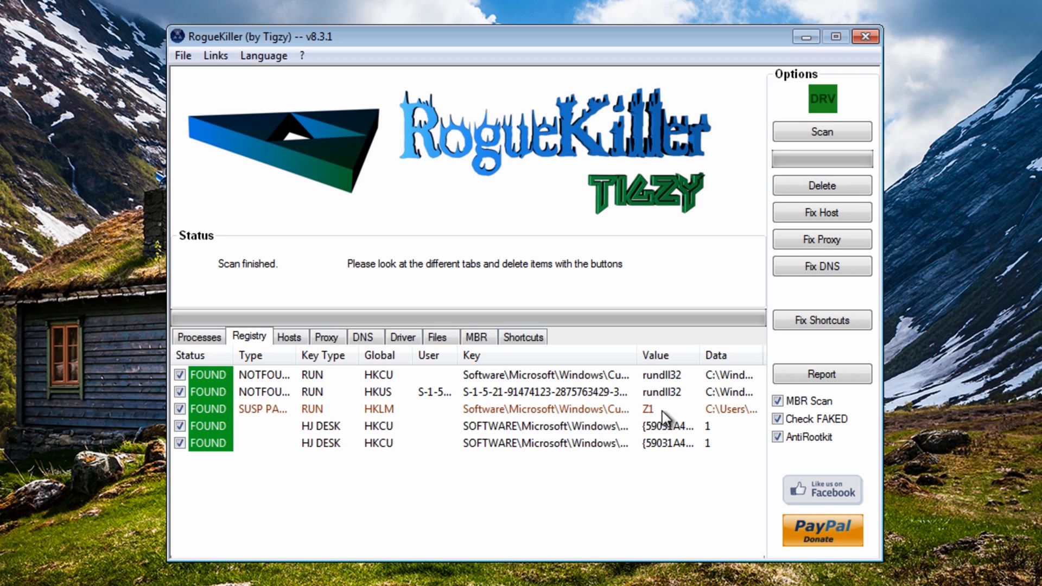
mouse_move(447, 405)
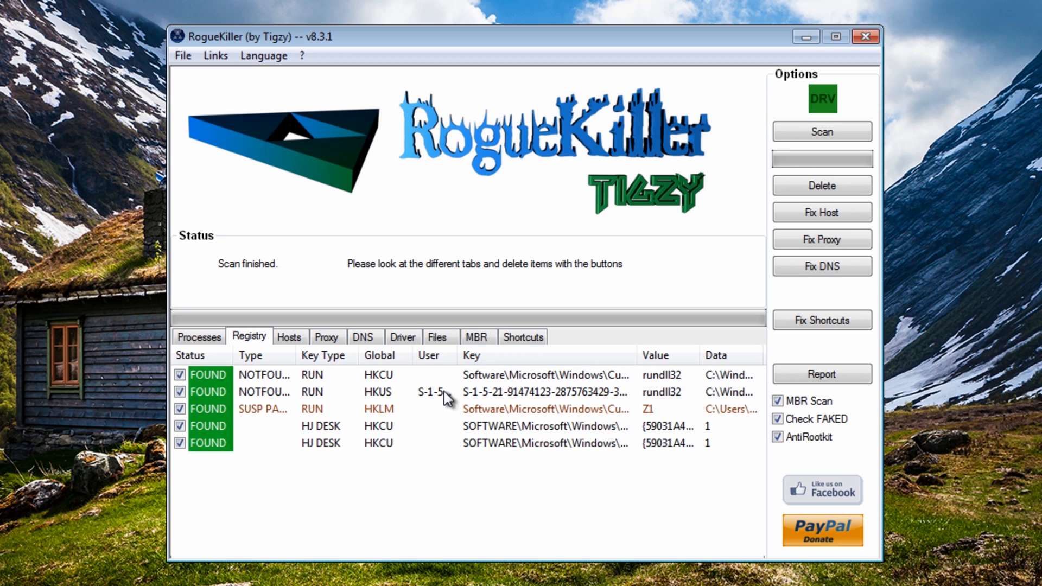
mouse_move(293, 405)
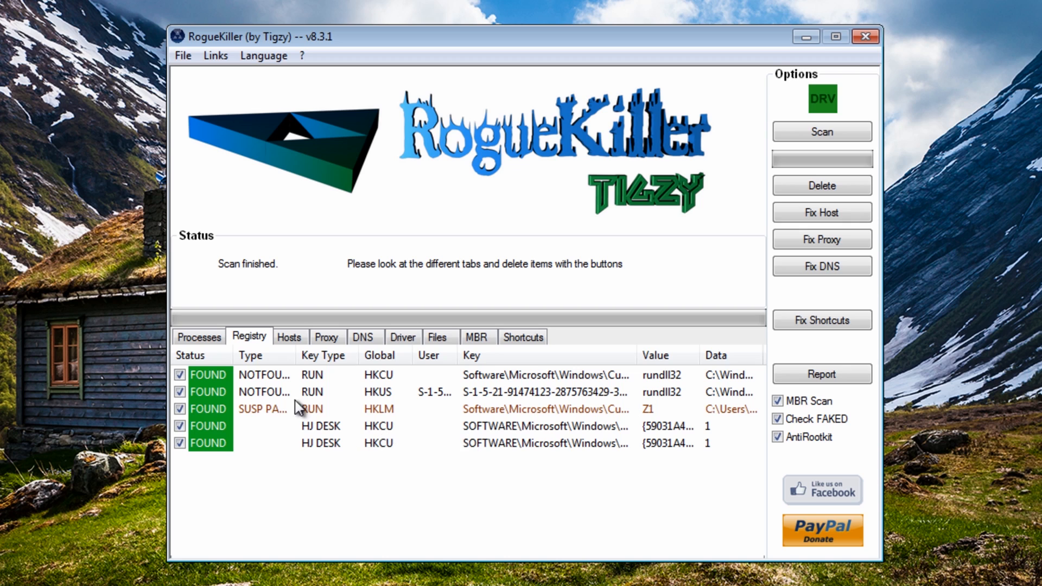
left_click(822, 185)
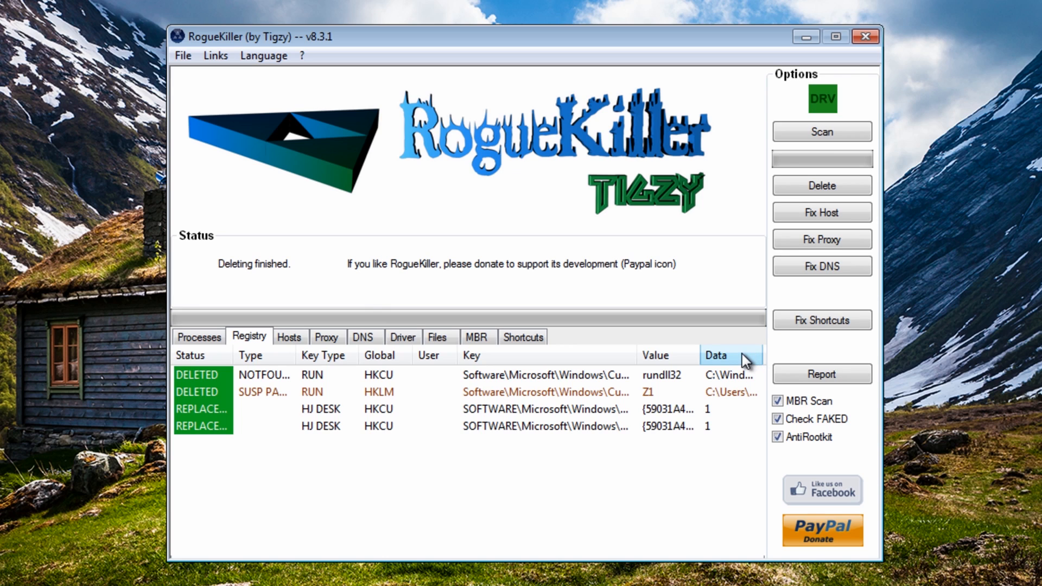
mouse_move(794, 280)
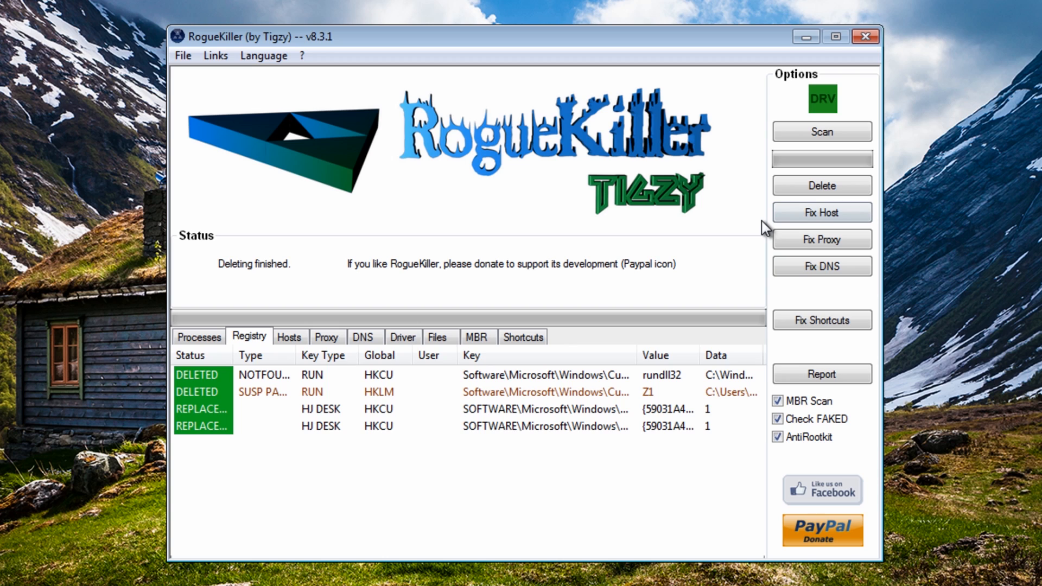
left_click(821, 212)
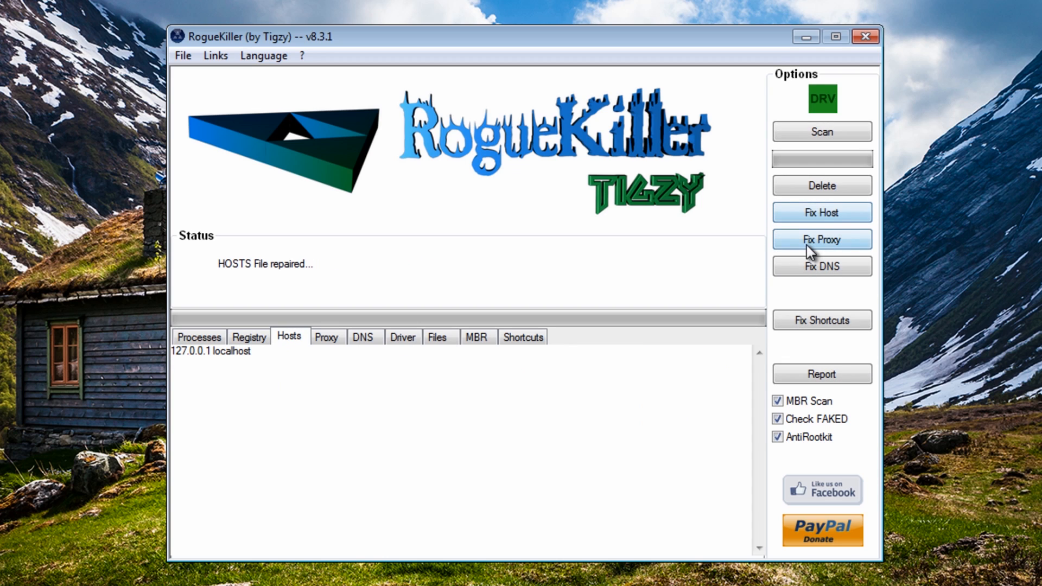
left_click(821, 239)
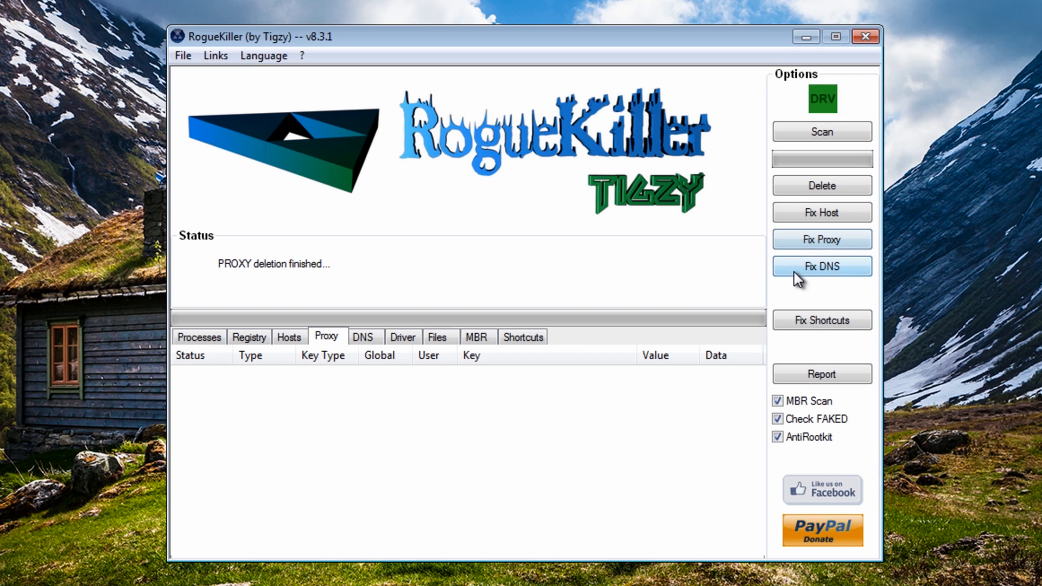
left_click(822, 266)
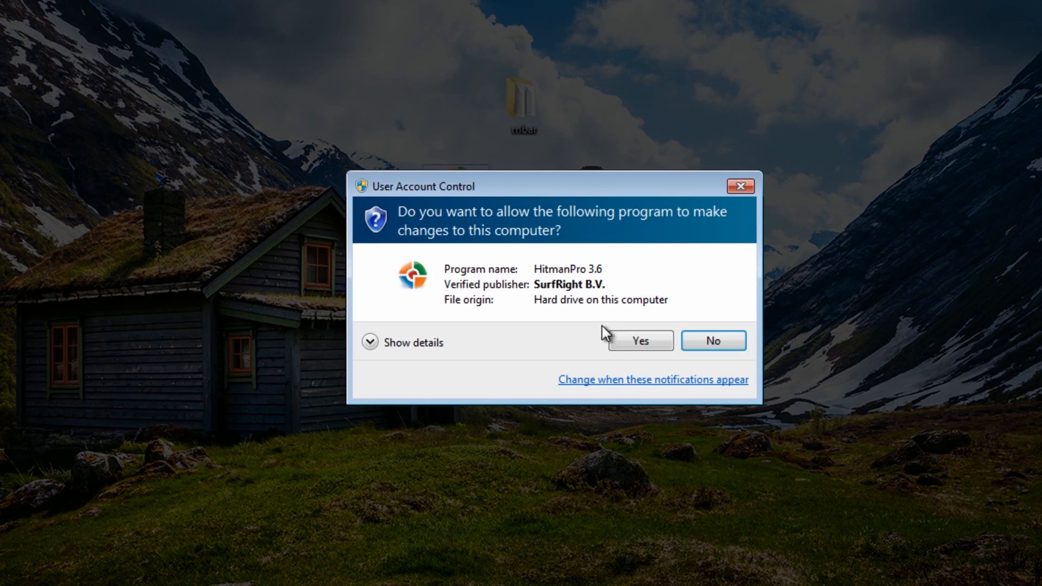
Allow HitmanPro to run and start a one-time scan without installing.
left_click(640, 341)
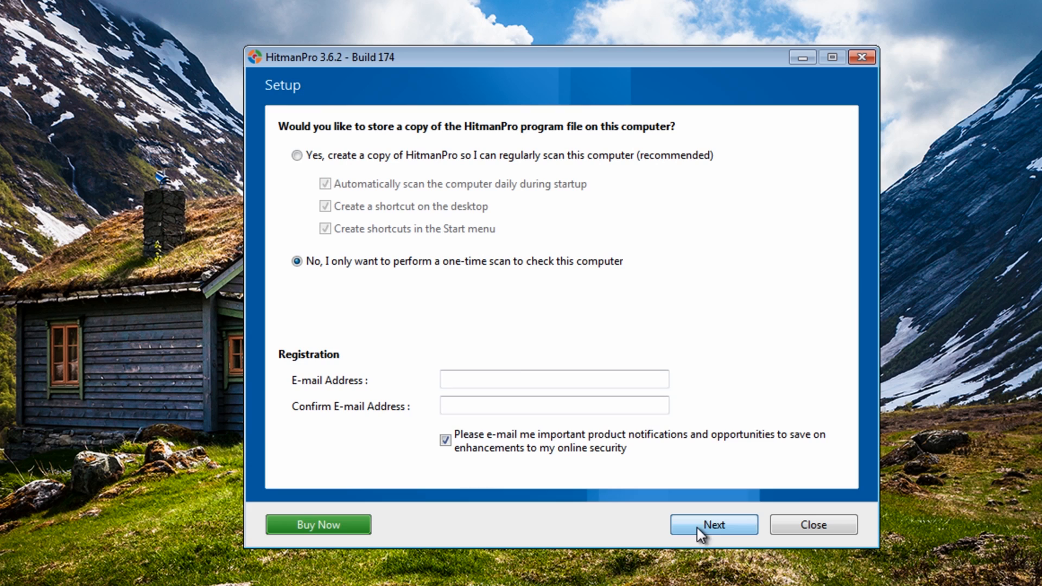
left_click(714, 525)
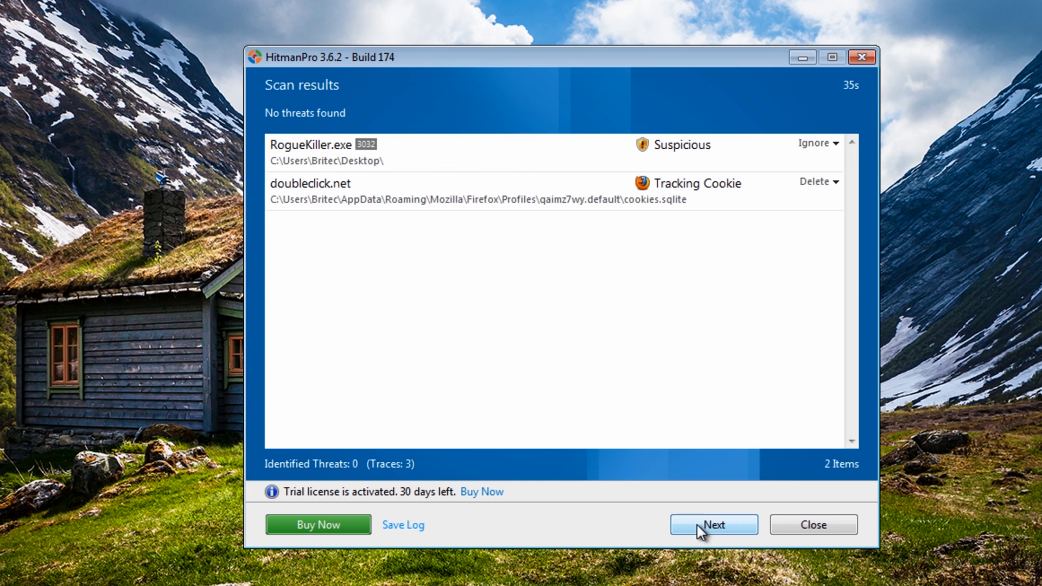
mouse_move(299, 104)
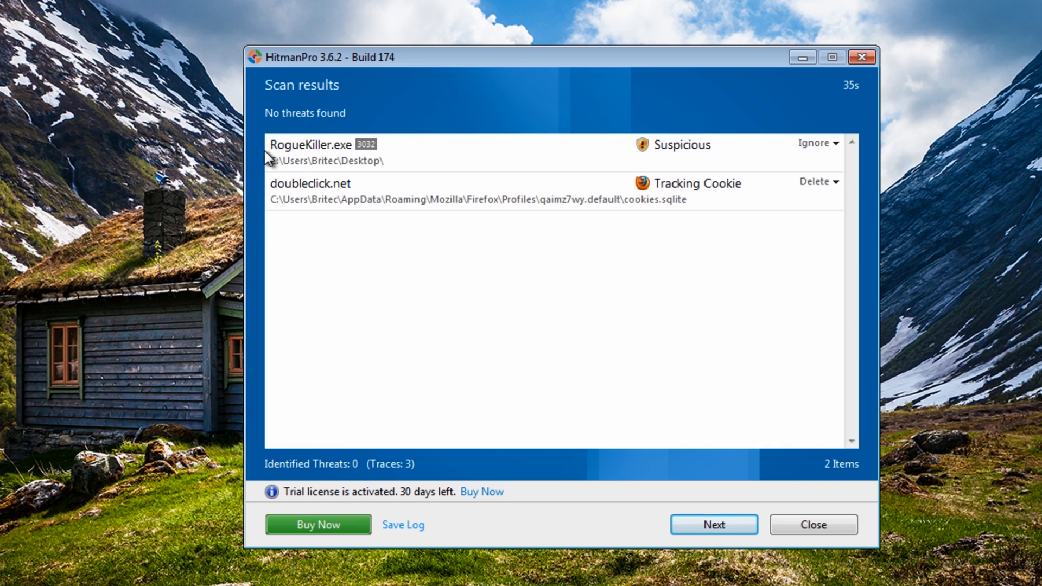
mouse_move(335, 155)
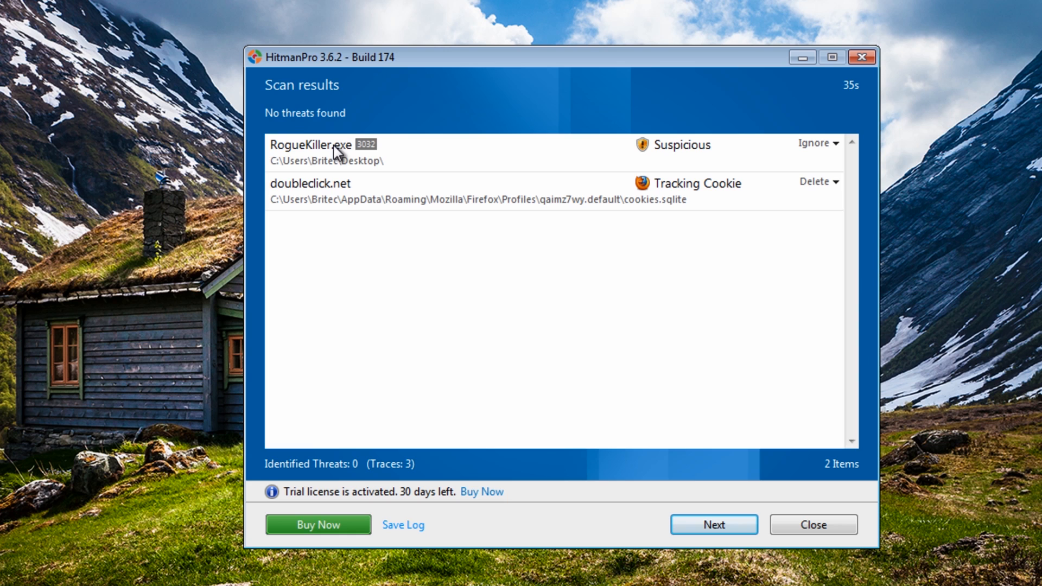
mouse_move(814, 187)
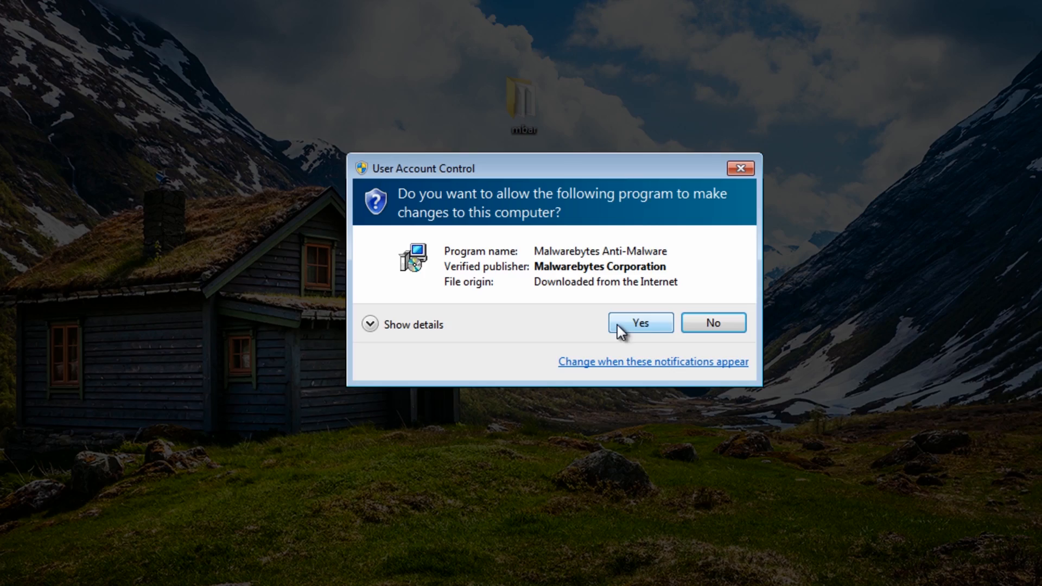
Install Malwarebytes Anti-Malware 1.65 with default settings, declining the free PRO trial.
left_click(641, 323)
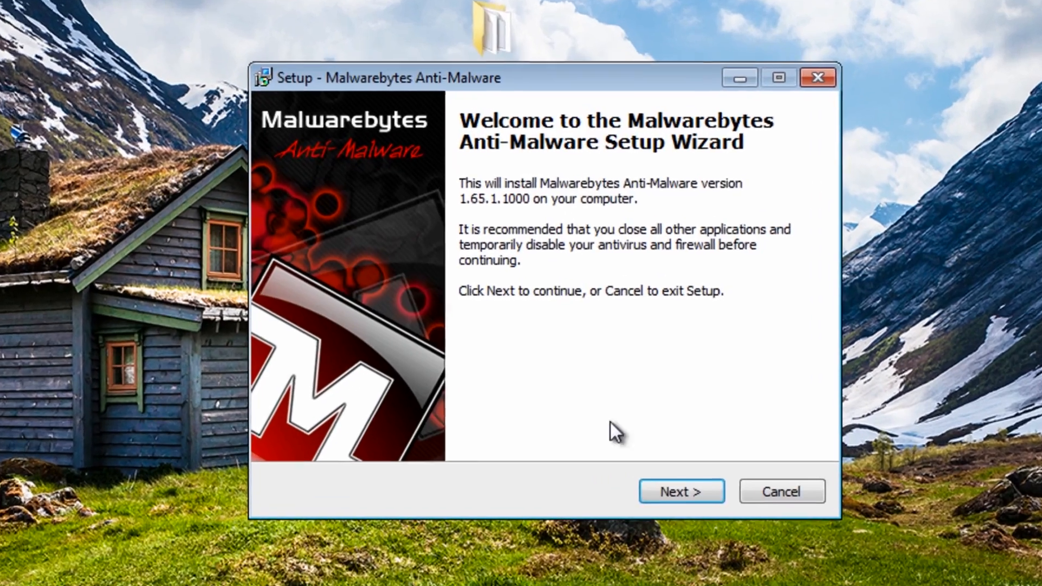
left_click(682, 491)
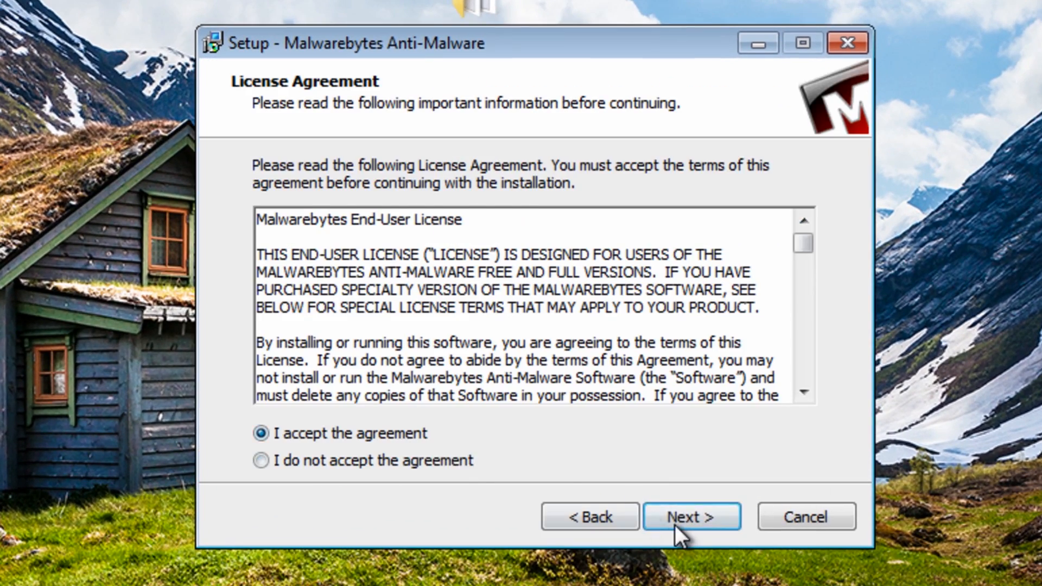
left_click(691, 517)
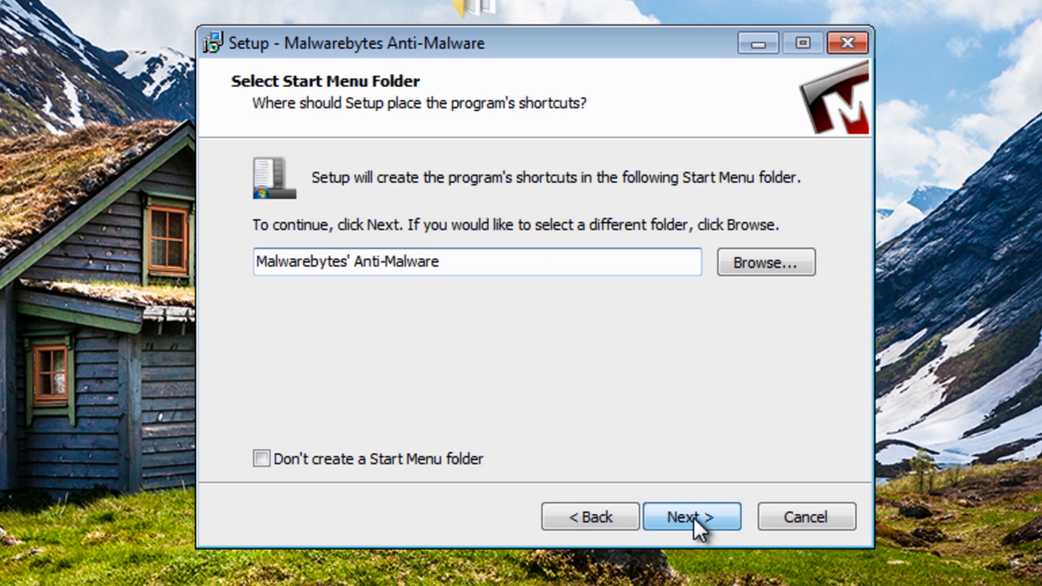
left_click(685, 517)
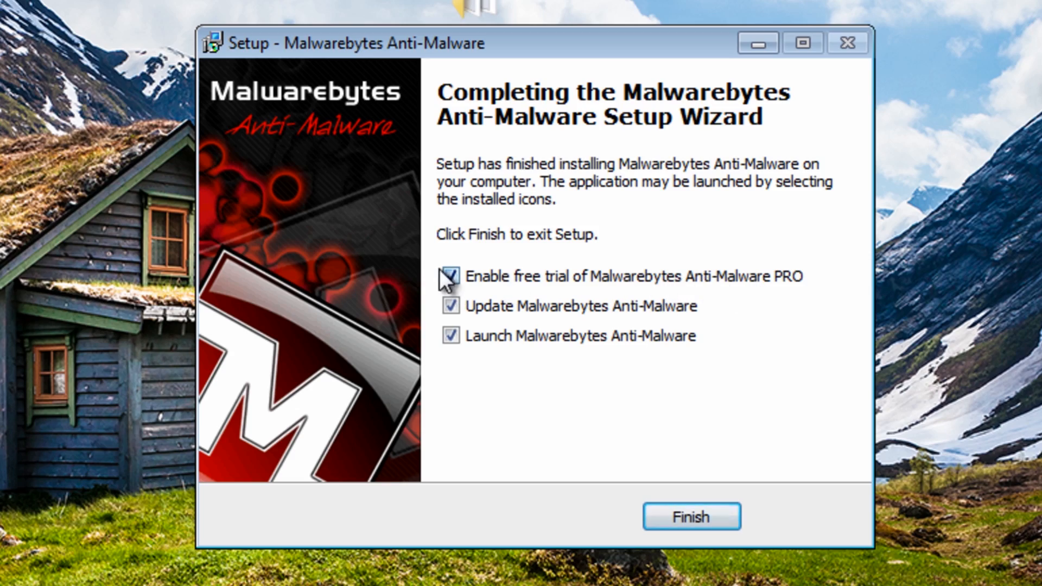
left_click(692, 518)
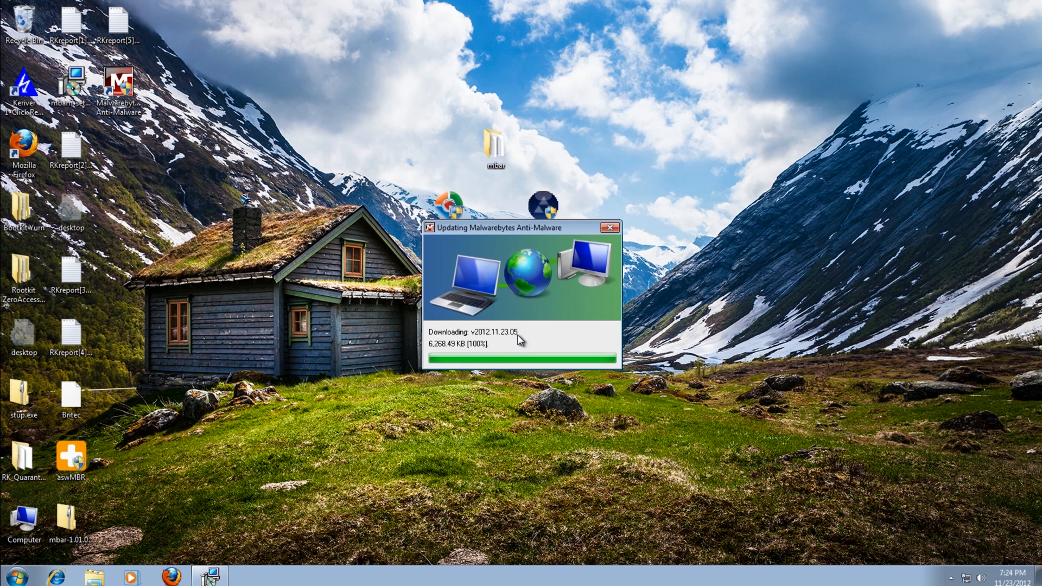
Launch Malwarebytes and update its database to v2012.11.23.05, then return to the mbar folder.
left_click(608, 227)
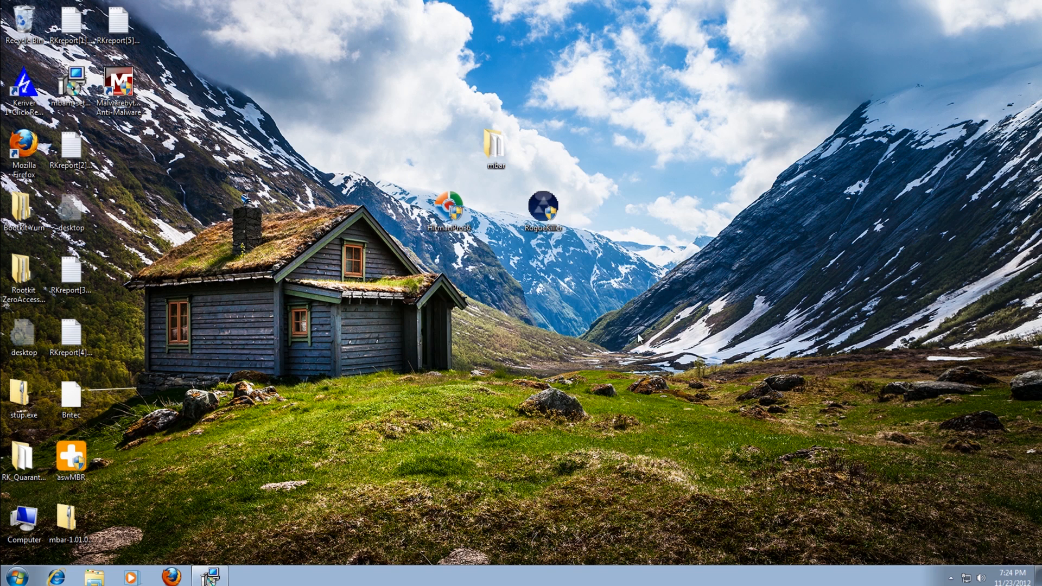
double_click(116, 86)
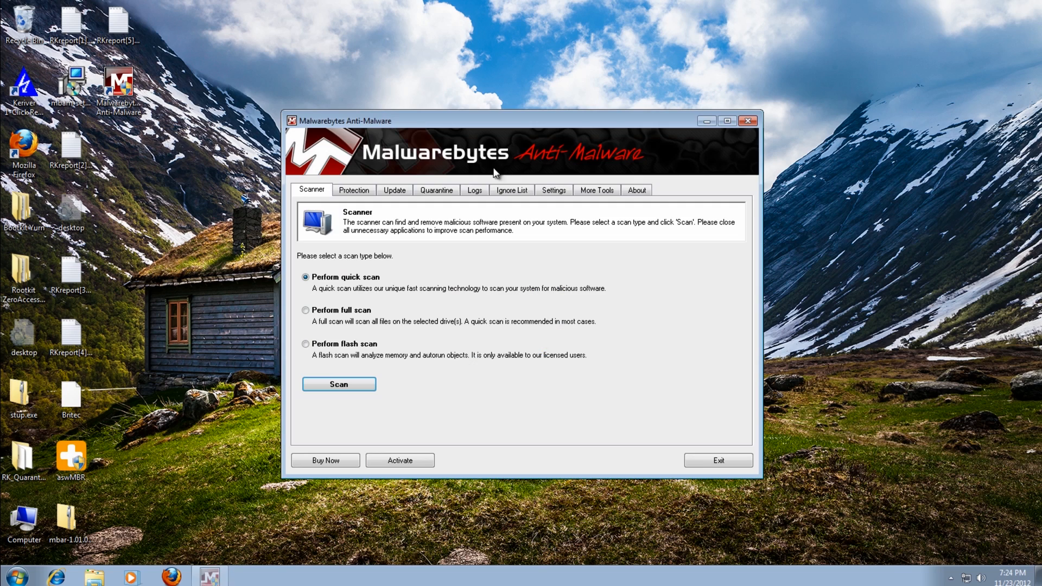
left_click(308, 343)
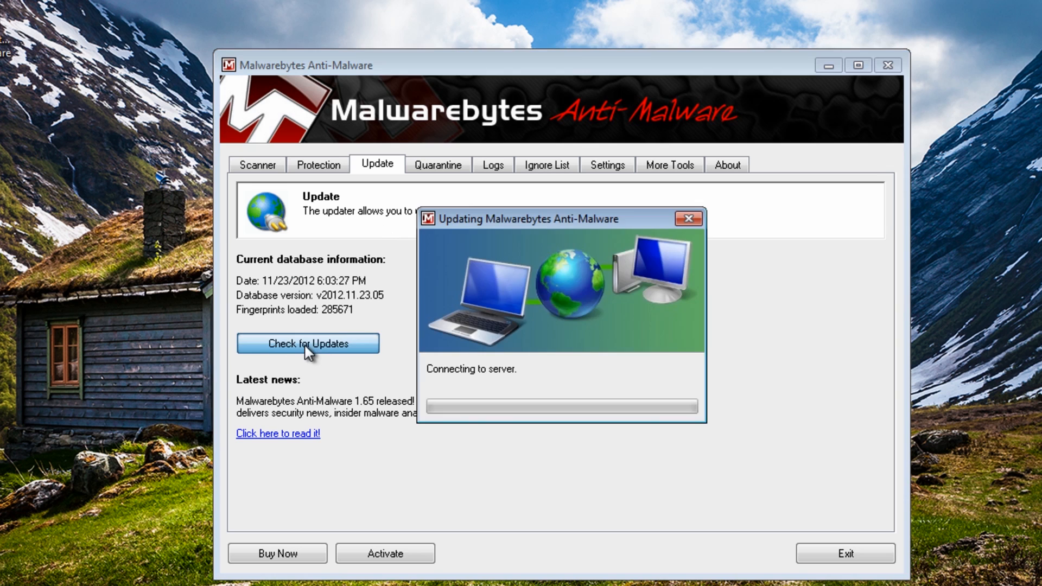
left_click(689, 218)
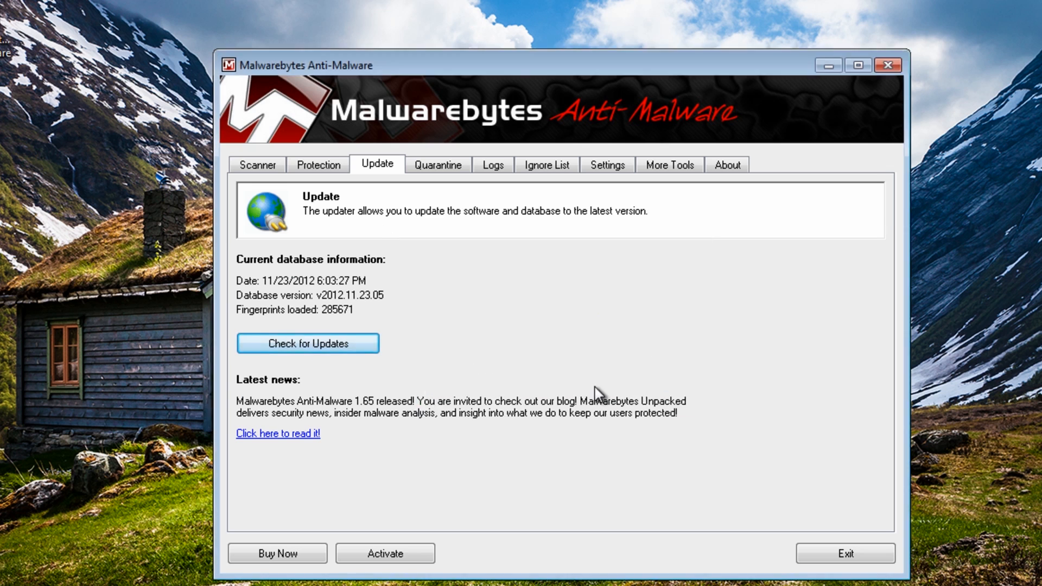
left_click(257, 165)
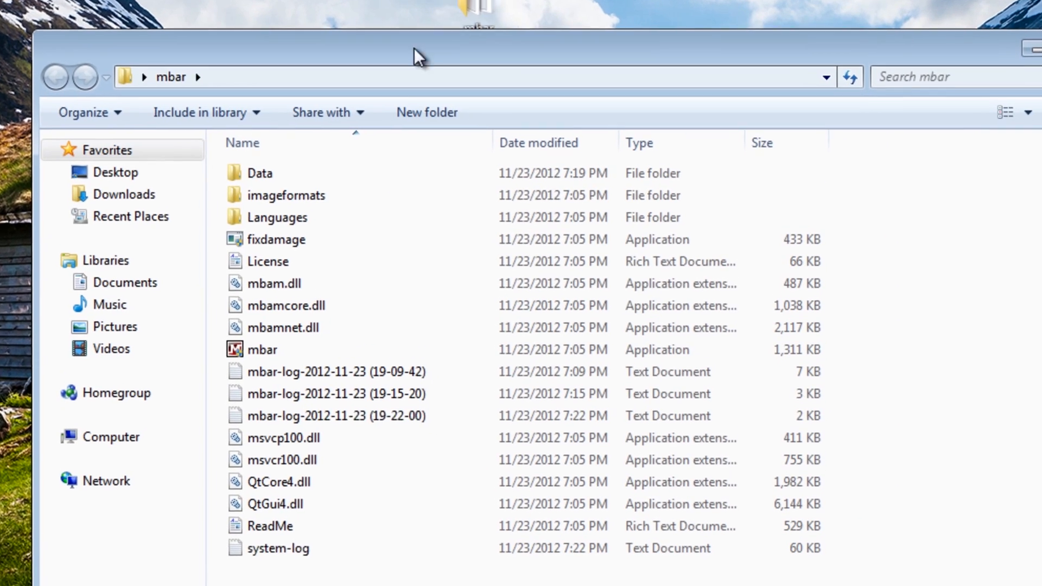
mouse_move(269, 238)
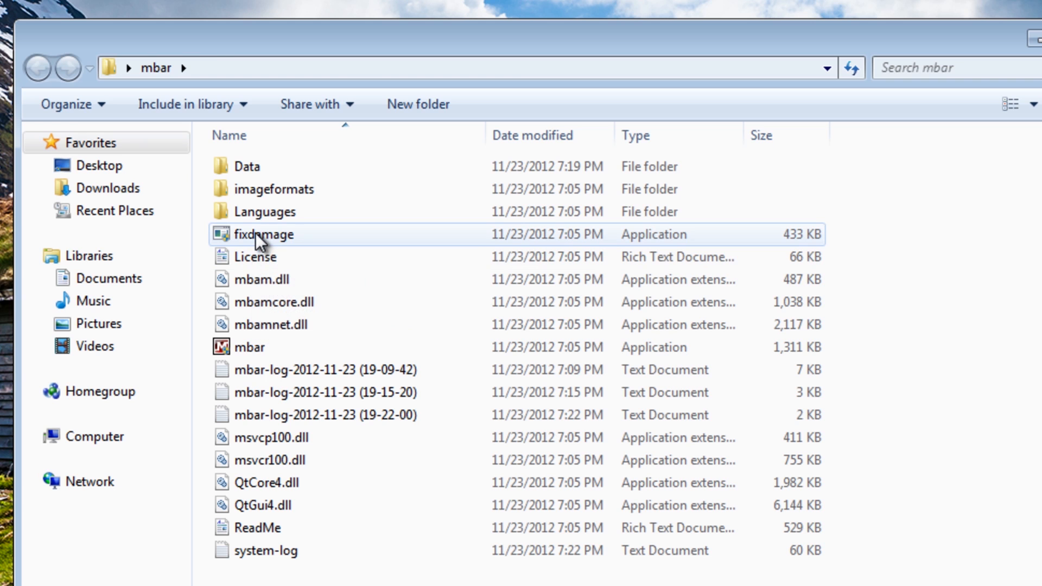
Run fixdamage as administrator, answer Y to apply the repair and Y to reboot.
right_click(262, 237)
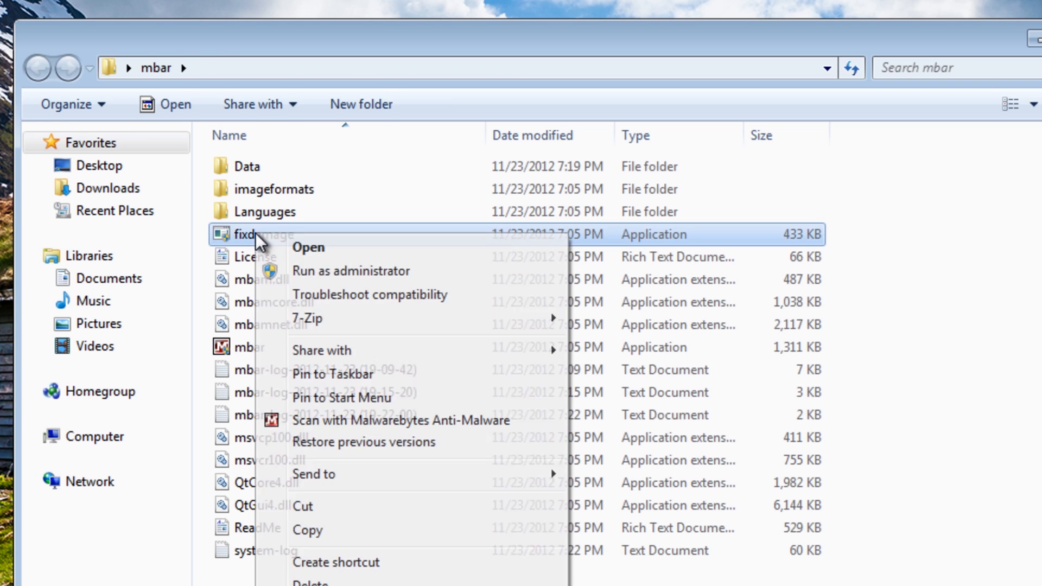
left_click(308, 248)
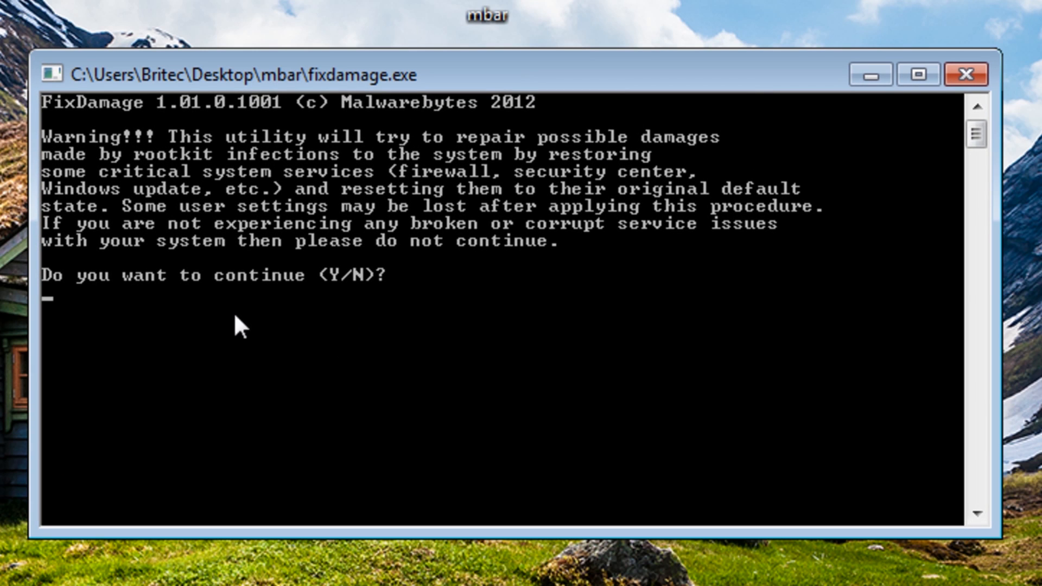
mouse_move(379, 412)
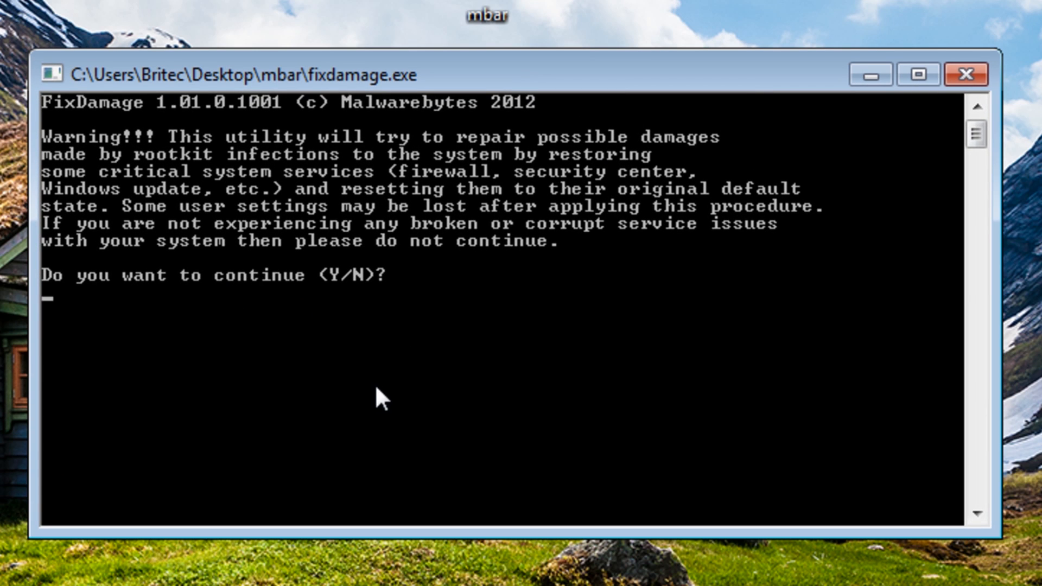
type("Y")
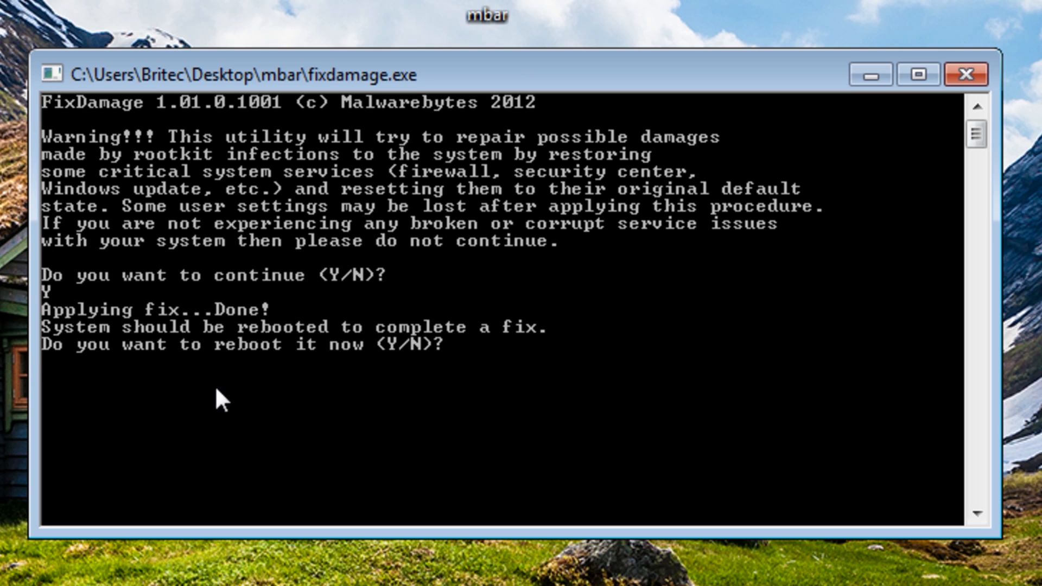
mouse_move(82, 333)
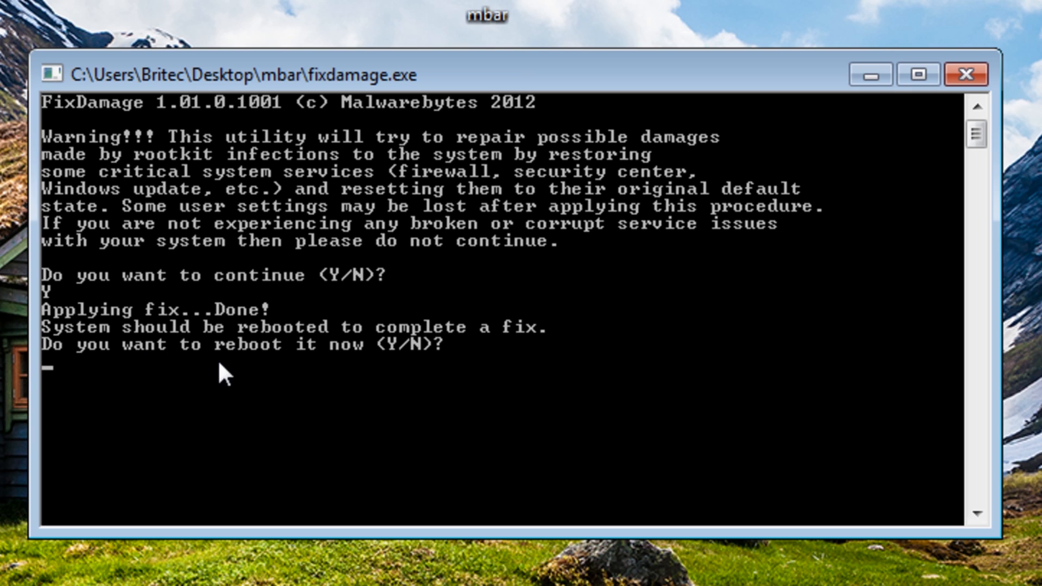
mouse_move(375, 459)
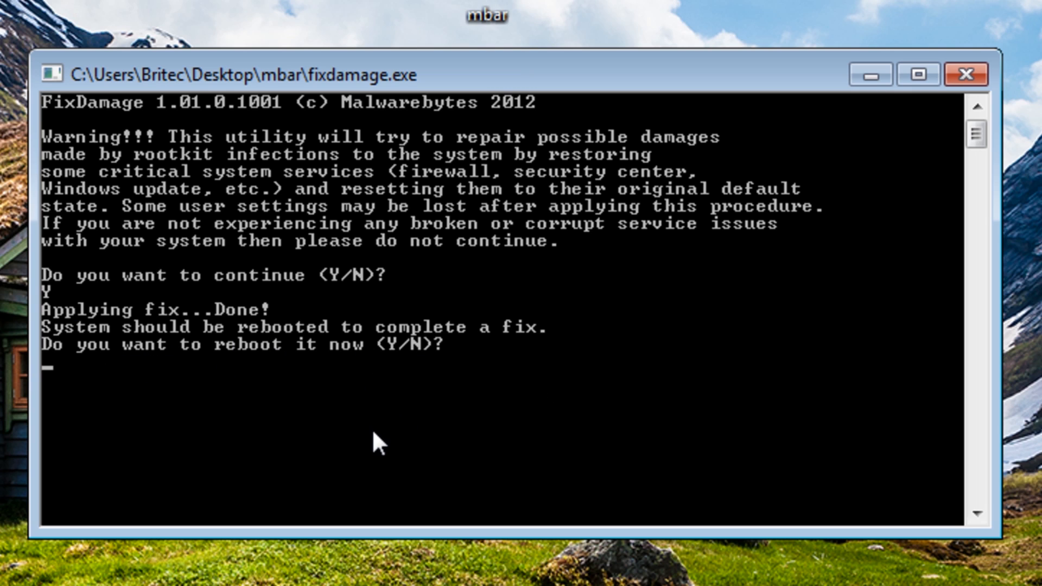
type("Y")
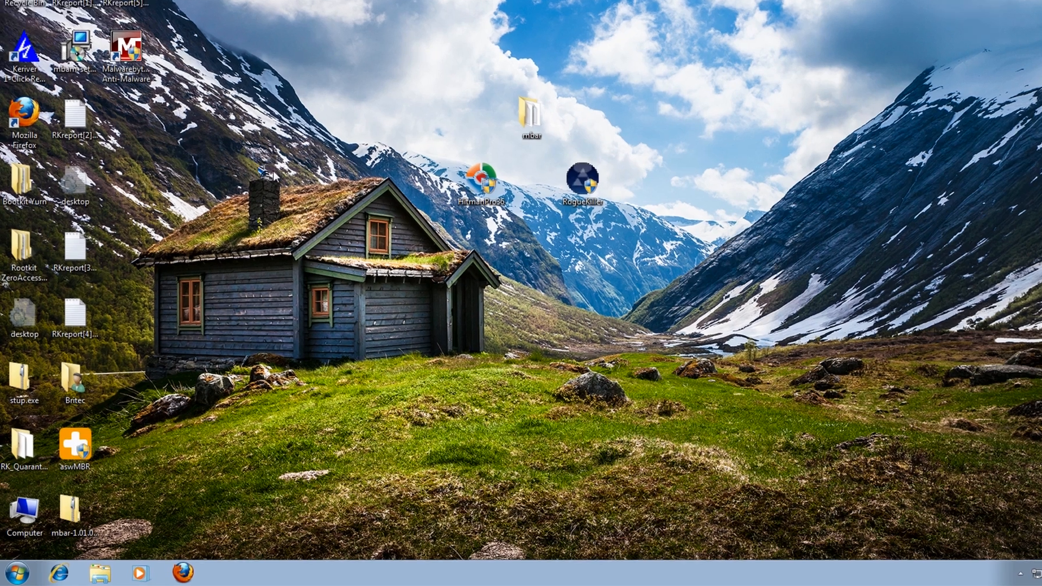
From Computer, reach the View settings in Folder and search options to re-hide hidden system files.
left_click(10, 569)
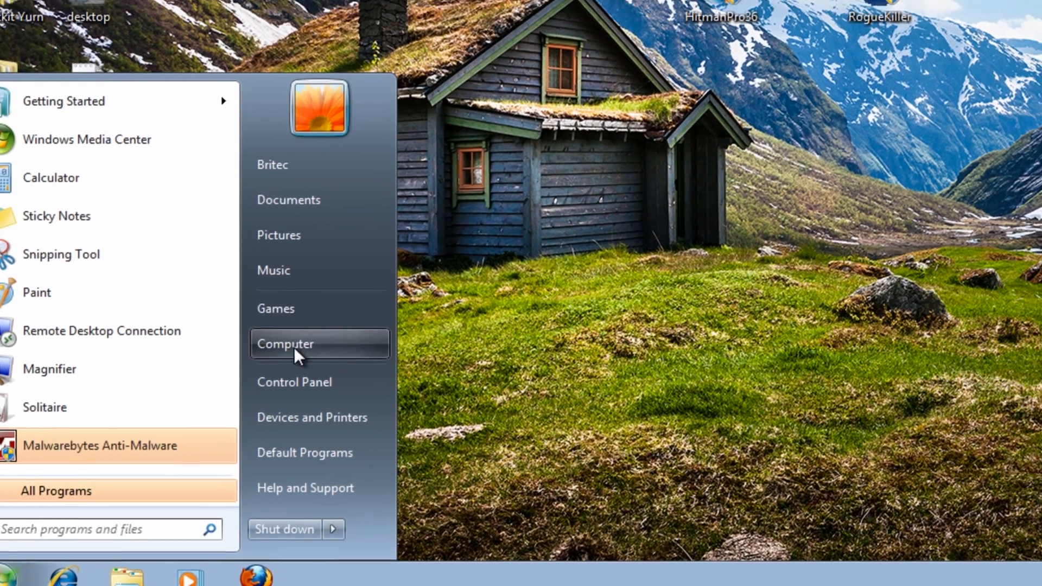
left_click(295, 345)
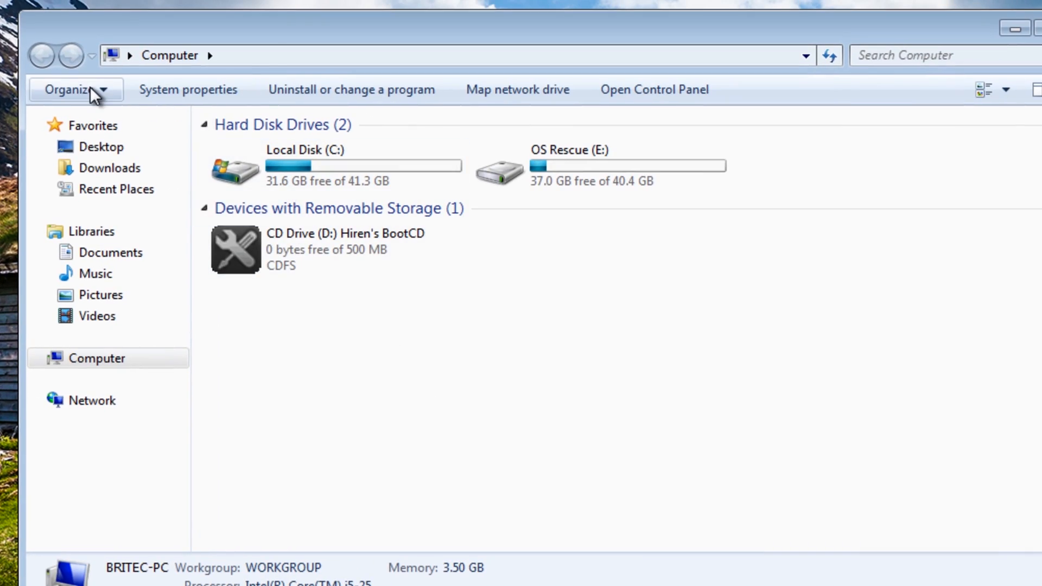
left_click(71, 90)
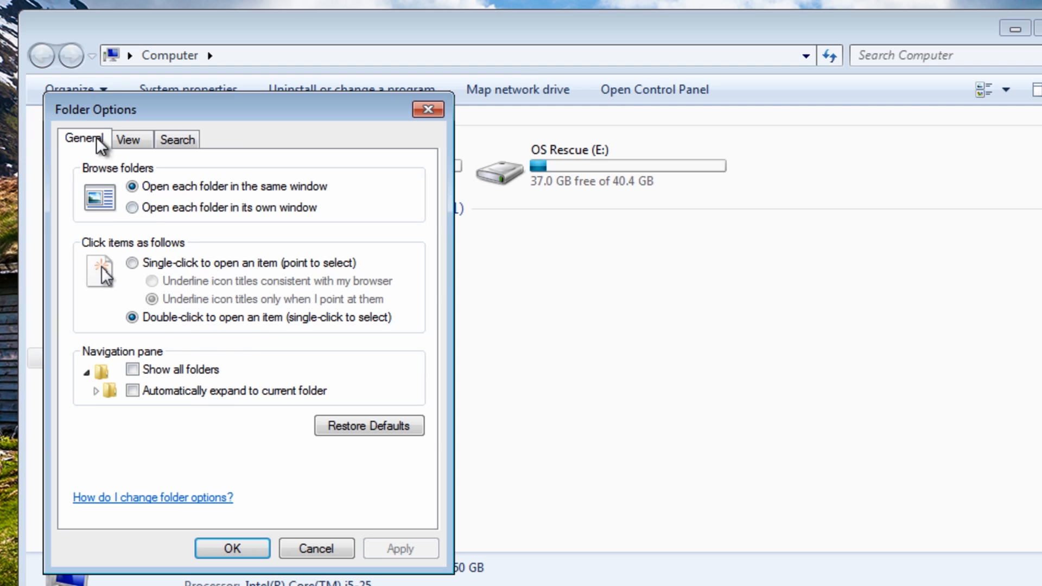
left_click(127, 140)
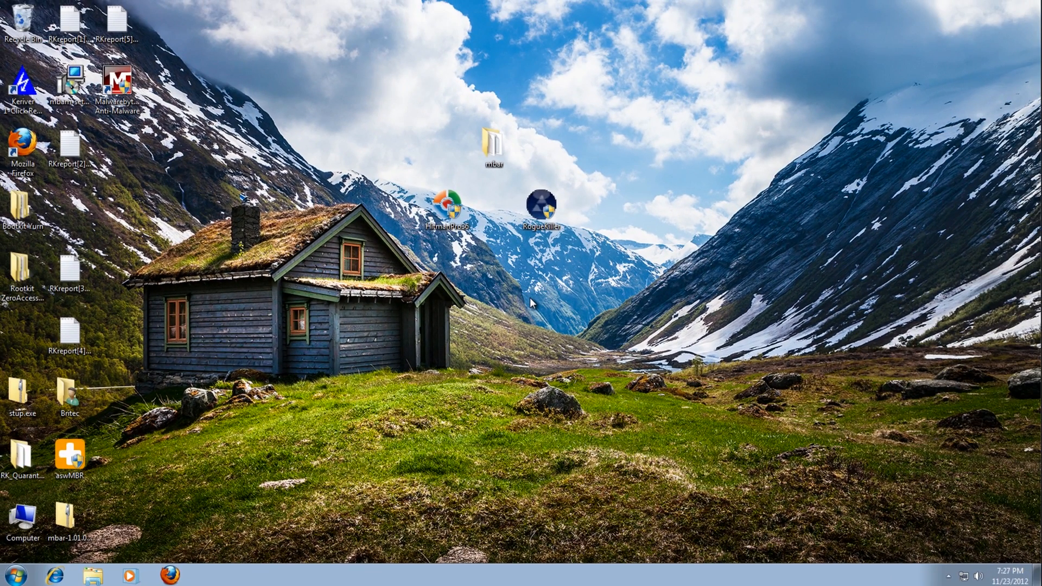
mouse_move(417, 366)
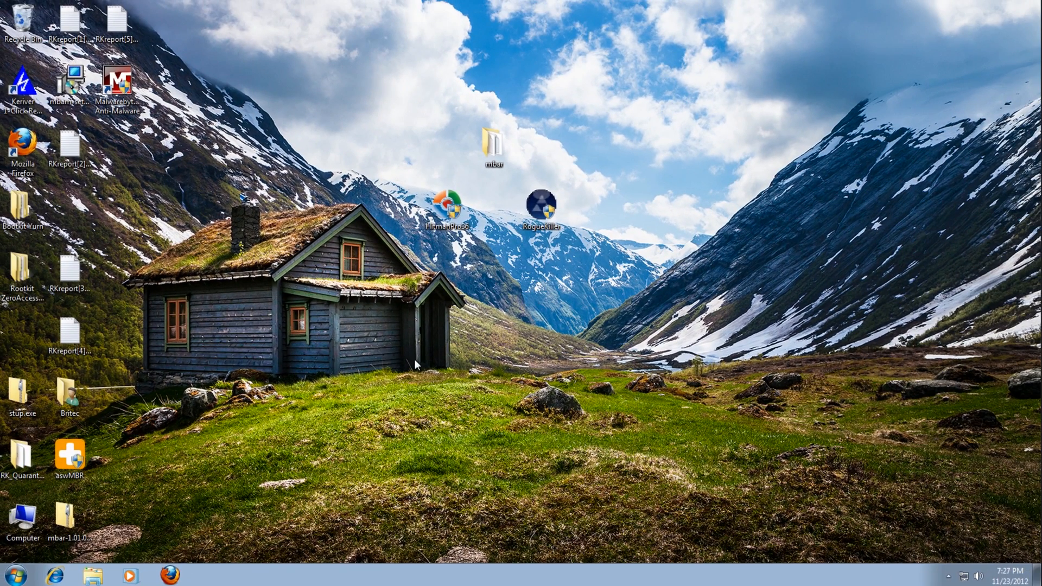
mouse_move(542, 371)
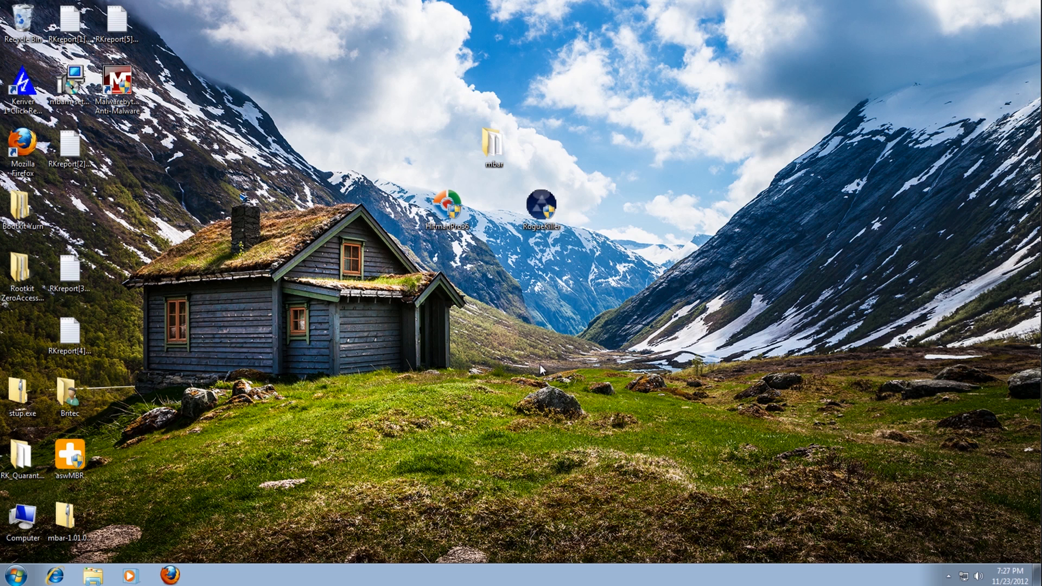
mouse_move(541, 338)
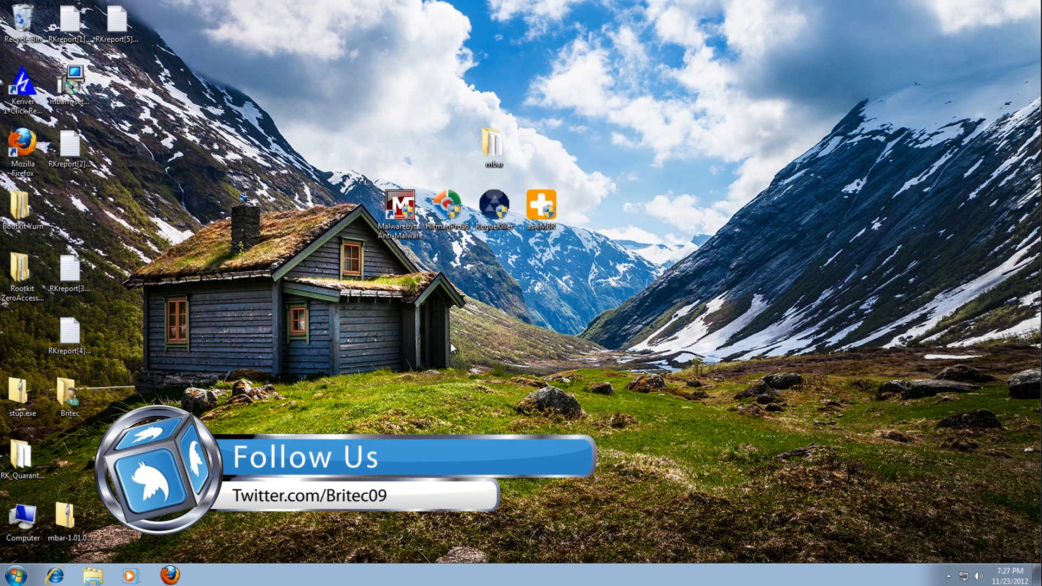
mouse_move(359, 387)
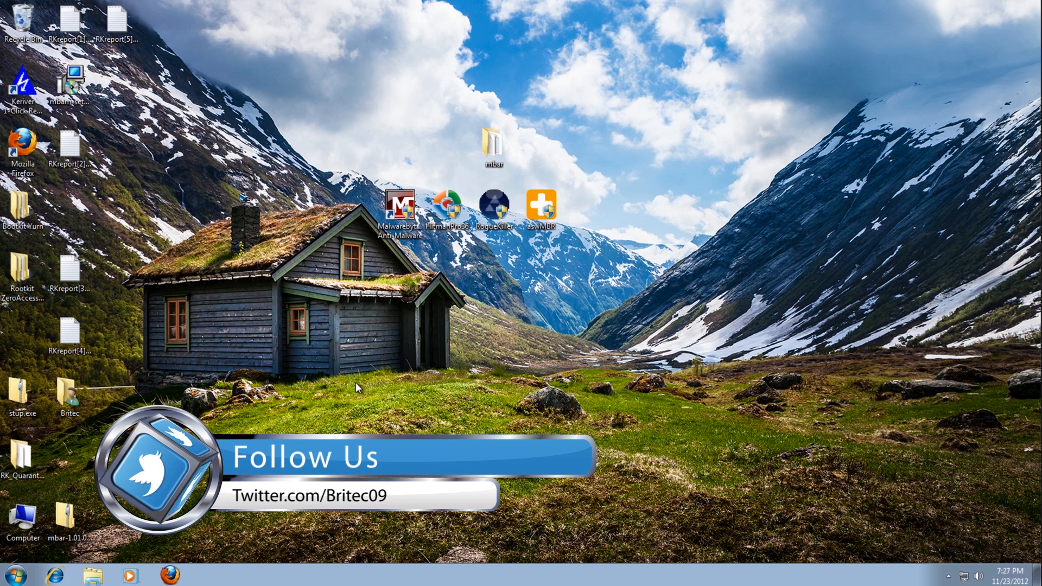